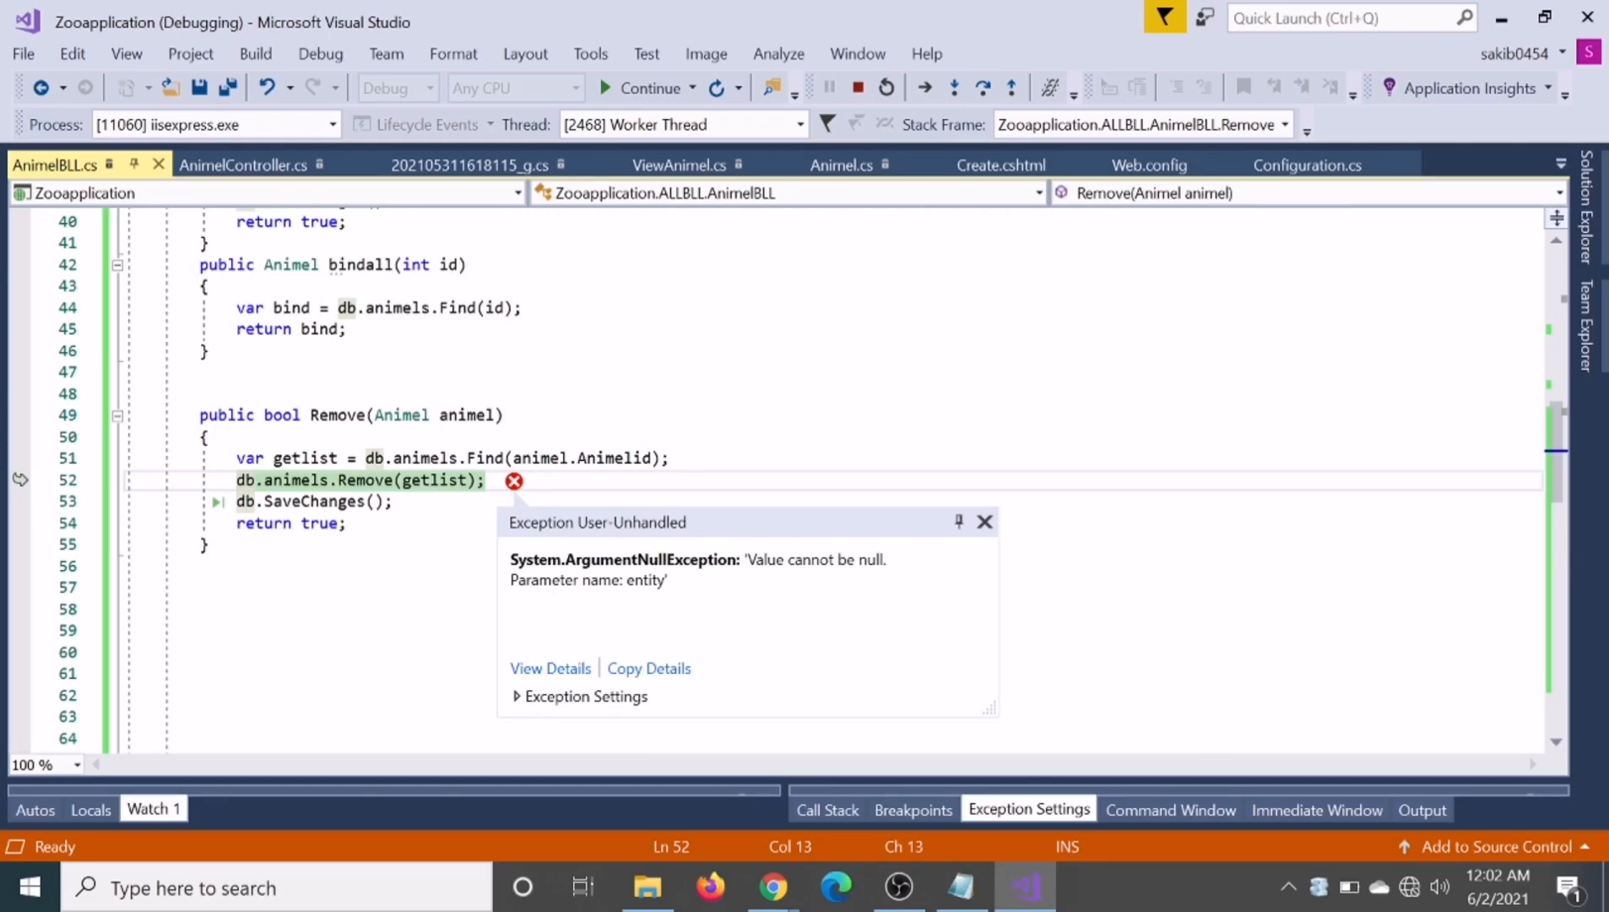
pyautogui.moveTo(565, 621)
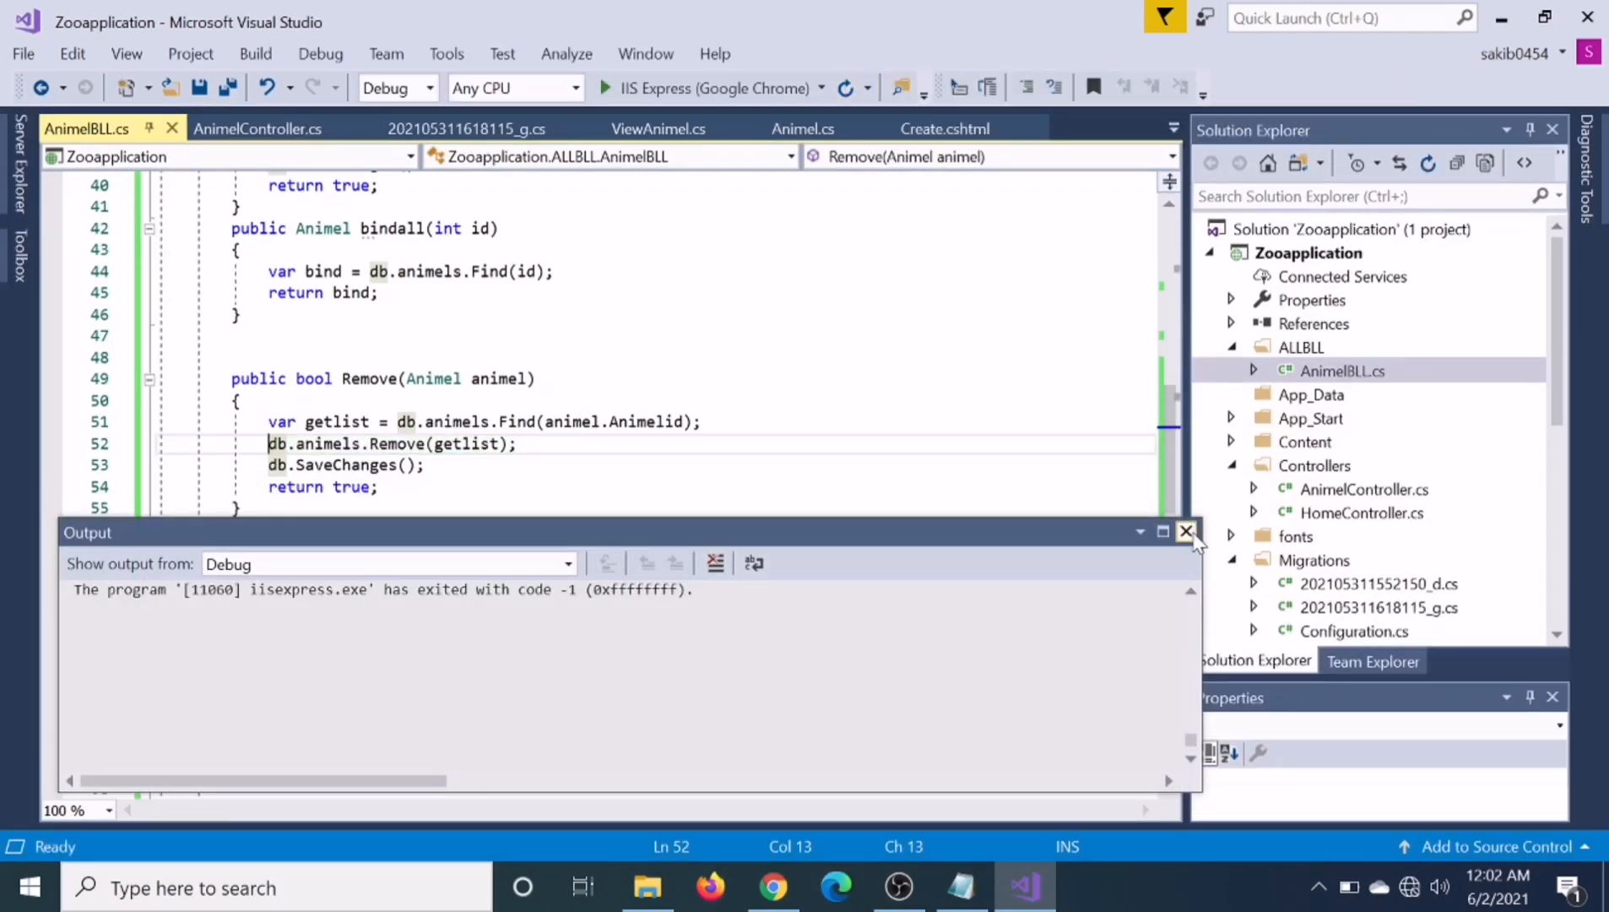
# Relaunch the Zoo app in Chrome at /animel and confirm deleting the hen entry
pyautogui.click(1186, 532)
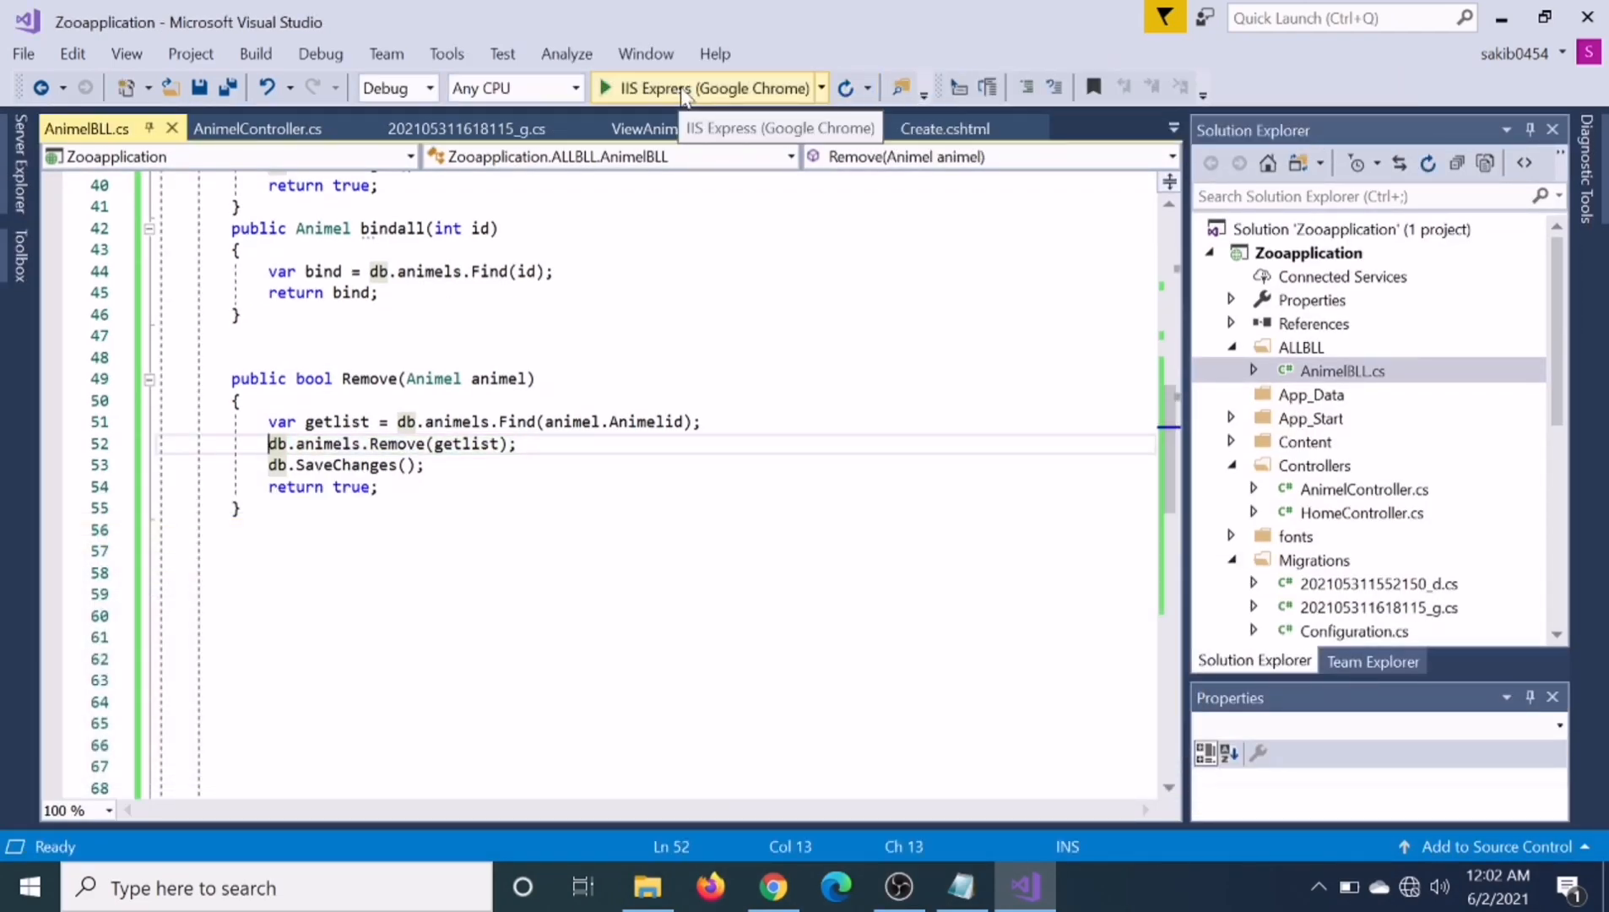
pyautogui.click(605, 87)
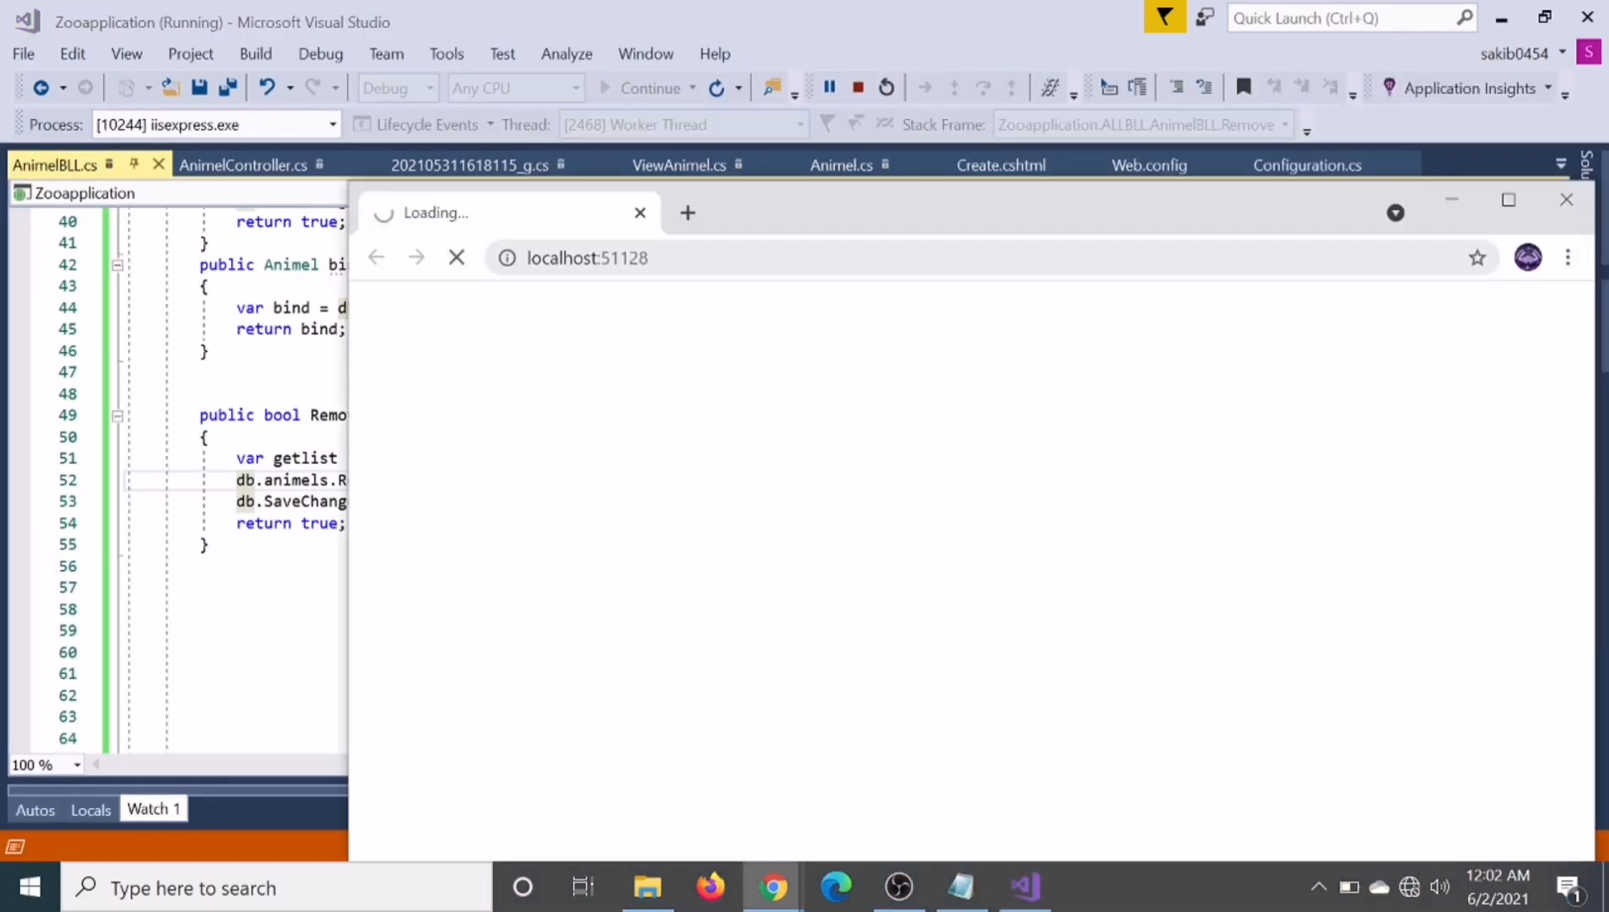
pyautogui.write('/animel')
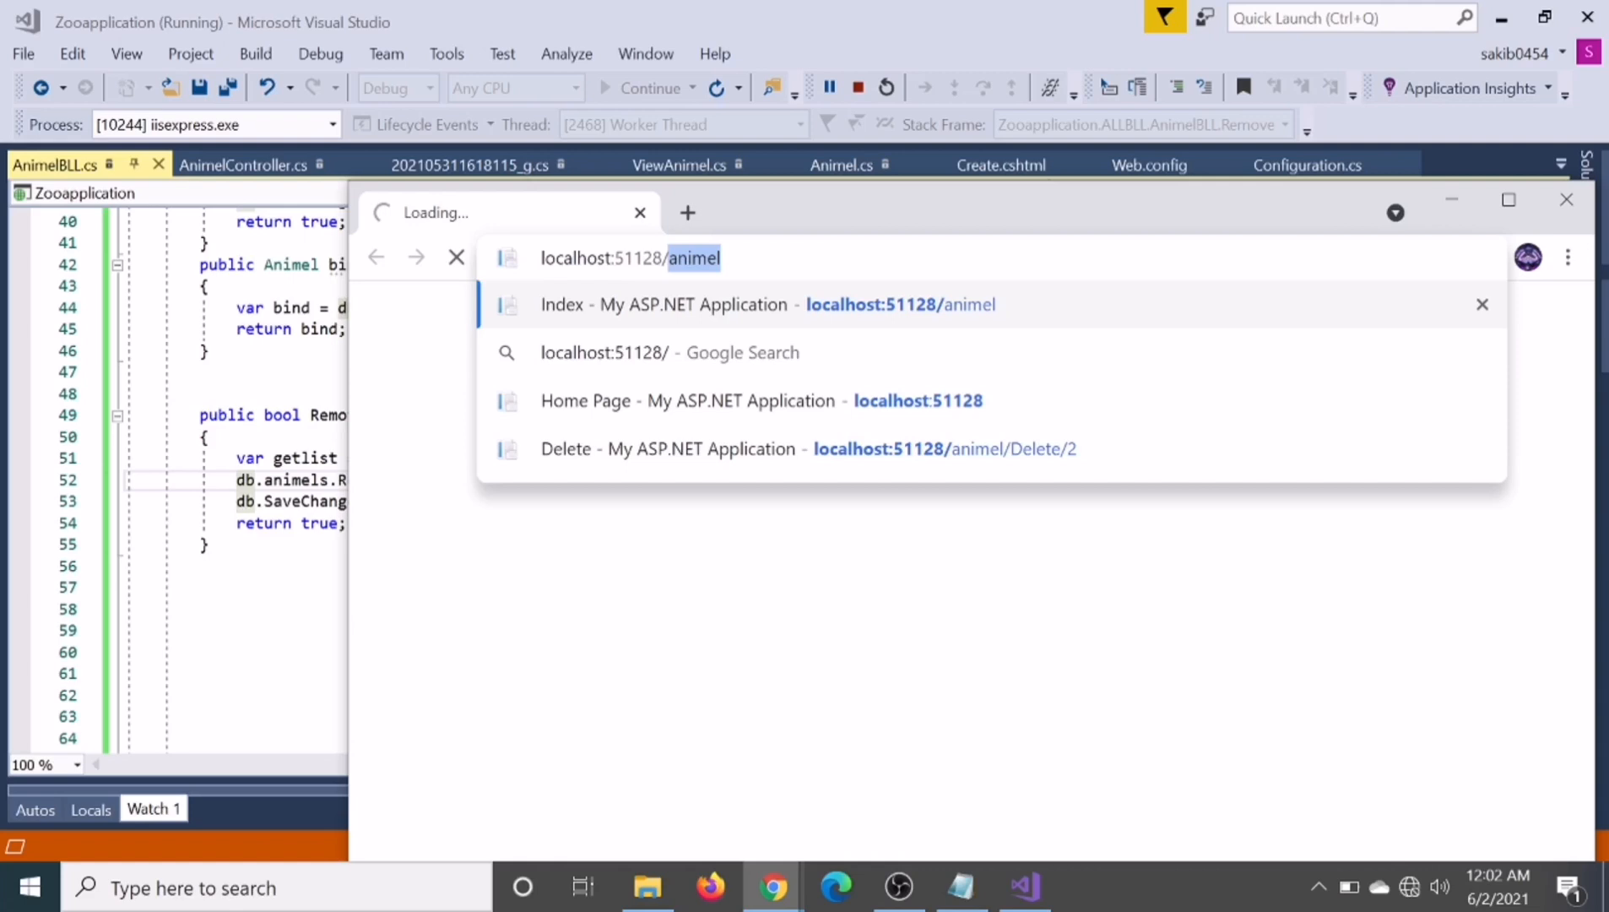
pyautogui.press('Enter')
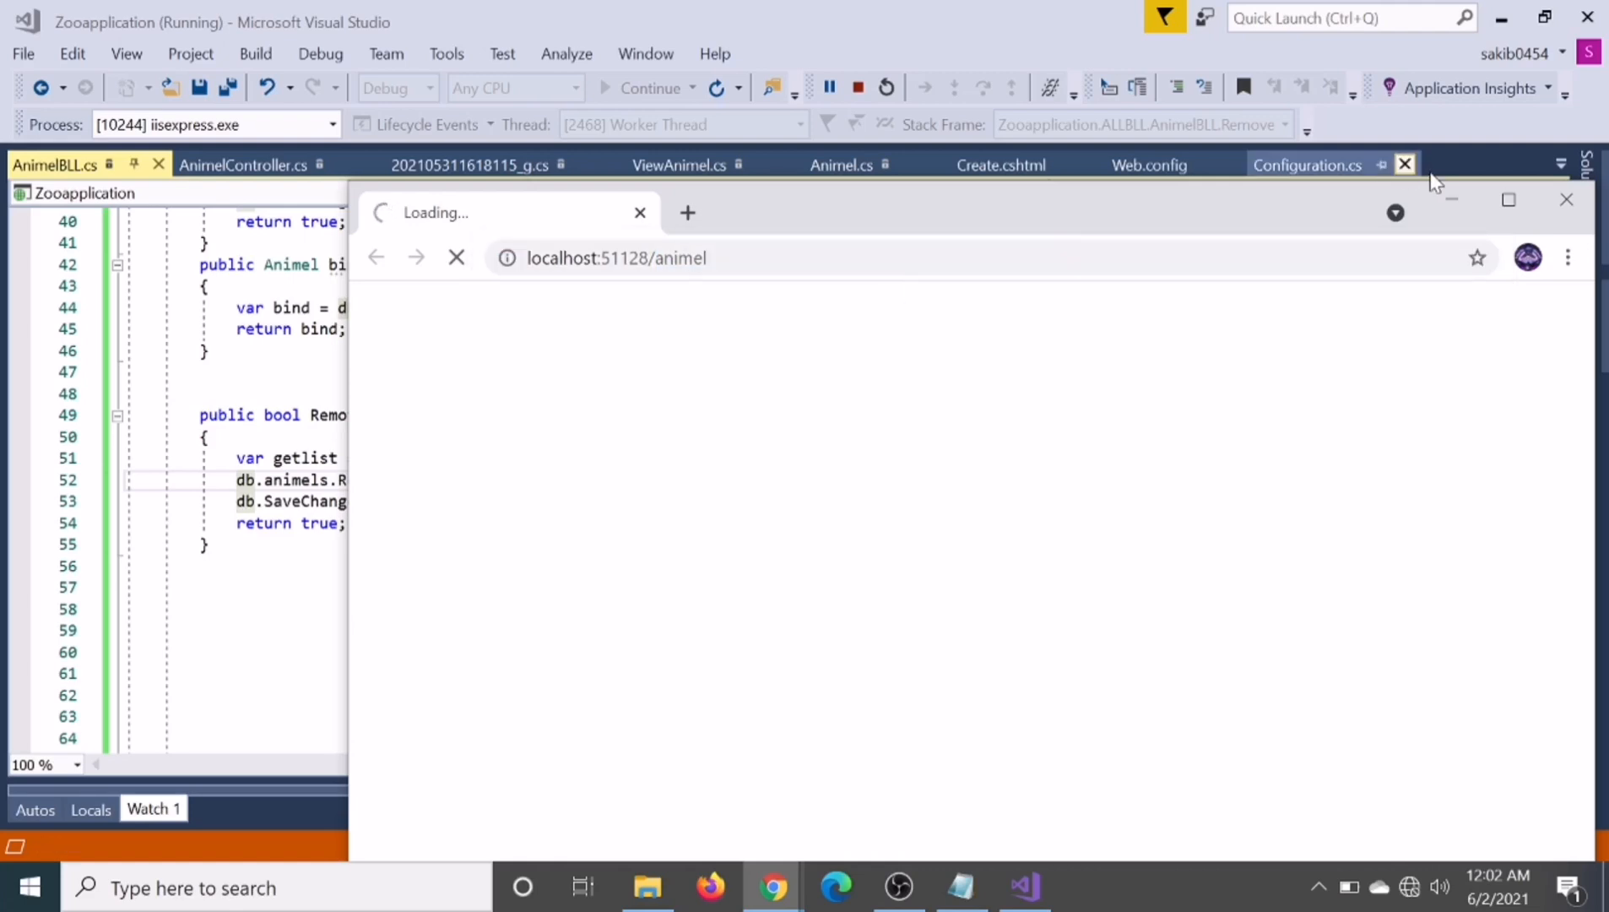
pyautogui.click(1509, 199)
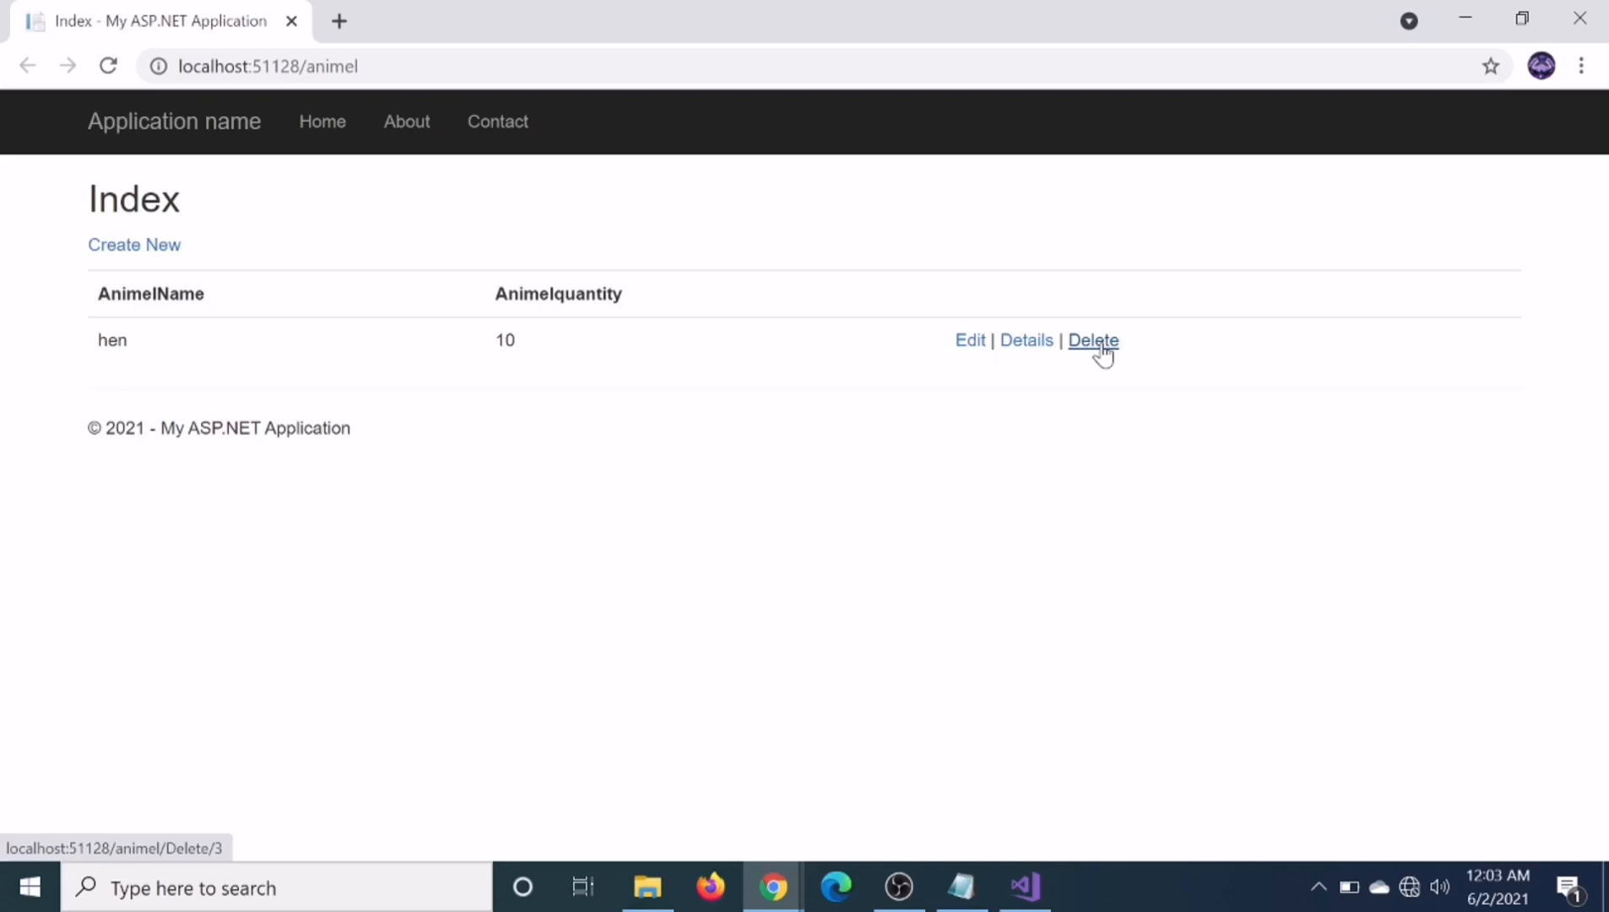
pyautogui.click(1094, 340)
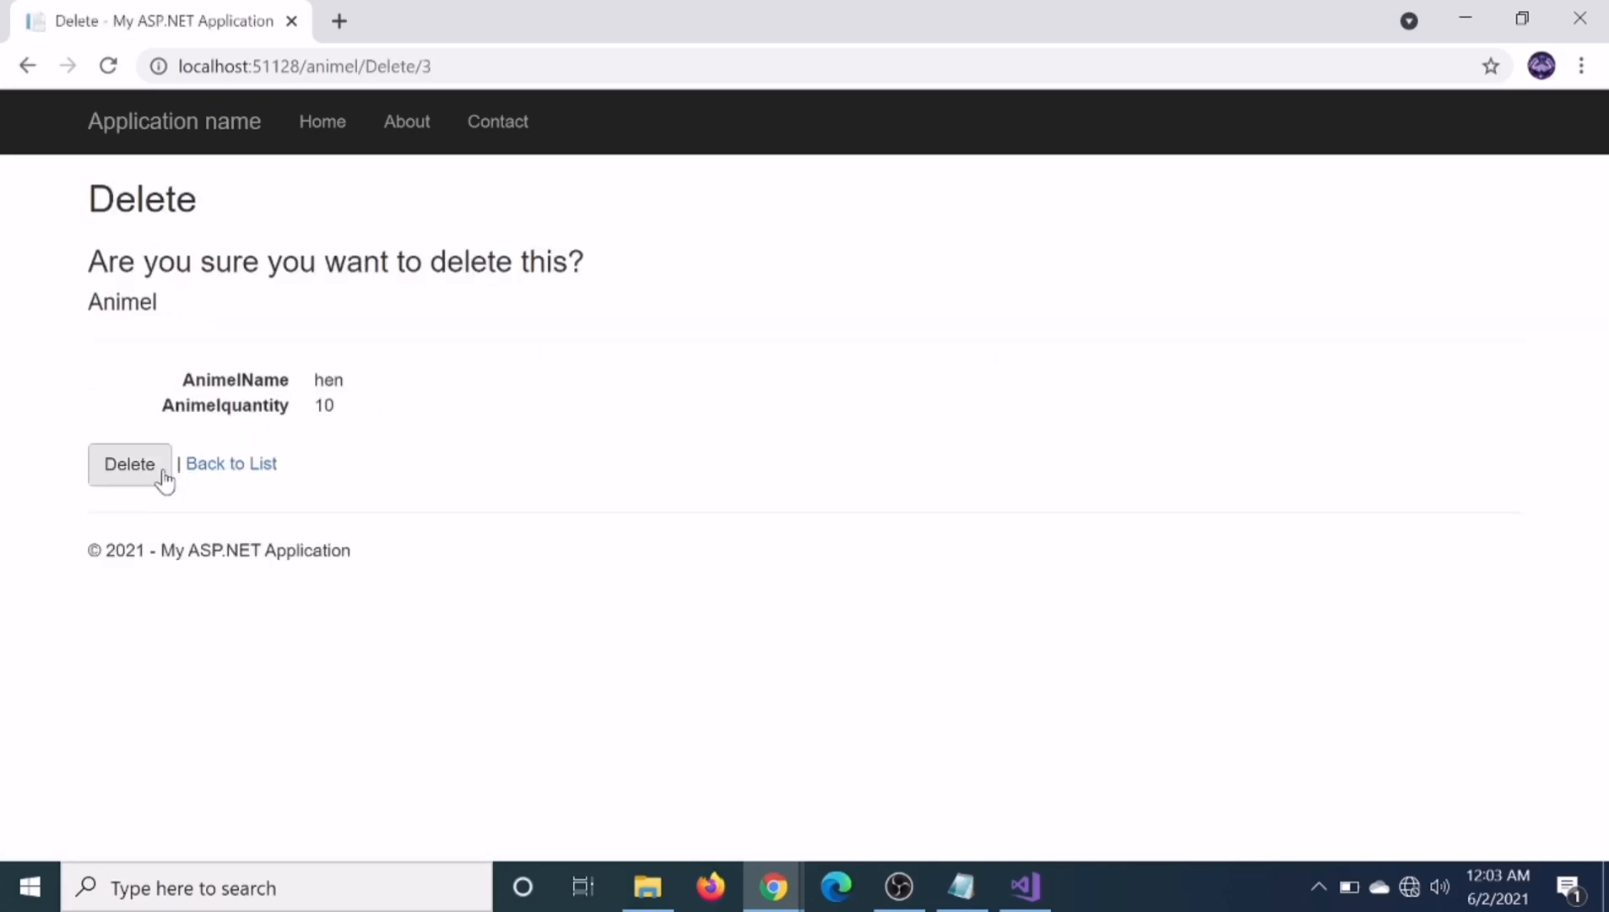
pyautogui.click(129, 464)
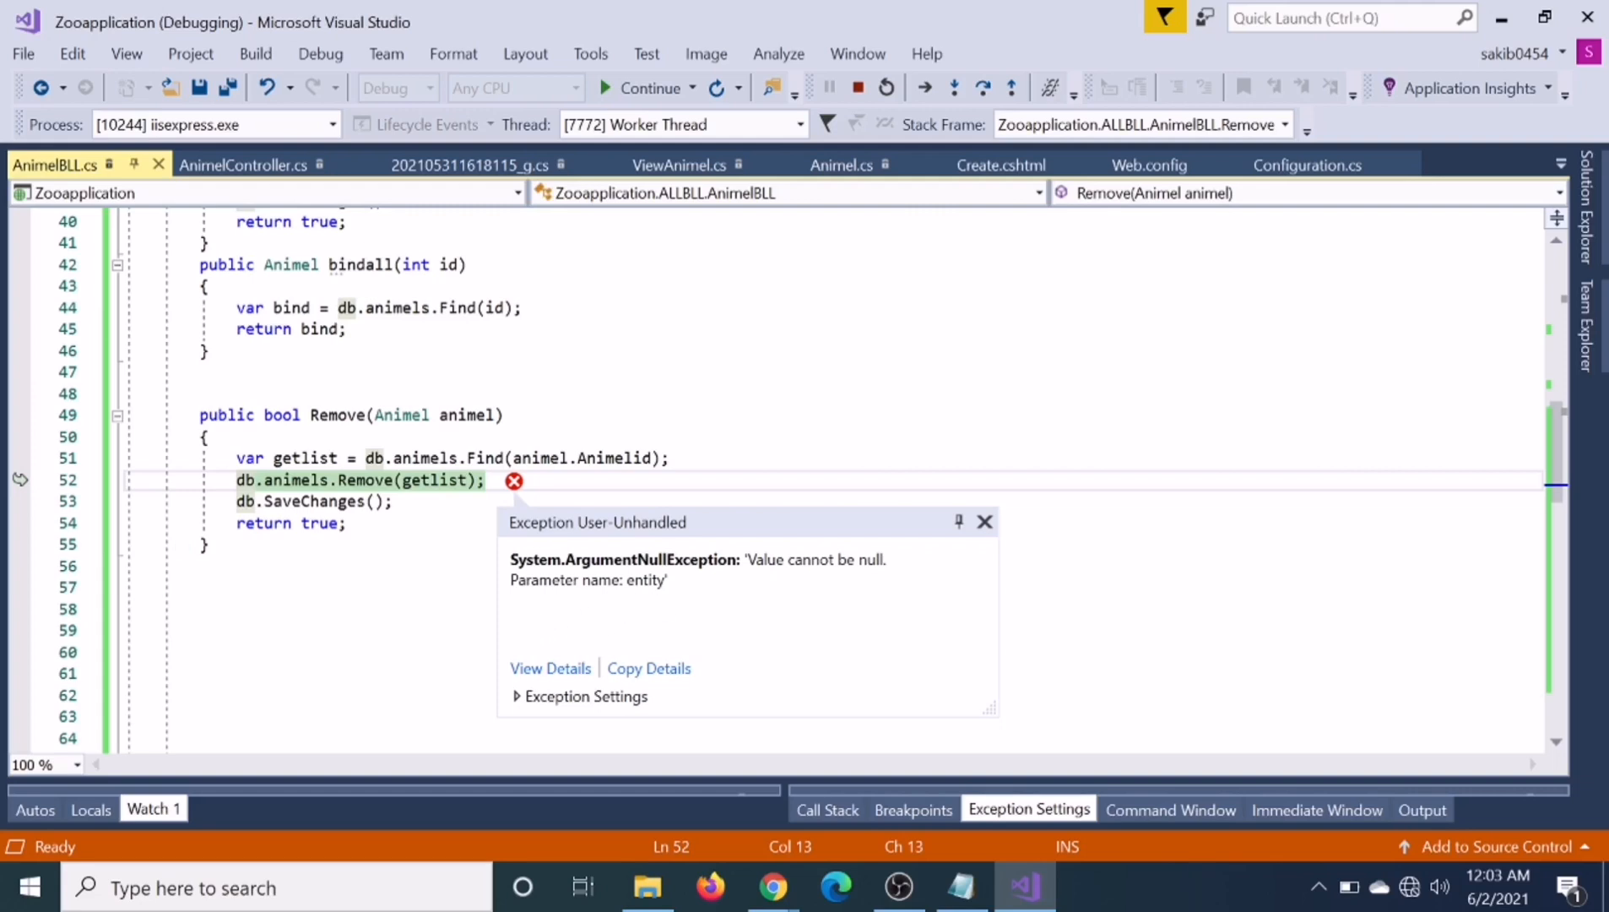
# Stop debugging, review Delete in AnimelController.cs, then scroll to Remove in AnimelBLL.cs
pyautogui.click(984, 521)
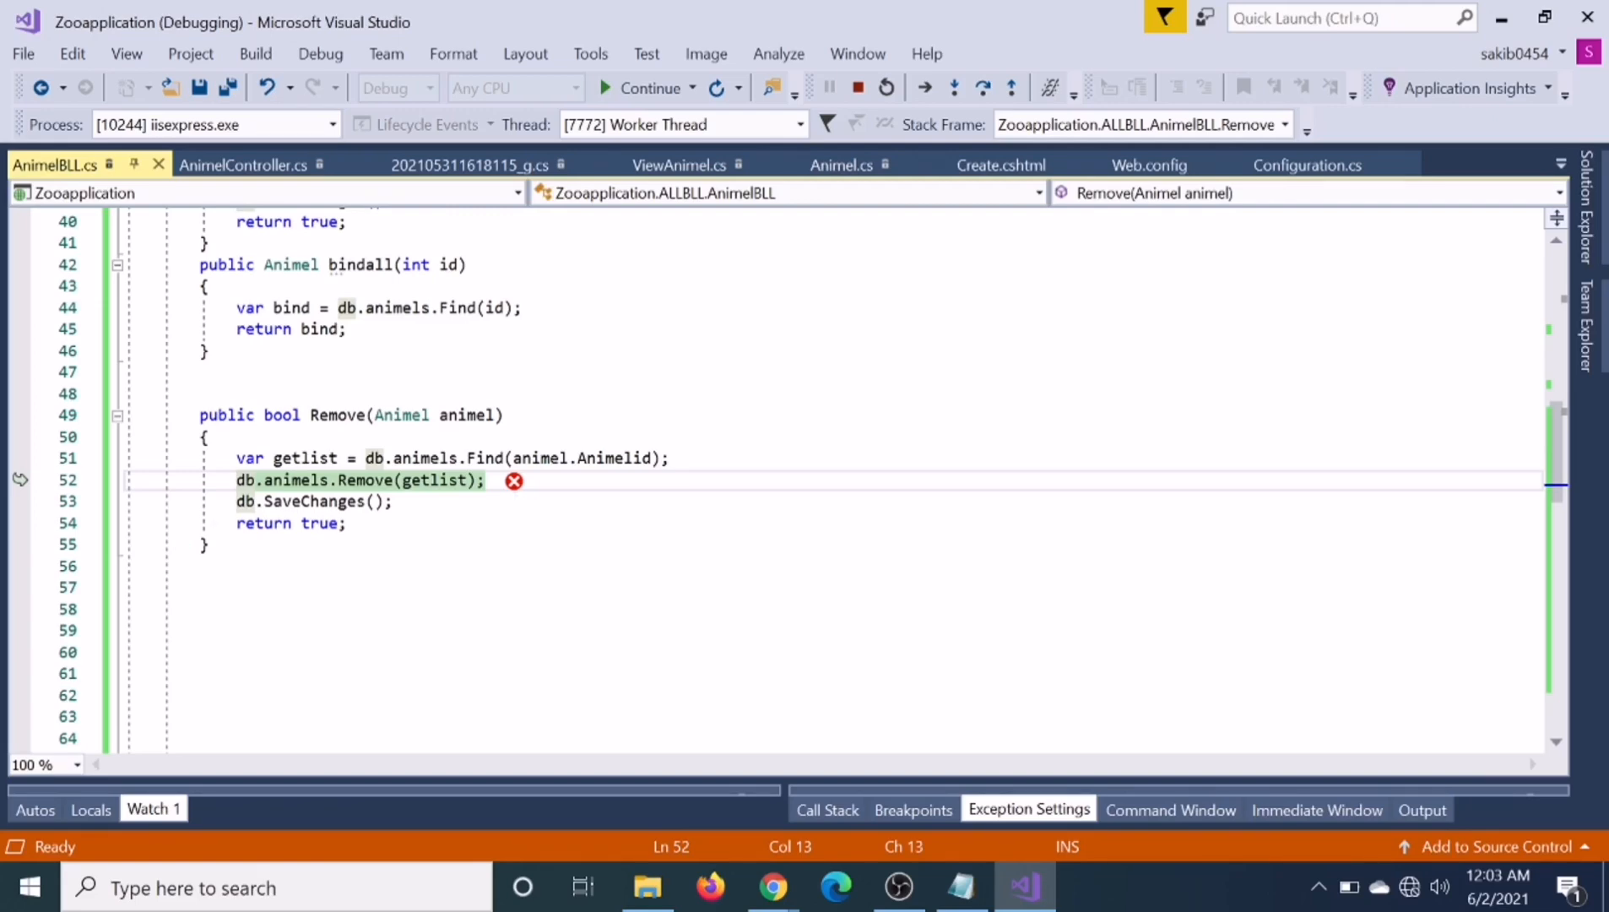
pyautogui.click(857, 87)
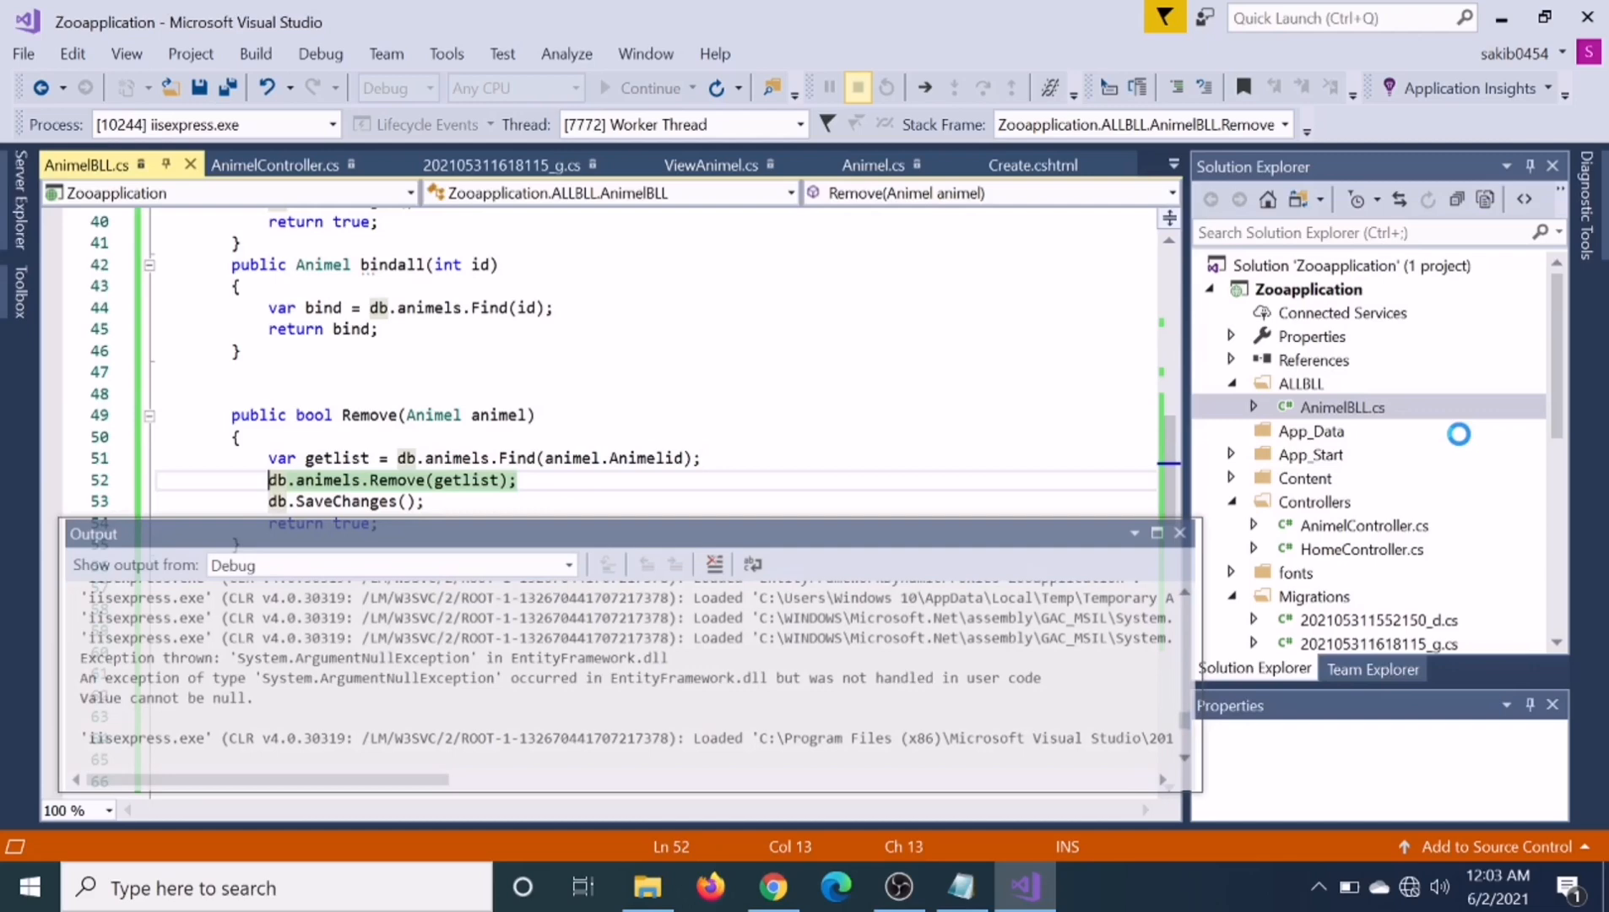
pyautogui.click(857, 87)
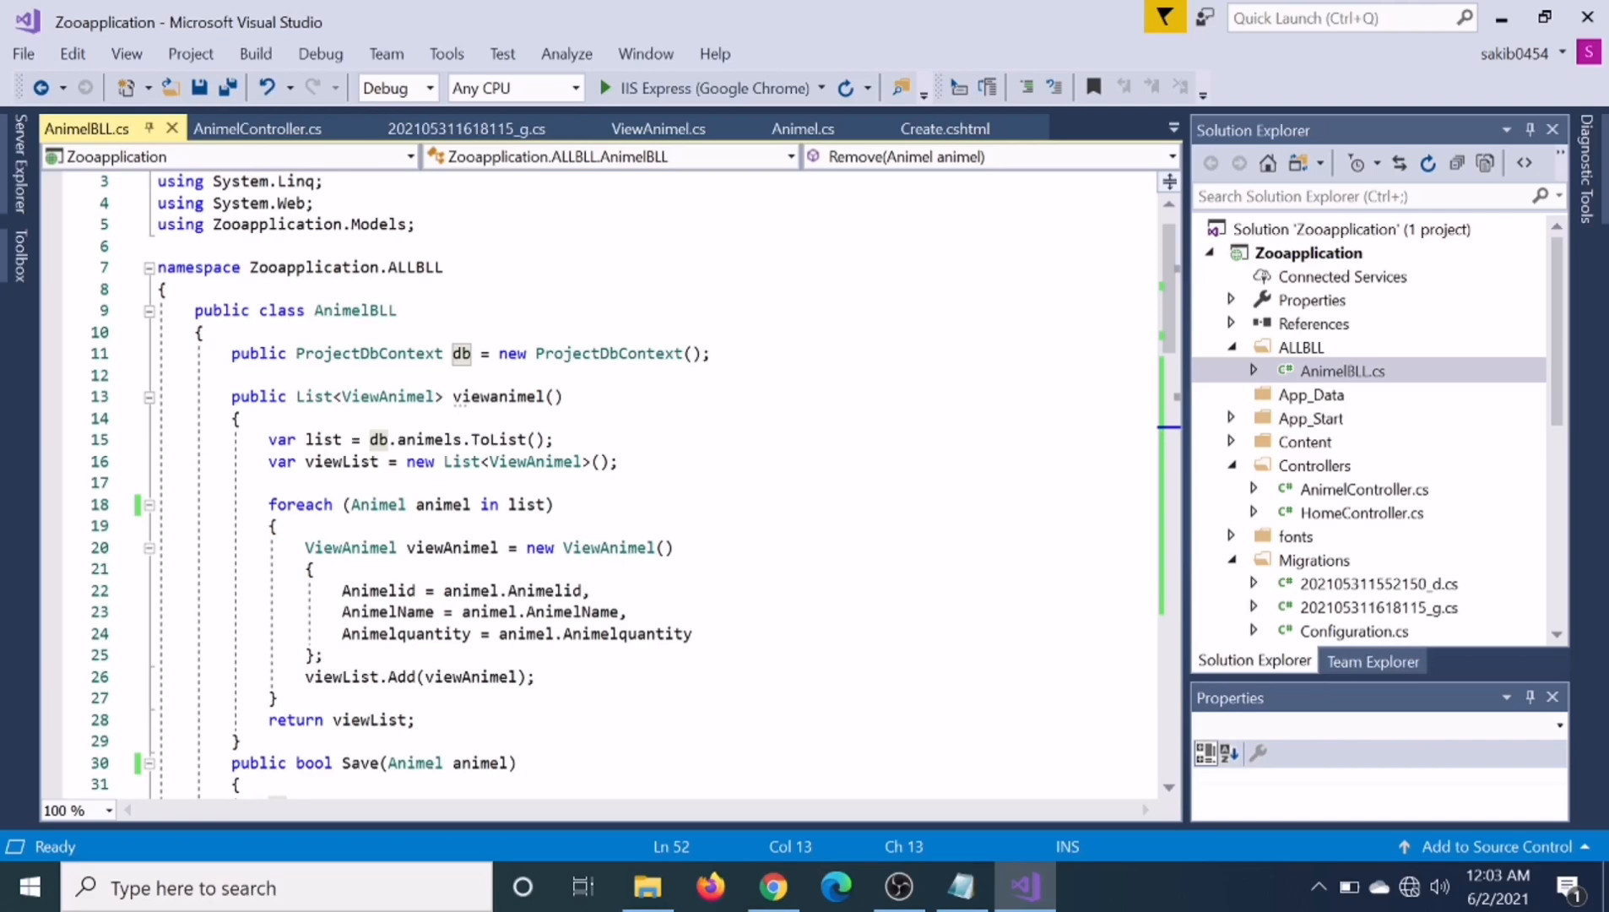
pyautogui.click(257, 129)
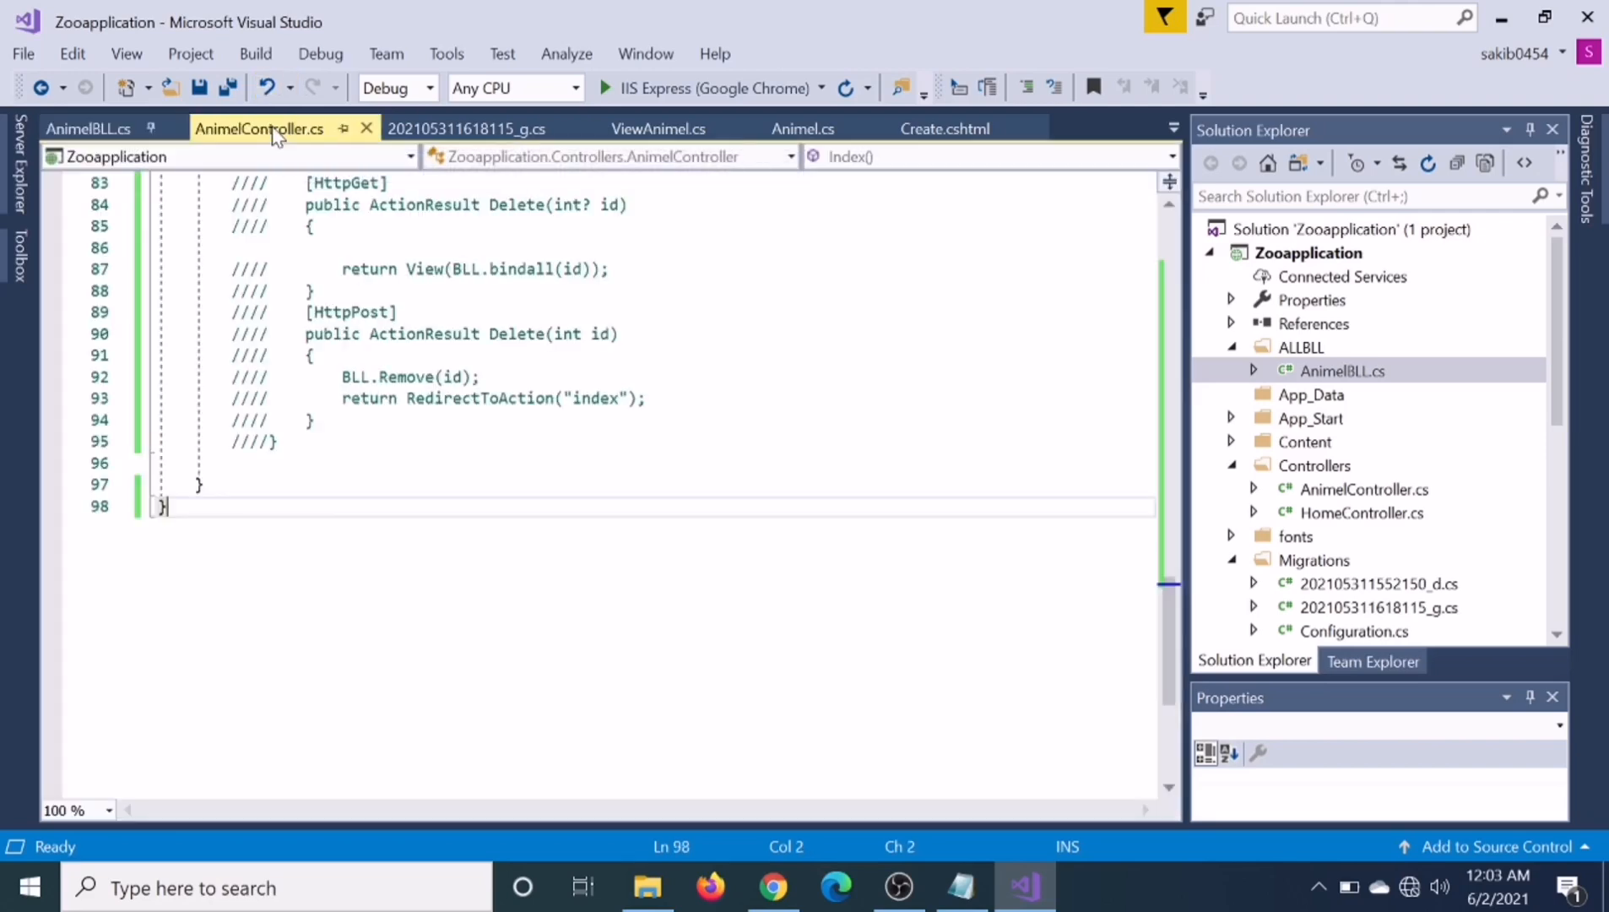
pyautogui.click(87, 129)
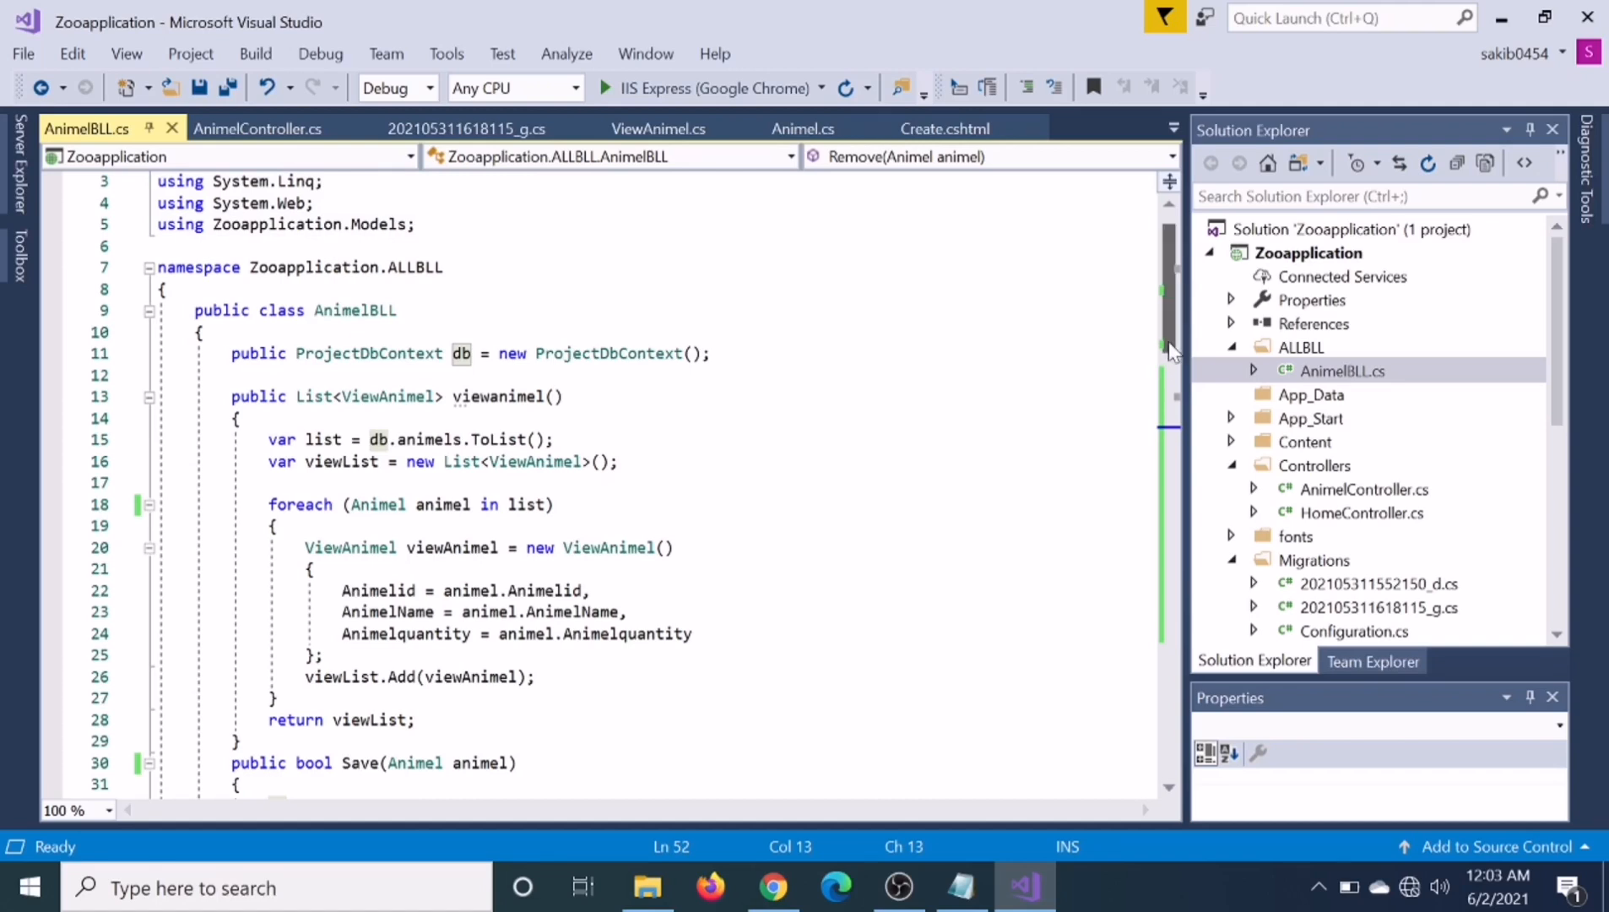
pyautogui.scroll(-3)
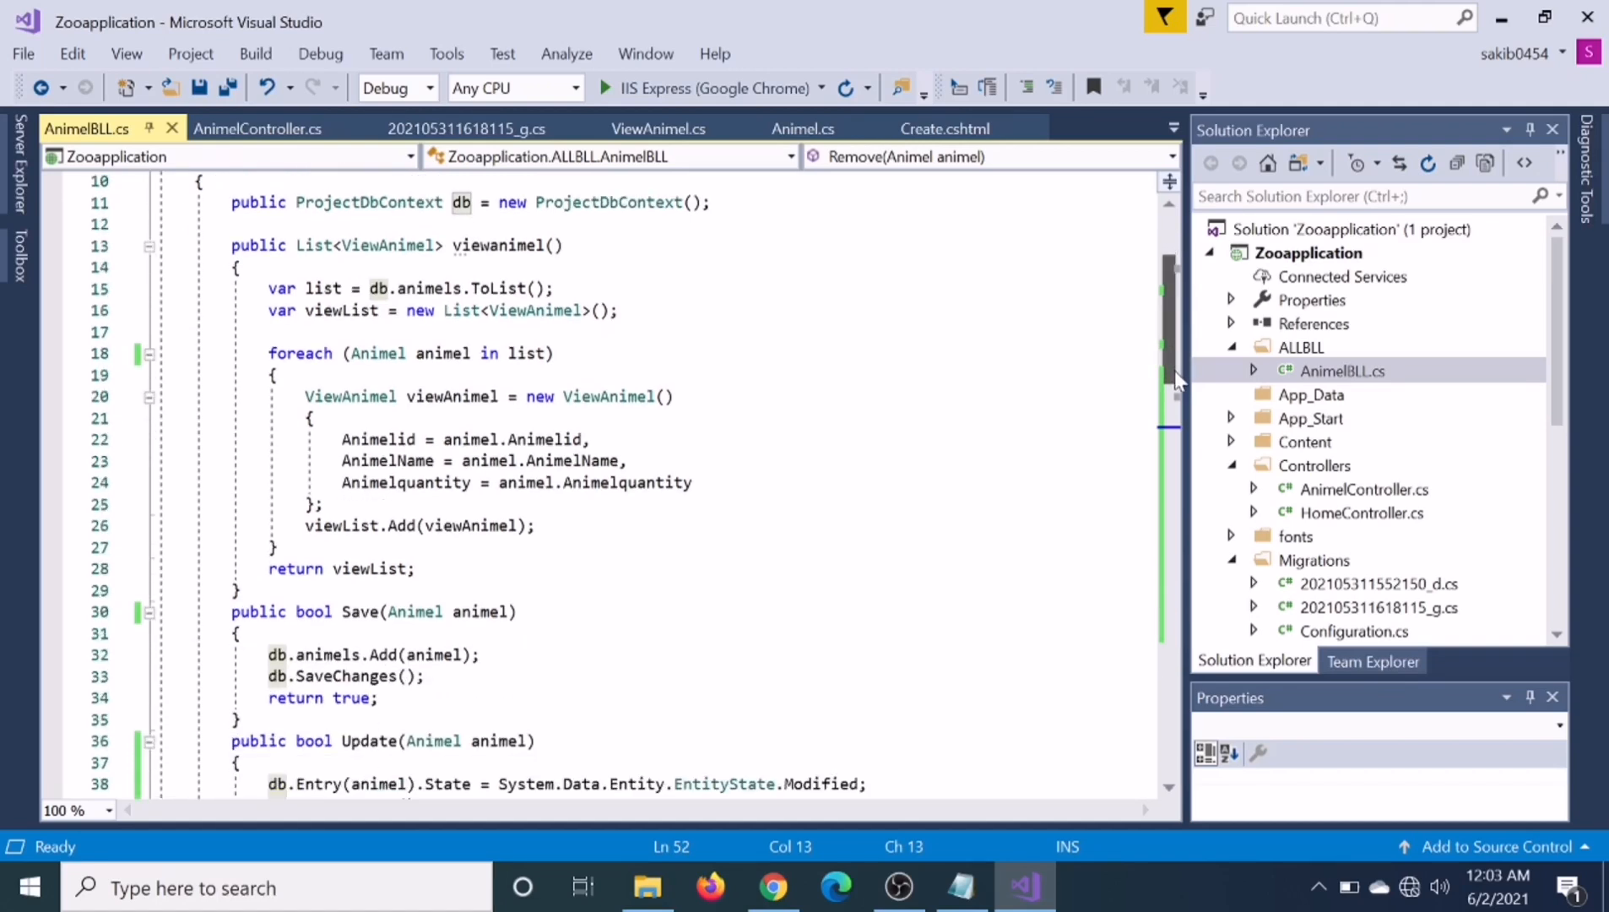
pyautogui.scroll(-3)
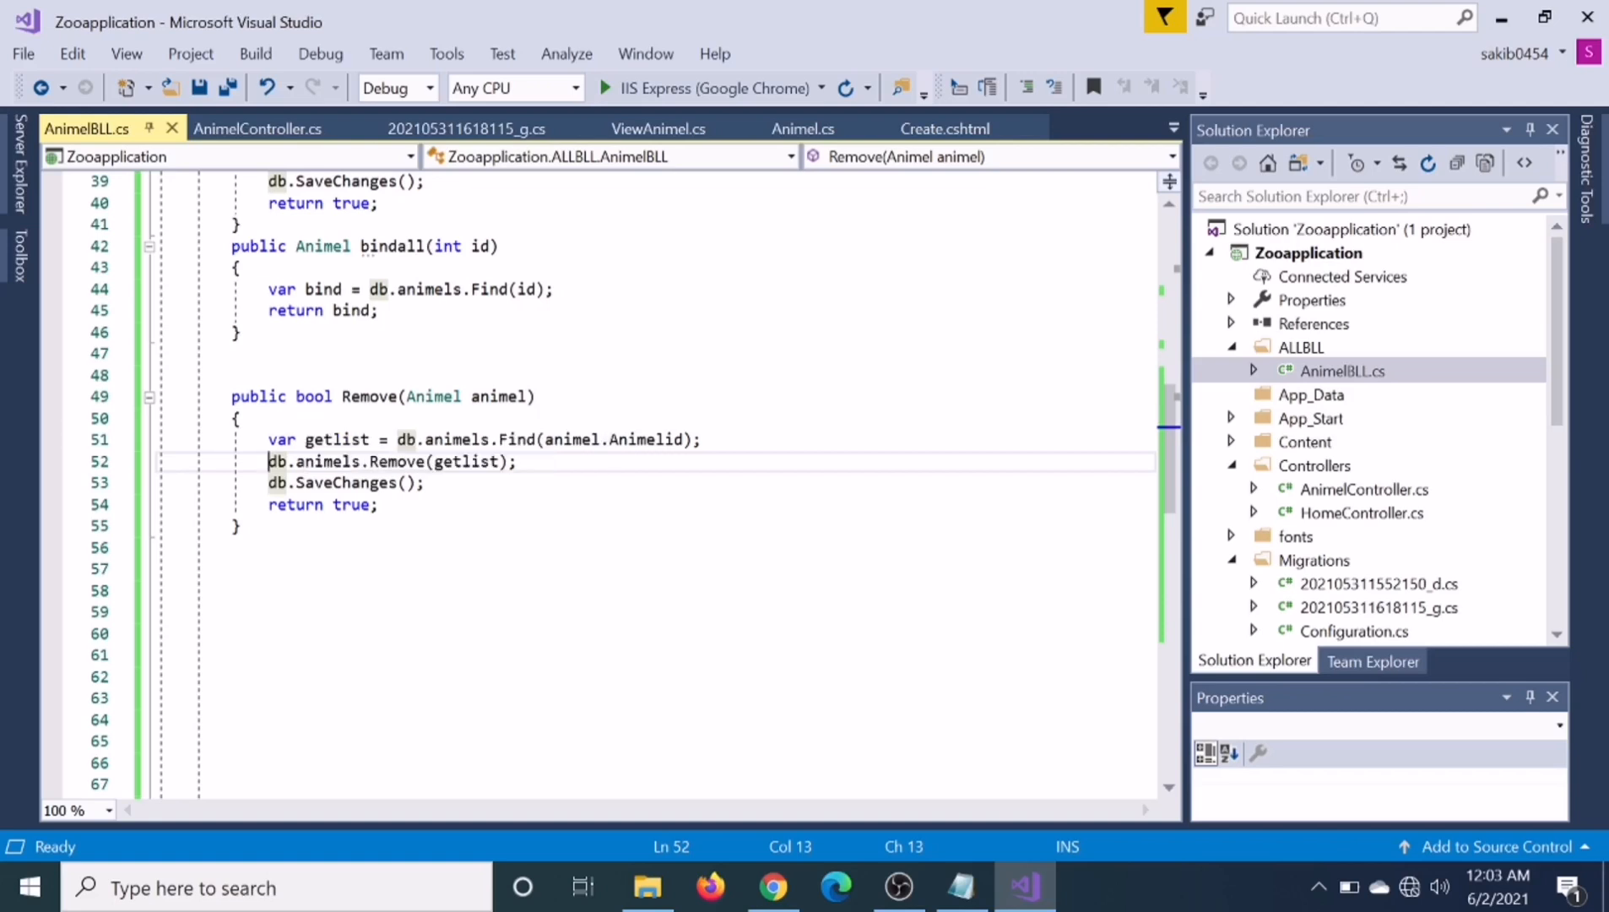
pyautogui.moveTo(276, 461)
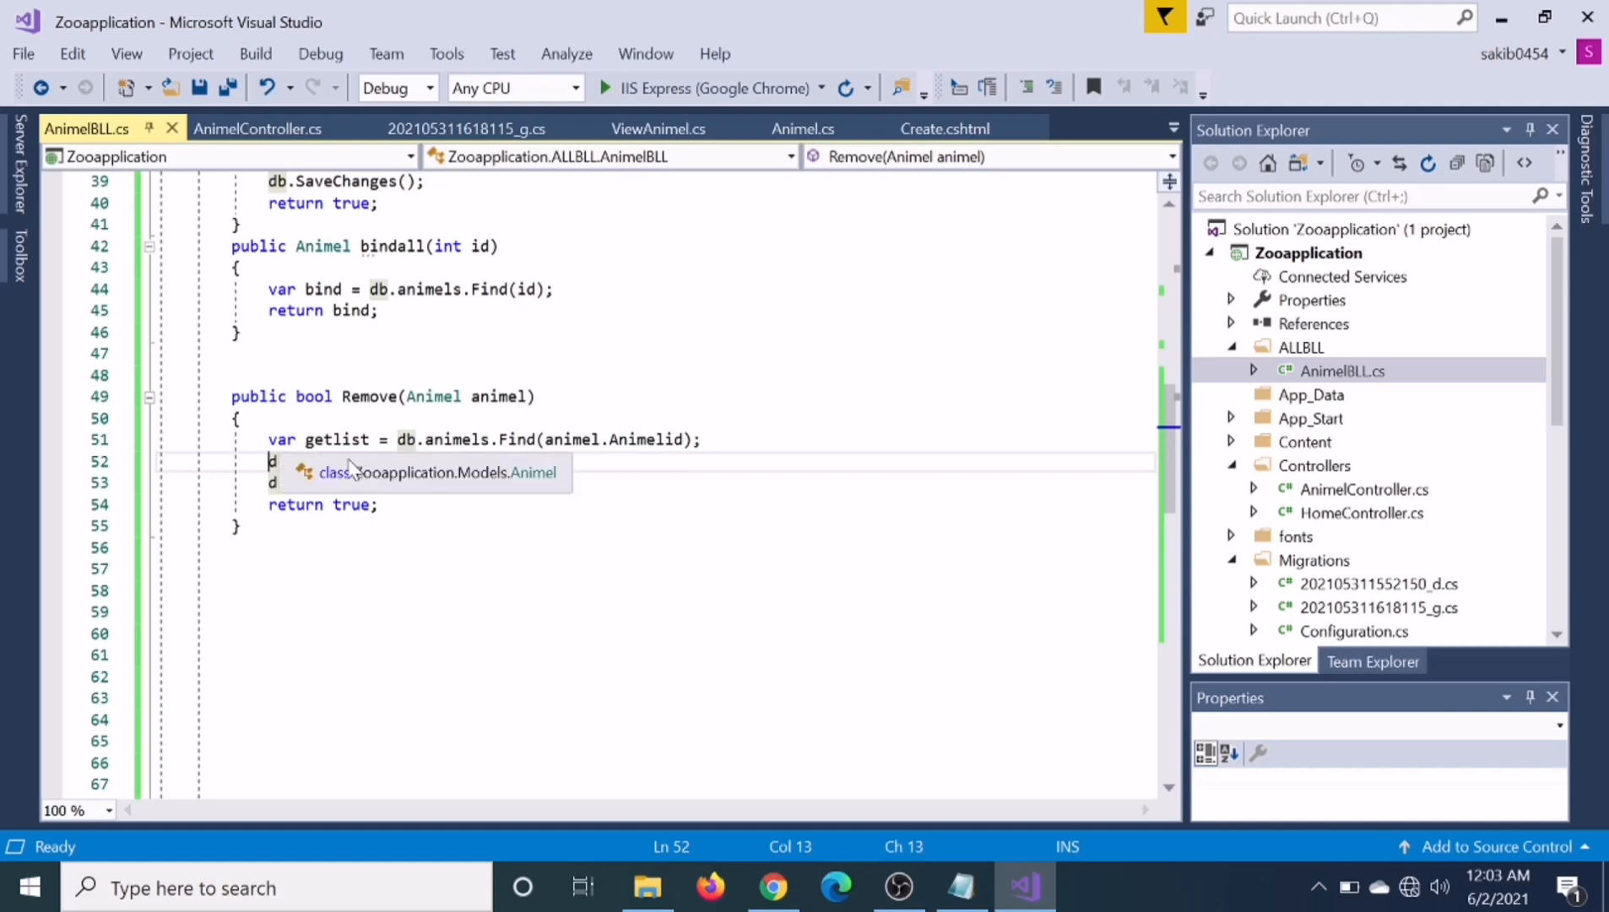
pyautogui.write('db.animels.Remove(getlist);')
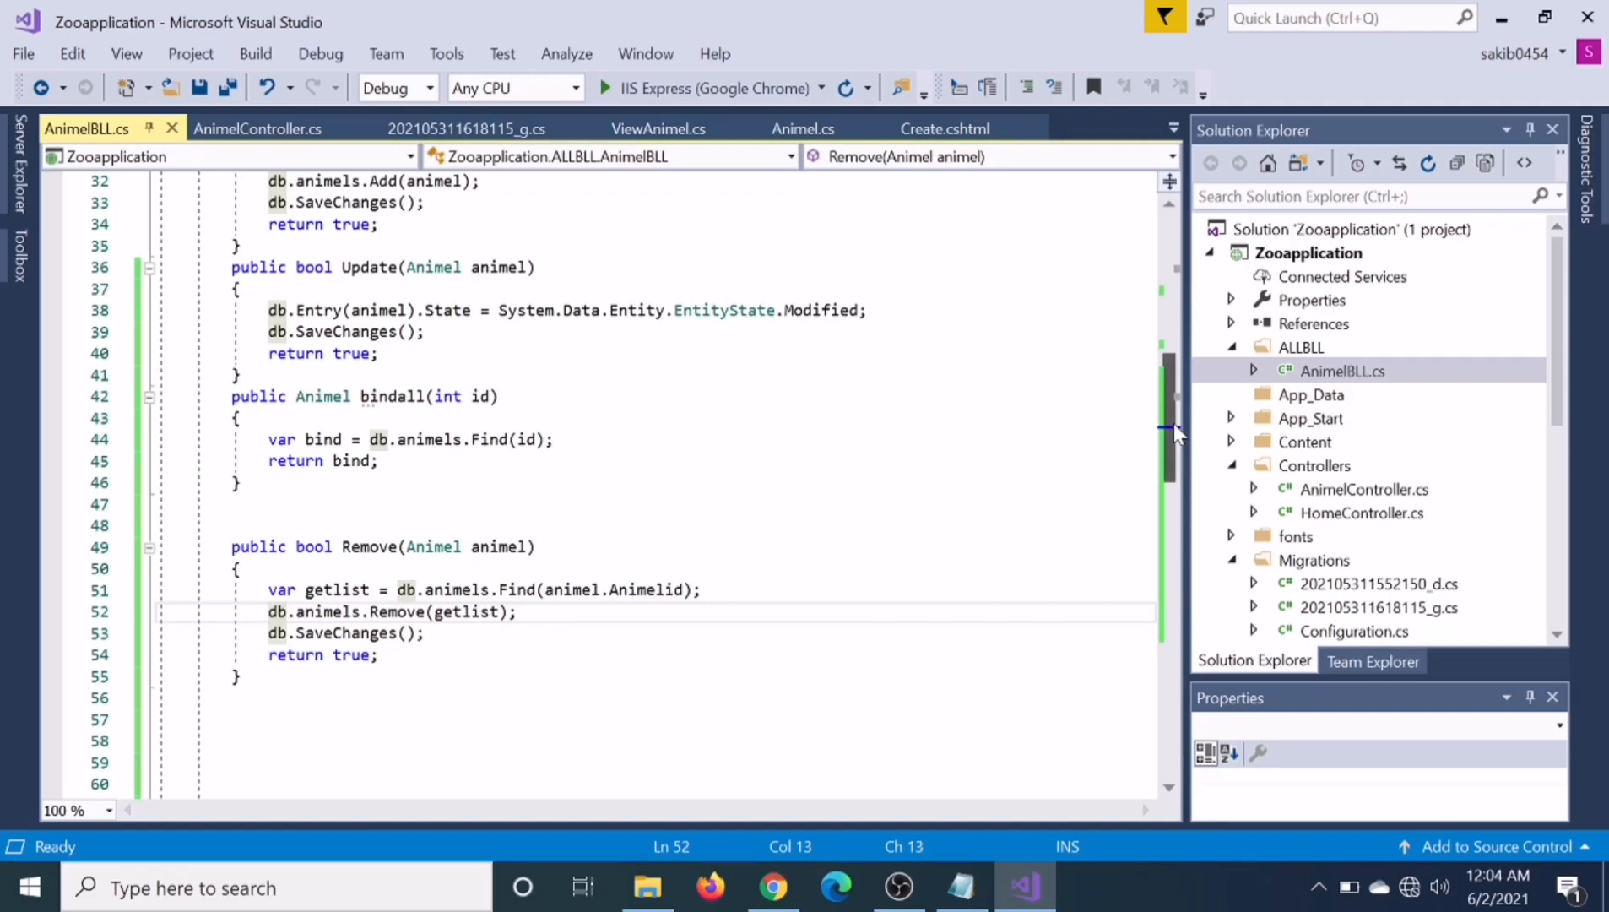
pyautogui.scroll(-3)
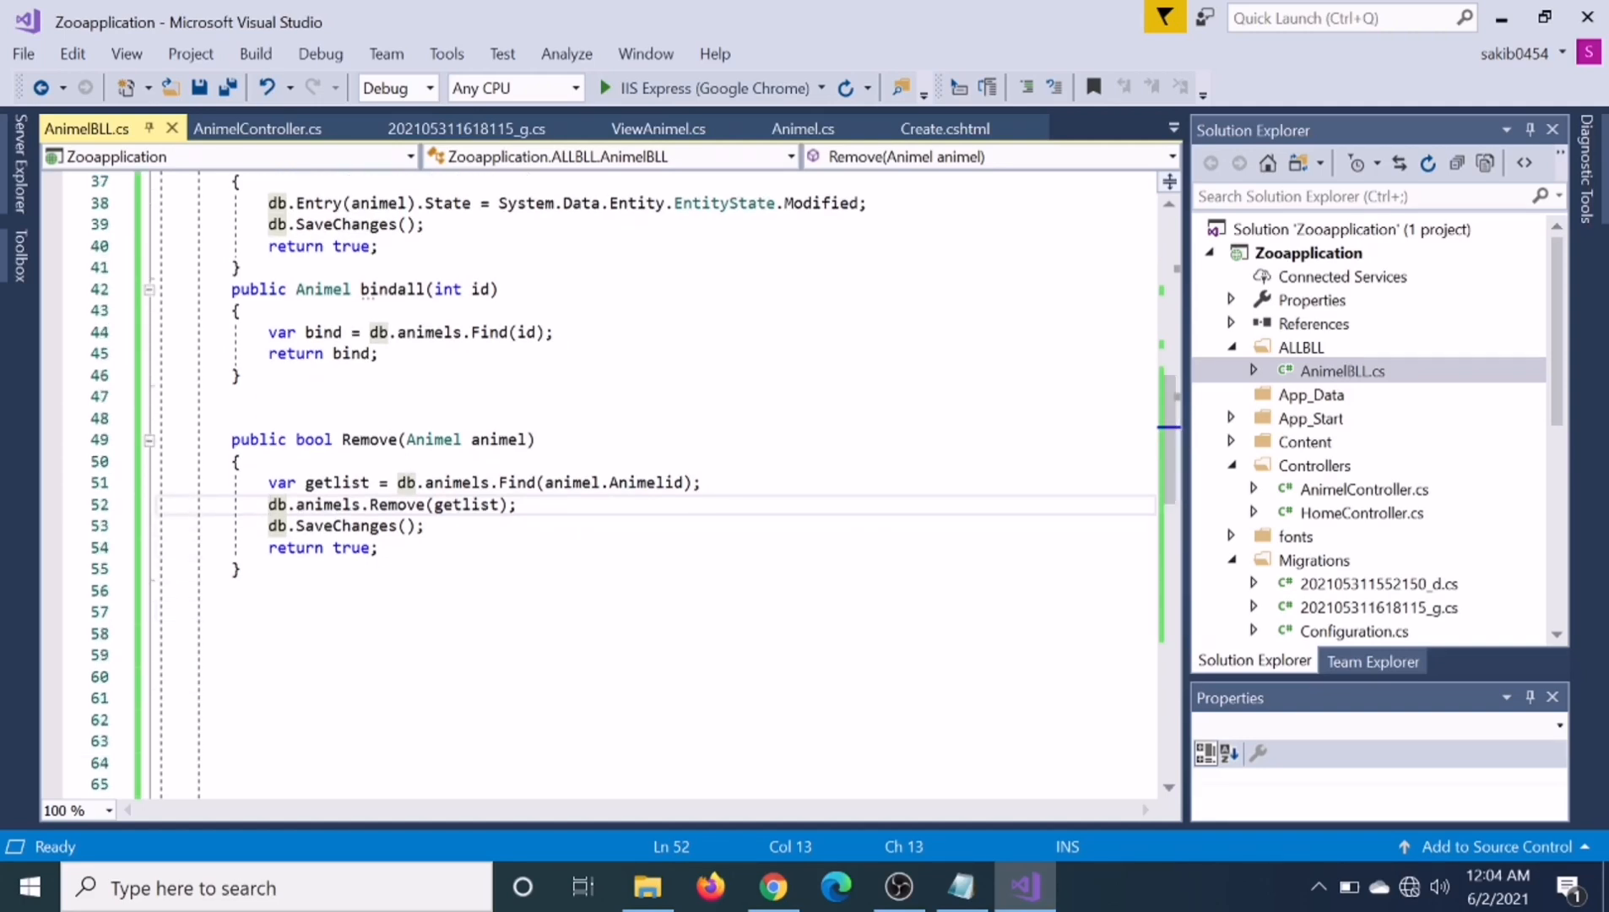
pyautogui.click(446, 289)
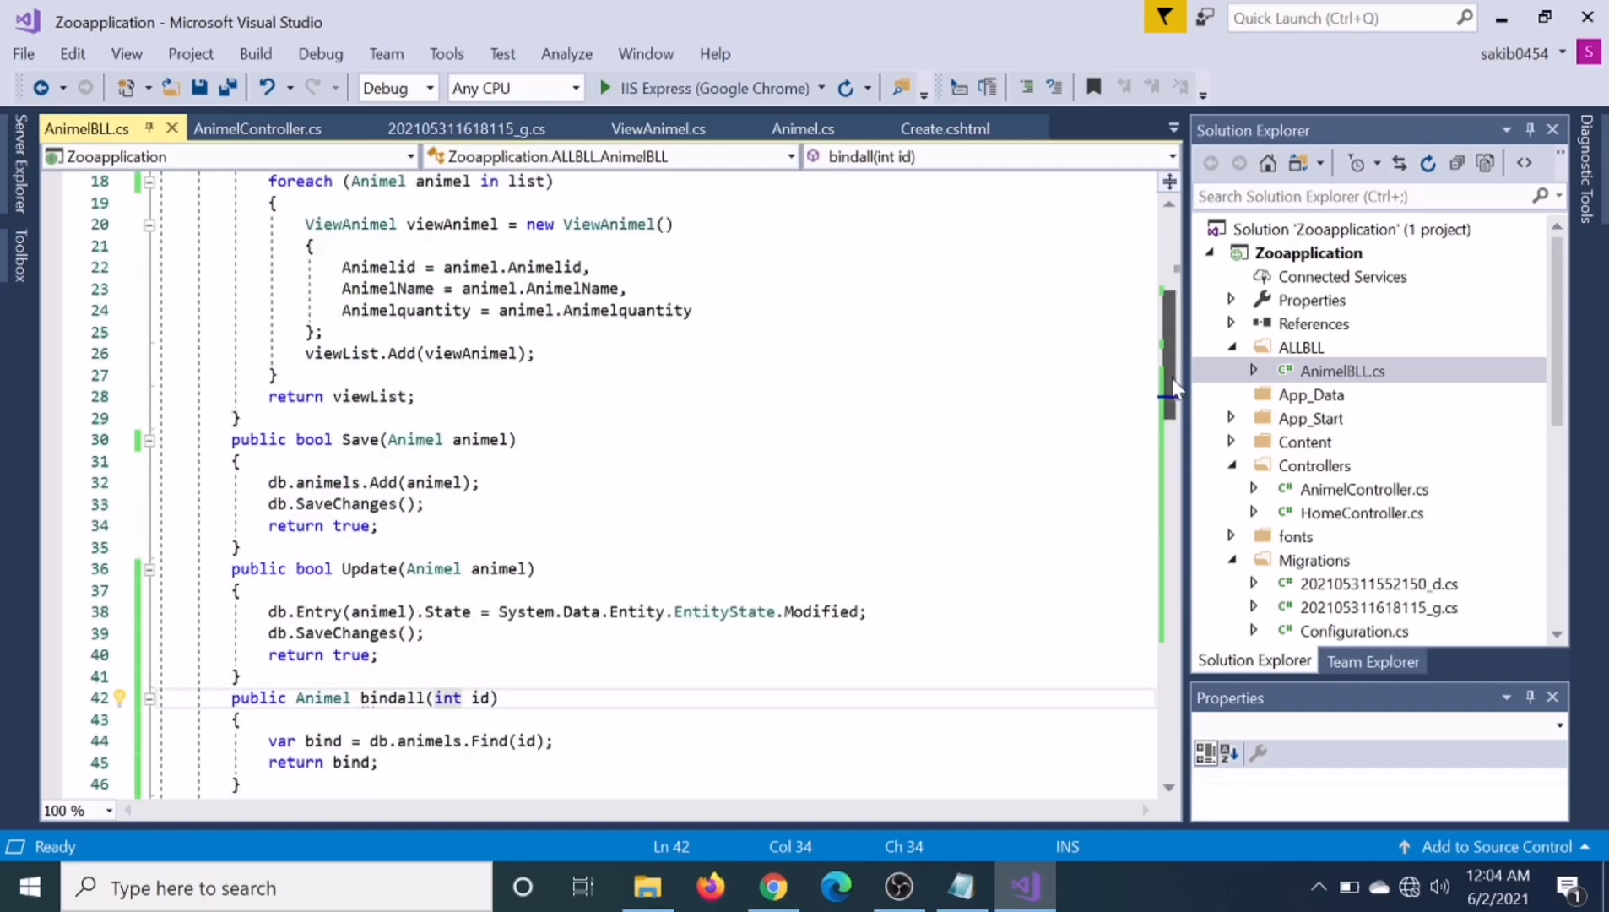
pyautogui.scroll(-3)
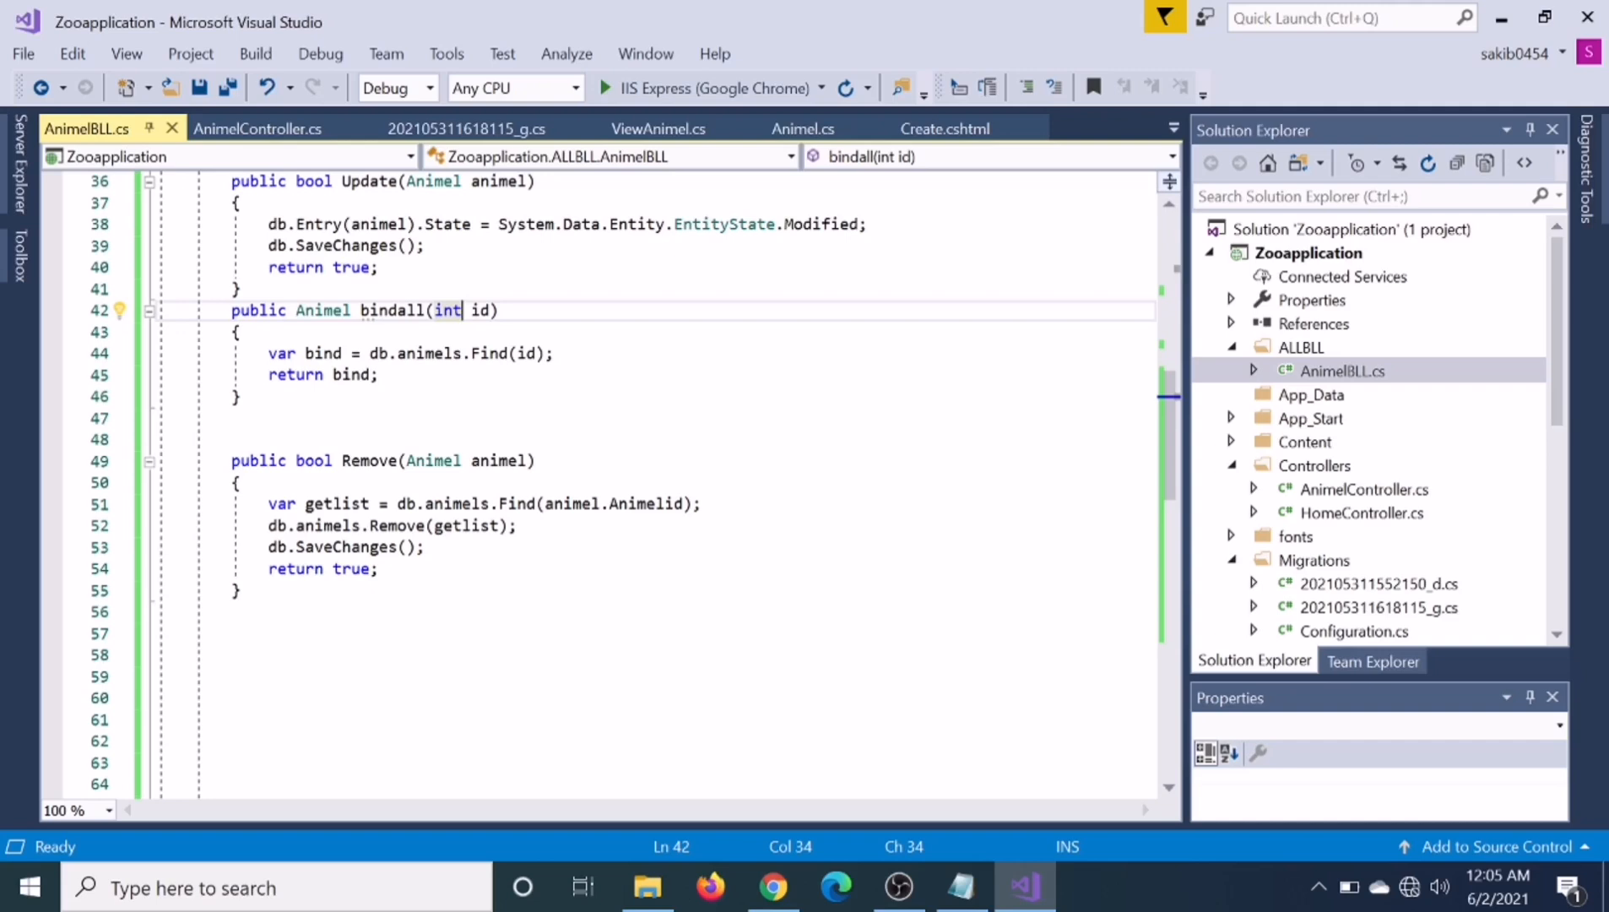
# Make bindall take a nullable int and change Remove's parameter to int id
pyautogui.write('?')
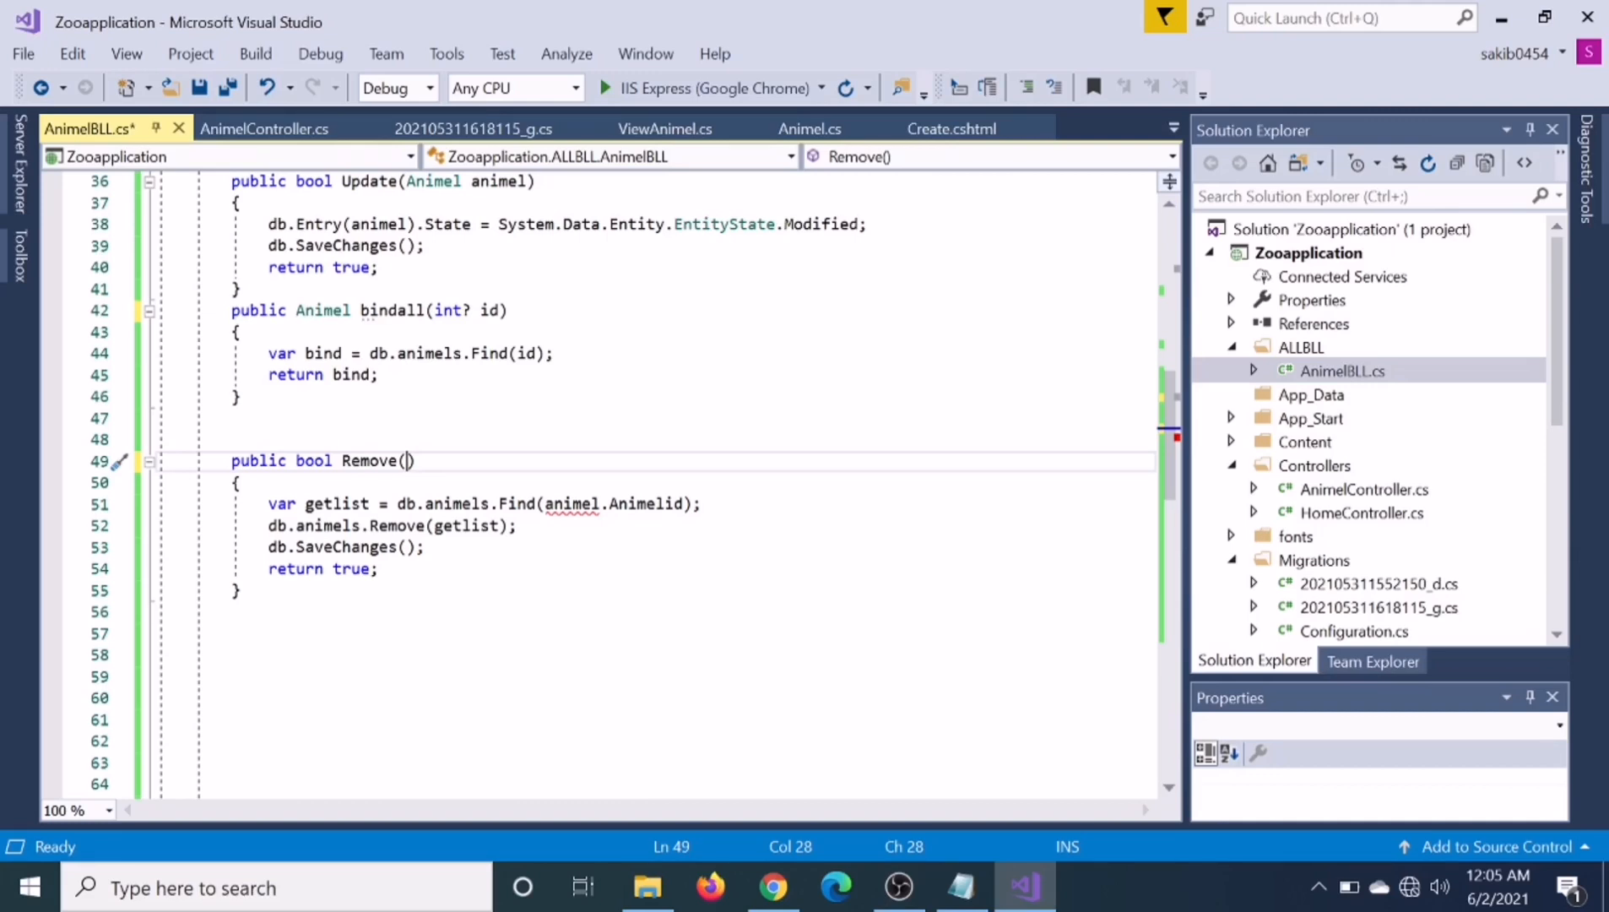
pyautogui.write(')')
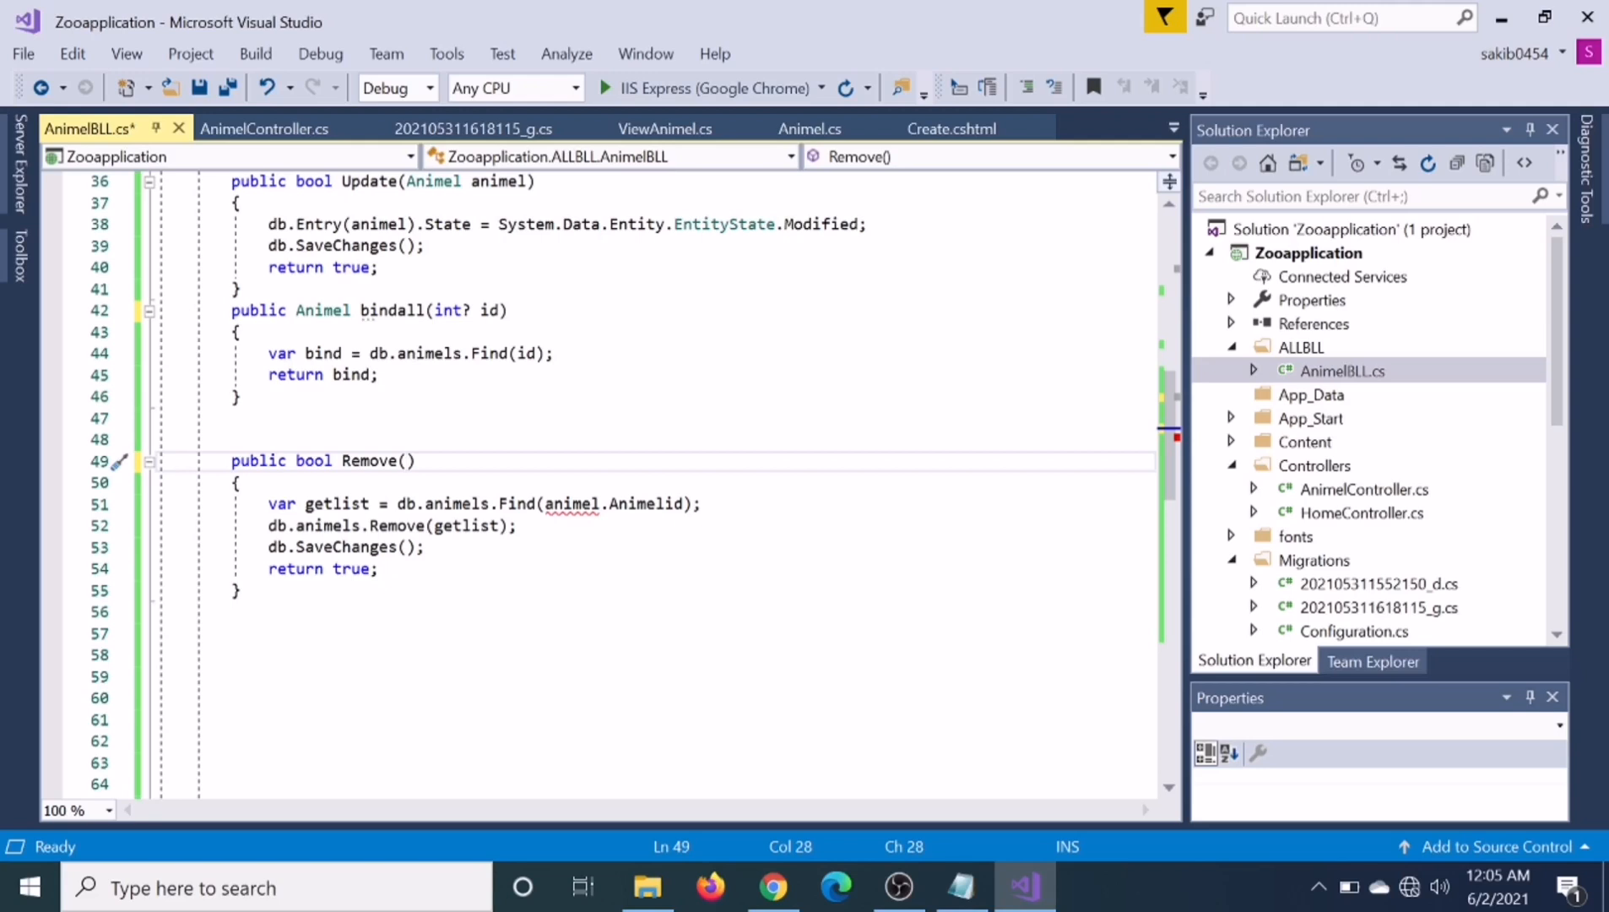
pyautogui.write('int')
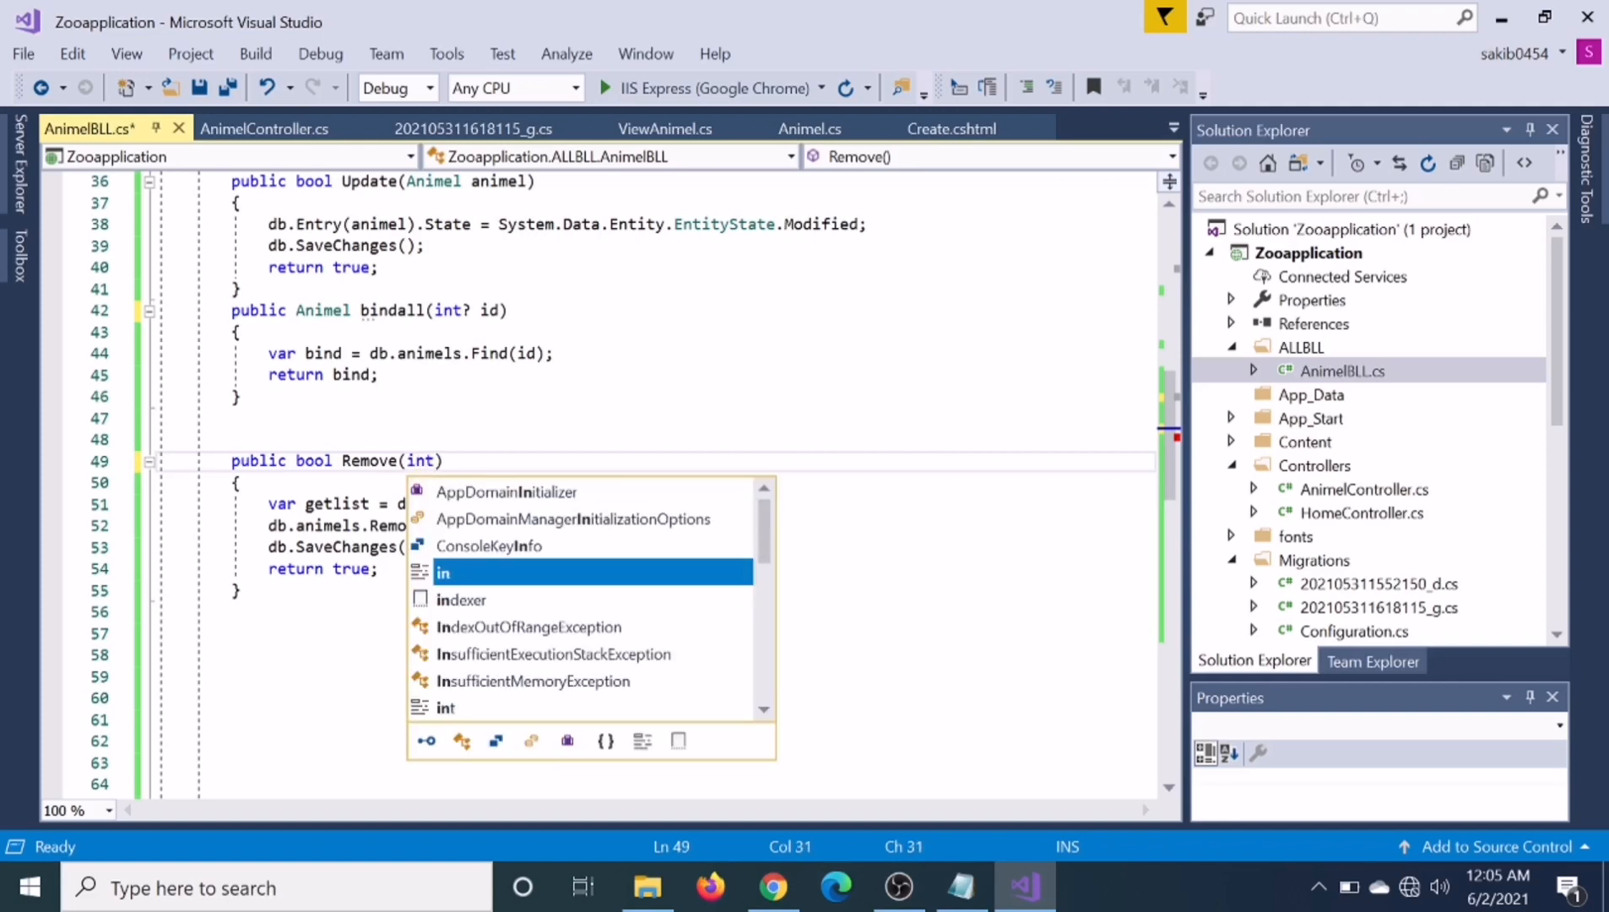
pyautogui.write('id')
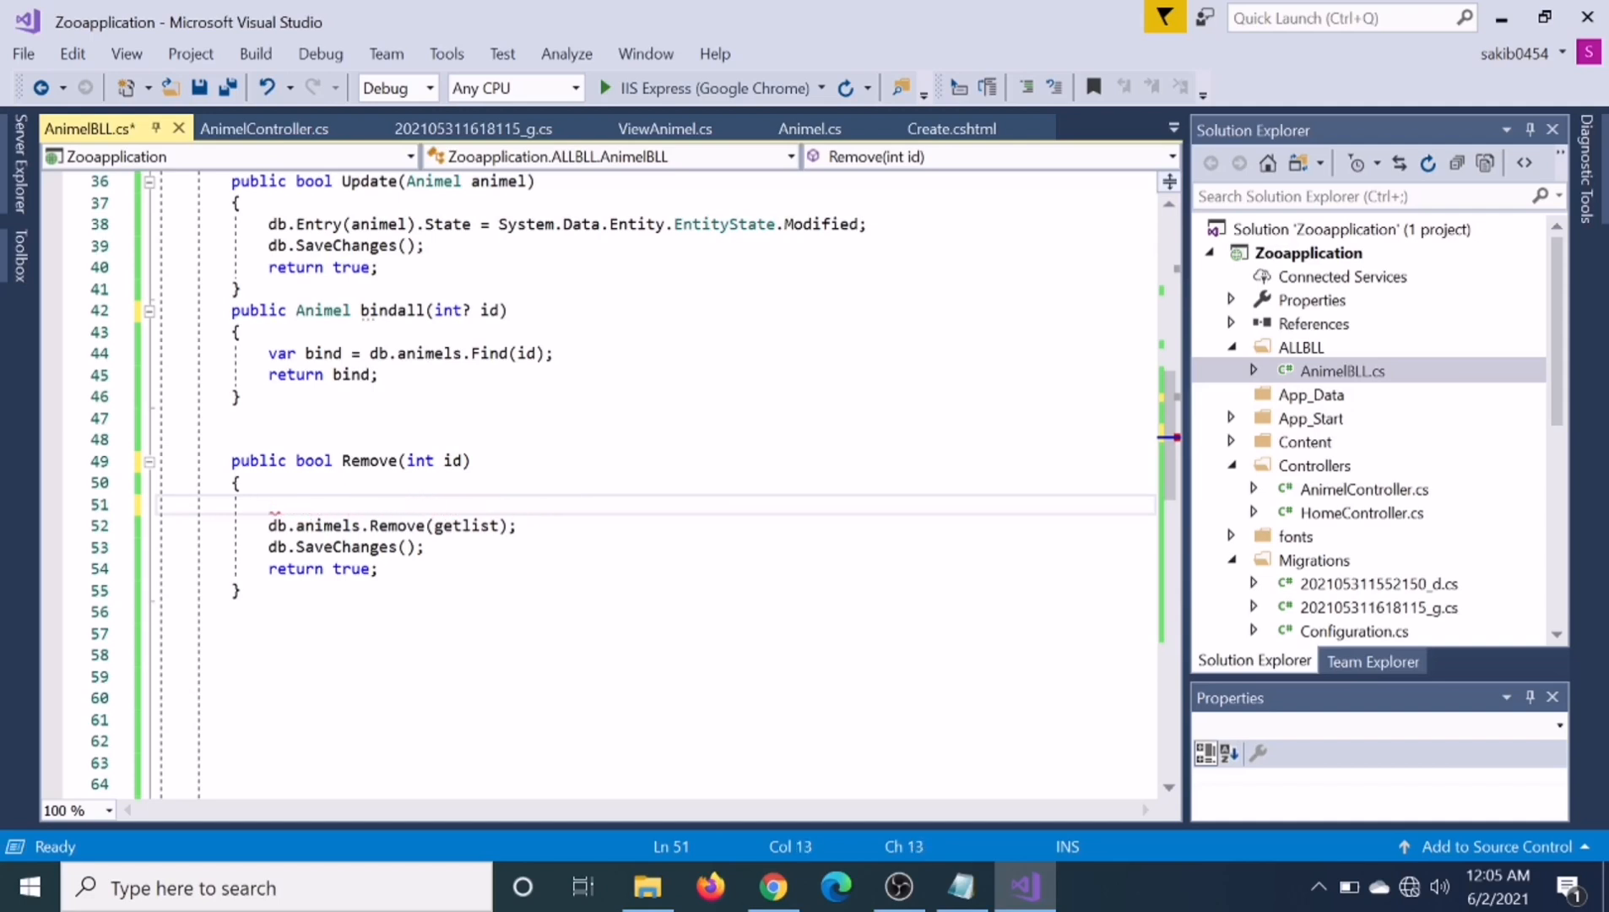
# Start a lookup line 'var getid = db' inside the Remove method
pyautogui.write('var')
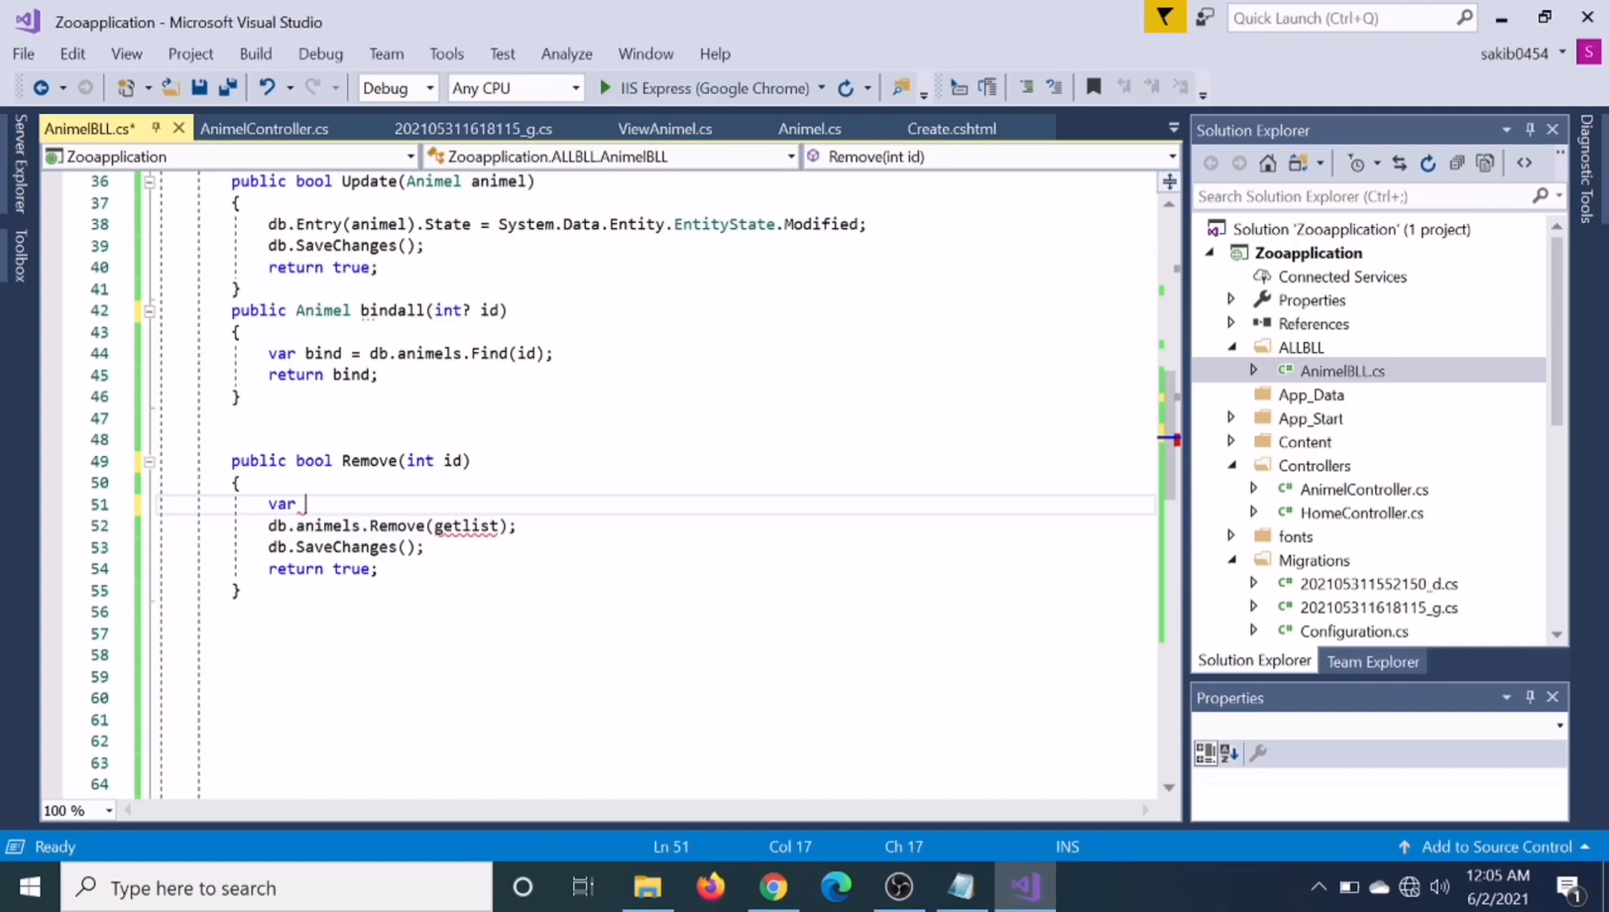
pyautogui.write('get')
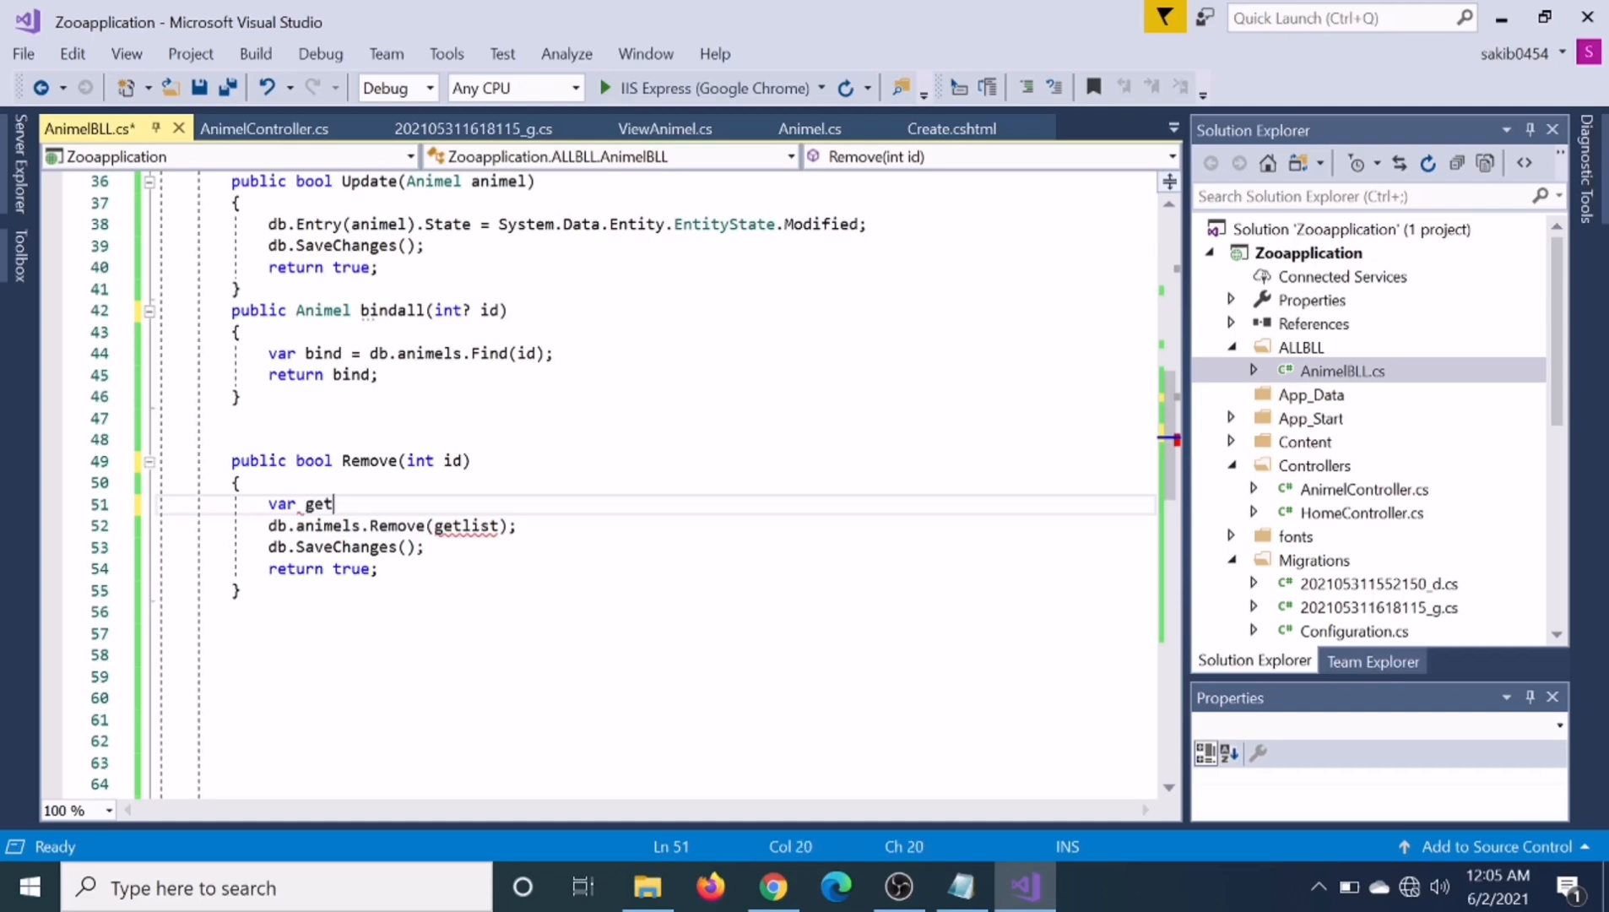
pyautogui.write('id')
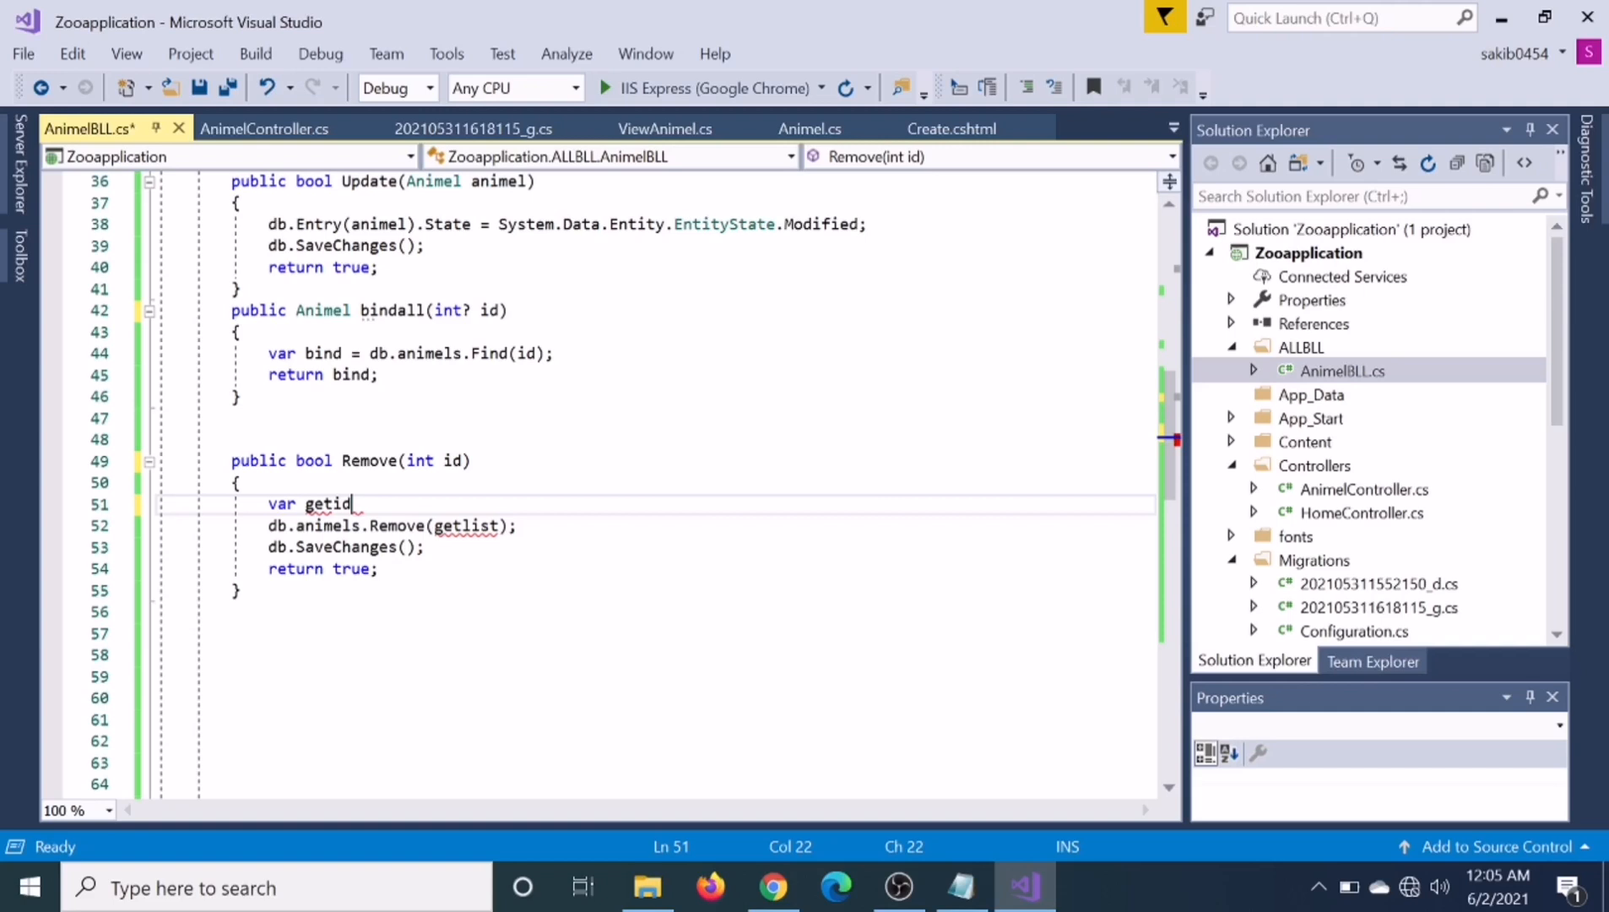
pyautogui.write('=')
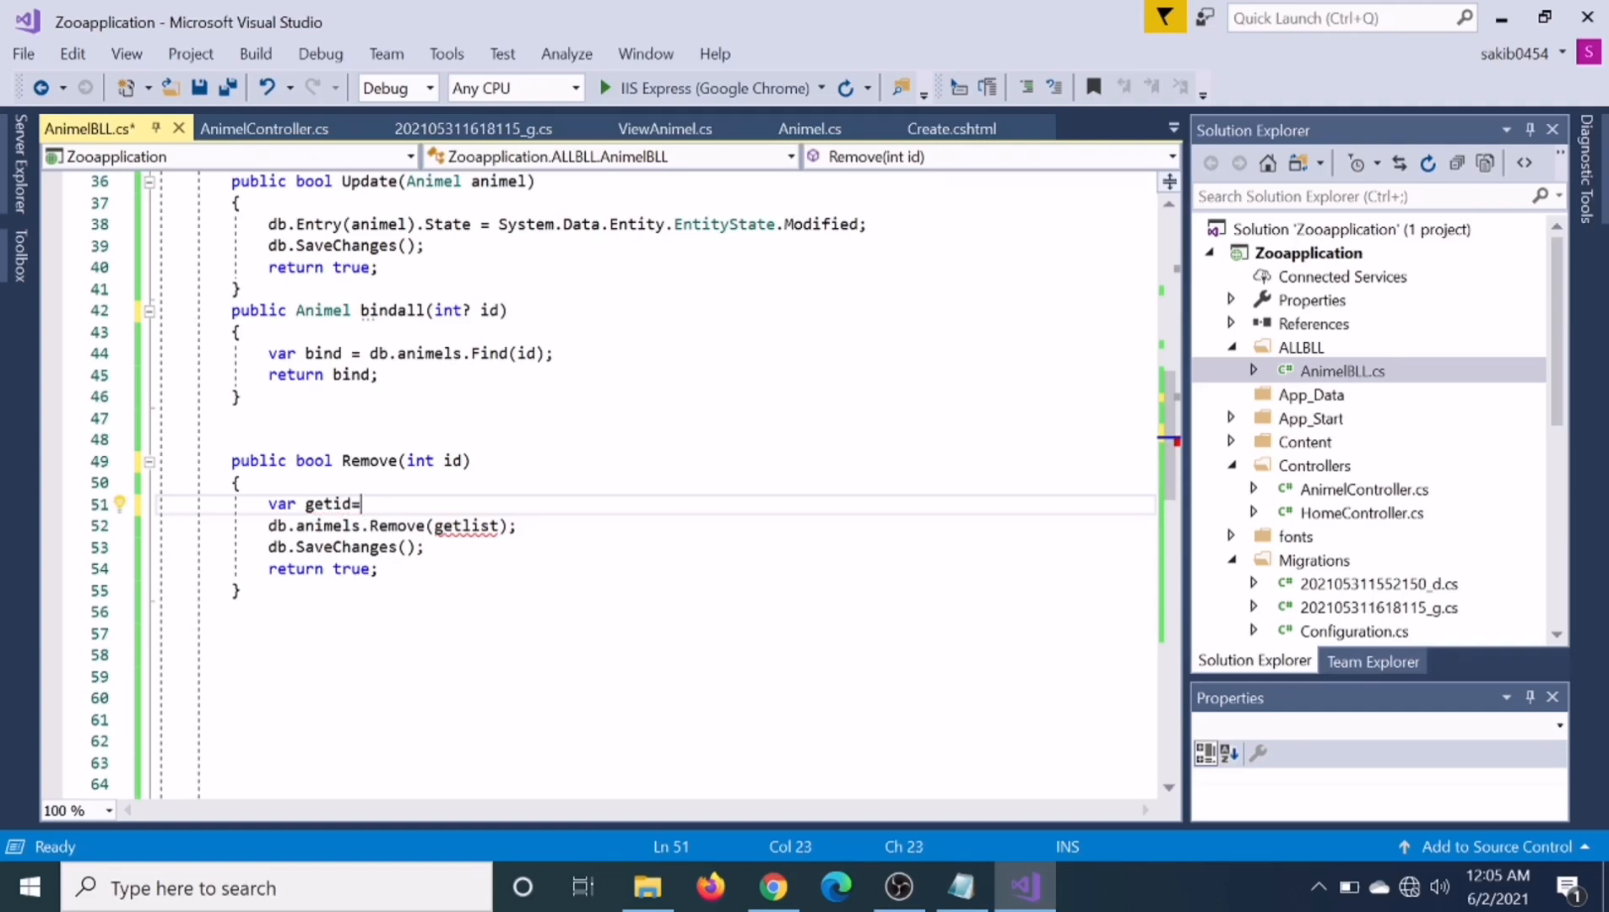
pyautogui.write('b')
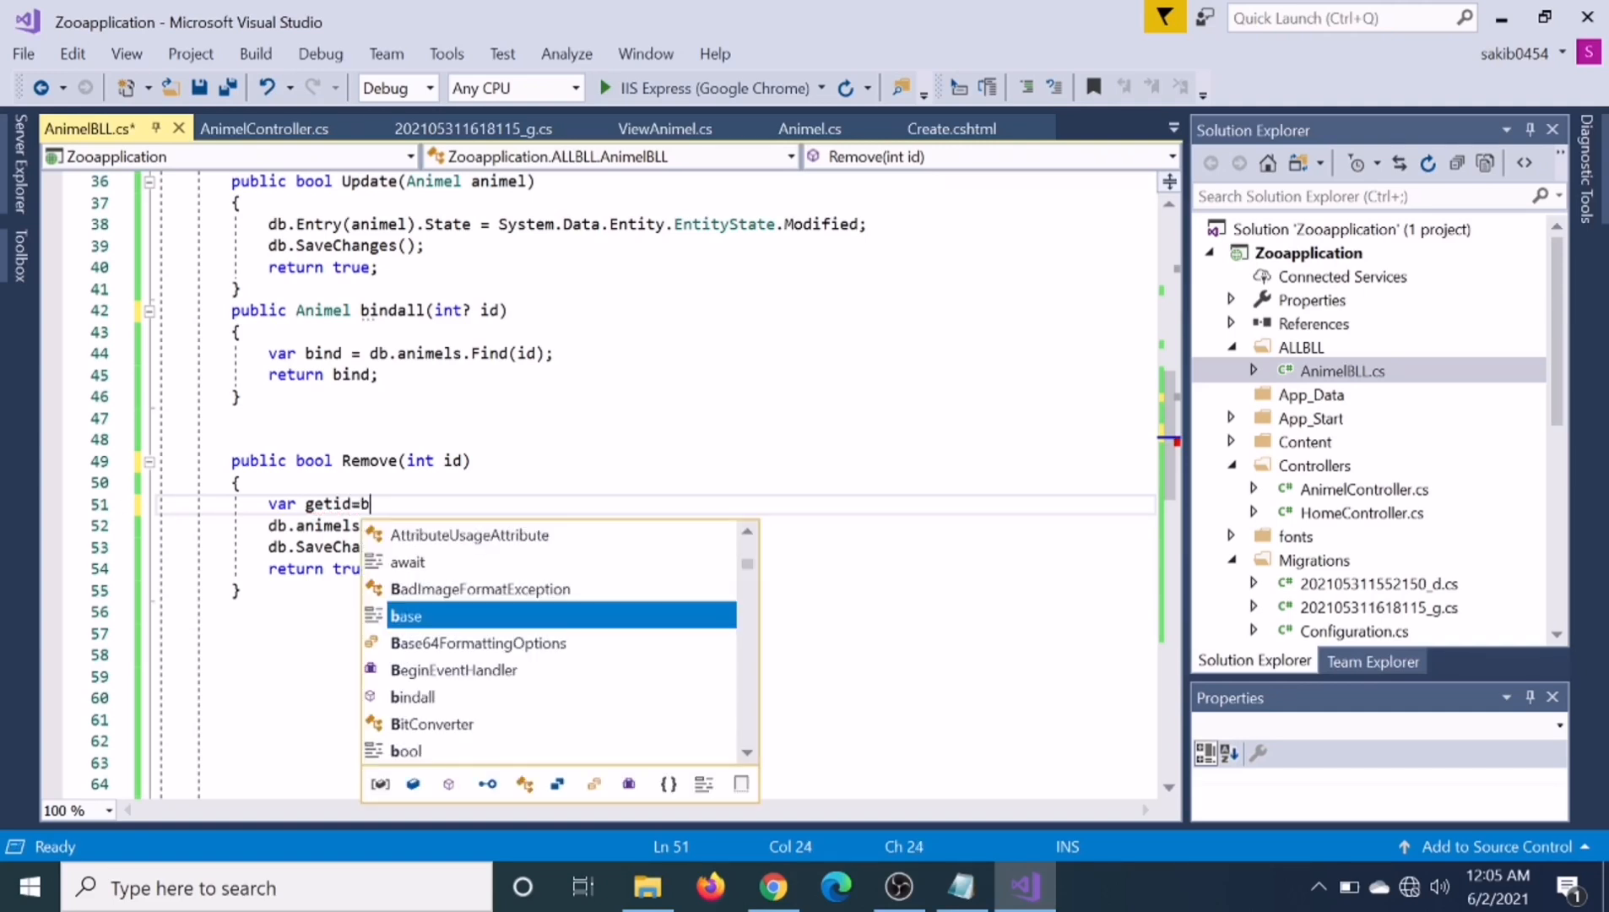
pyautogui.write('d')
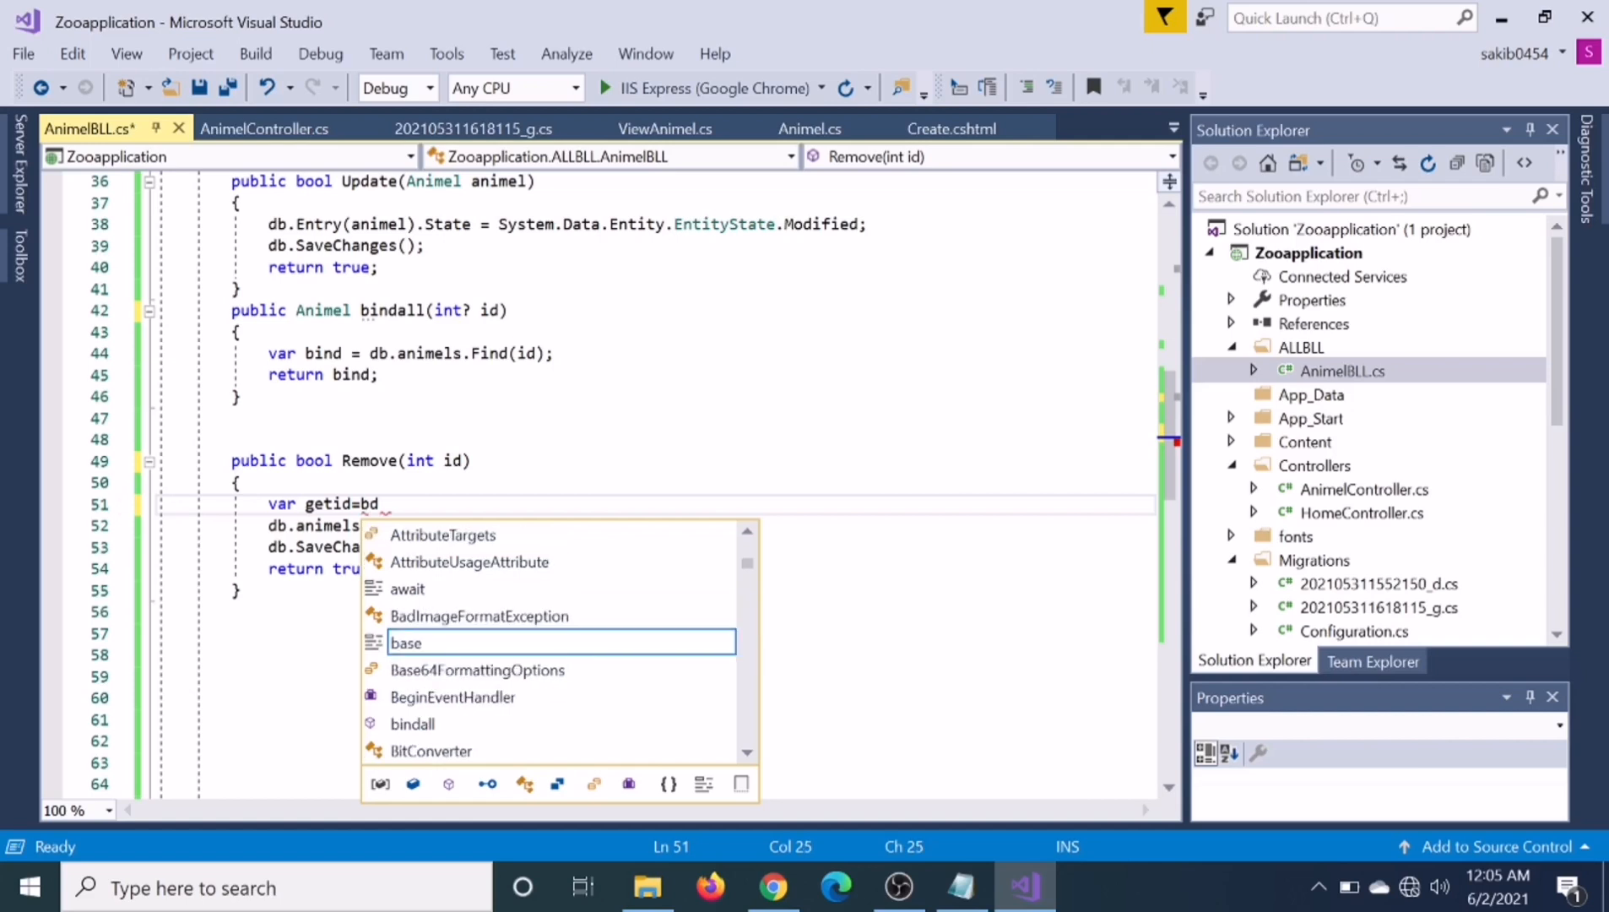
pyautogui.press('Backspace')
pyautogui.write('db.')
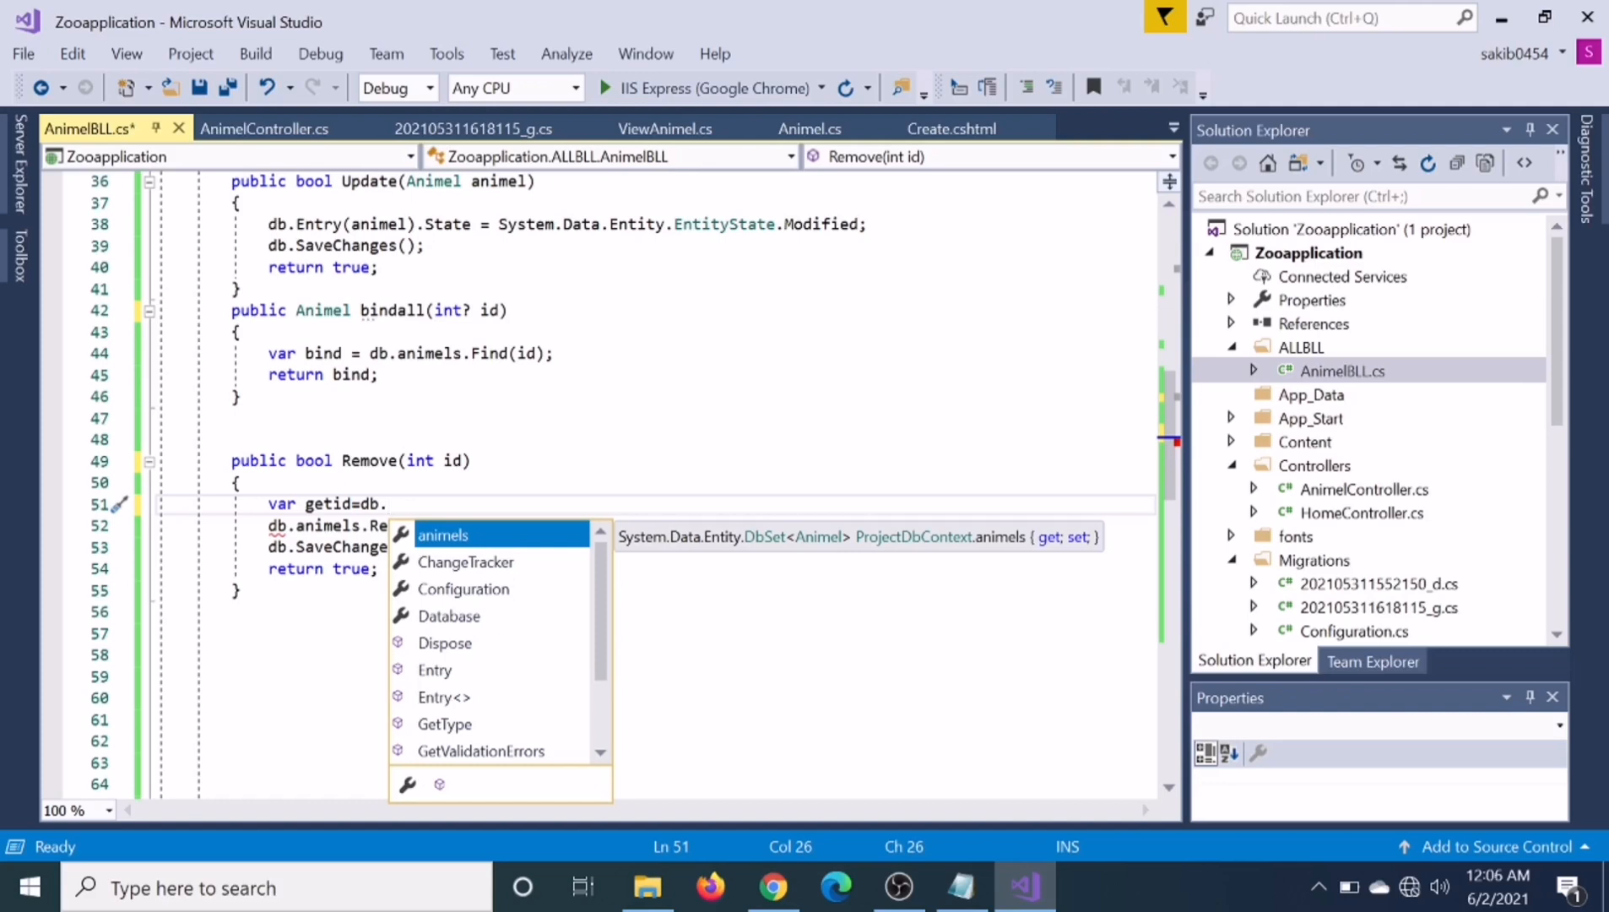
pyautogui.press('Down')
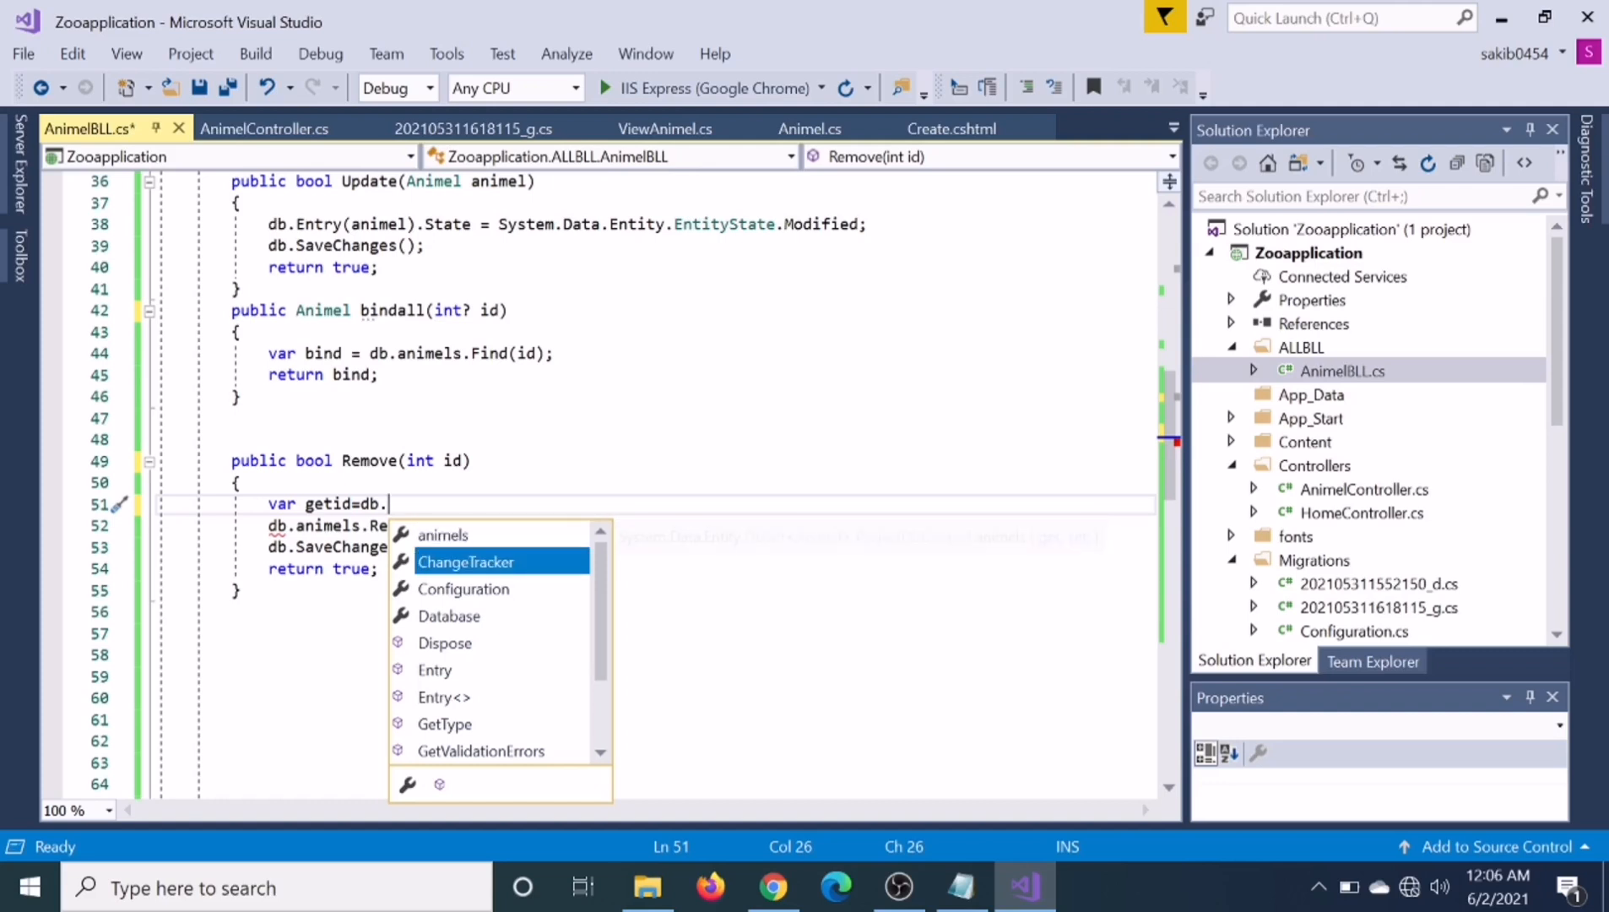
# Complete it as db.animels.Find(id) and pass getid to db.animels.Remove
pyautogui.write('animels')
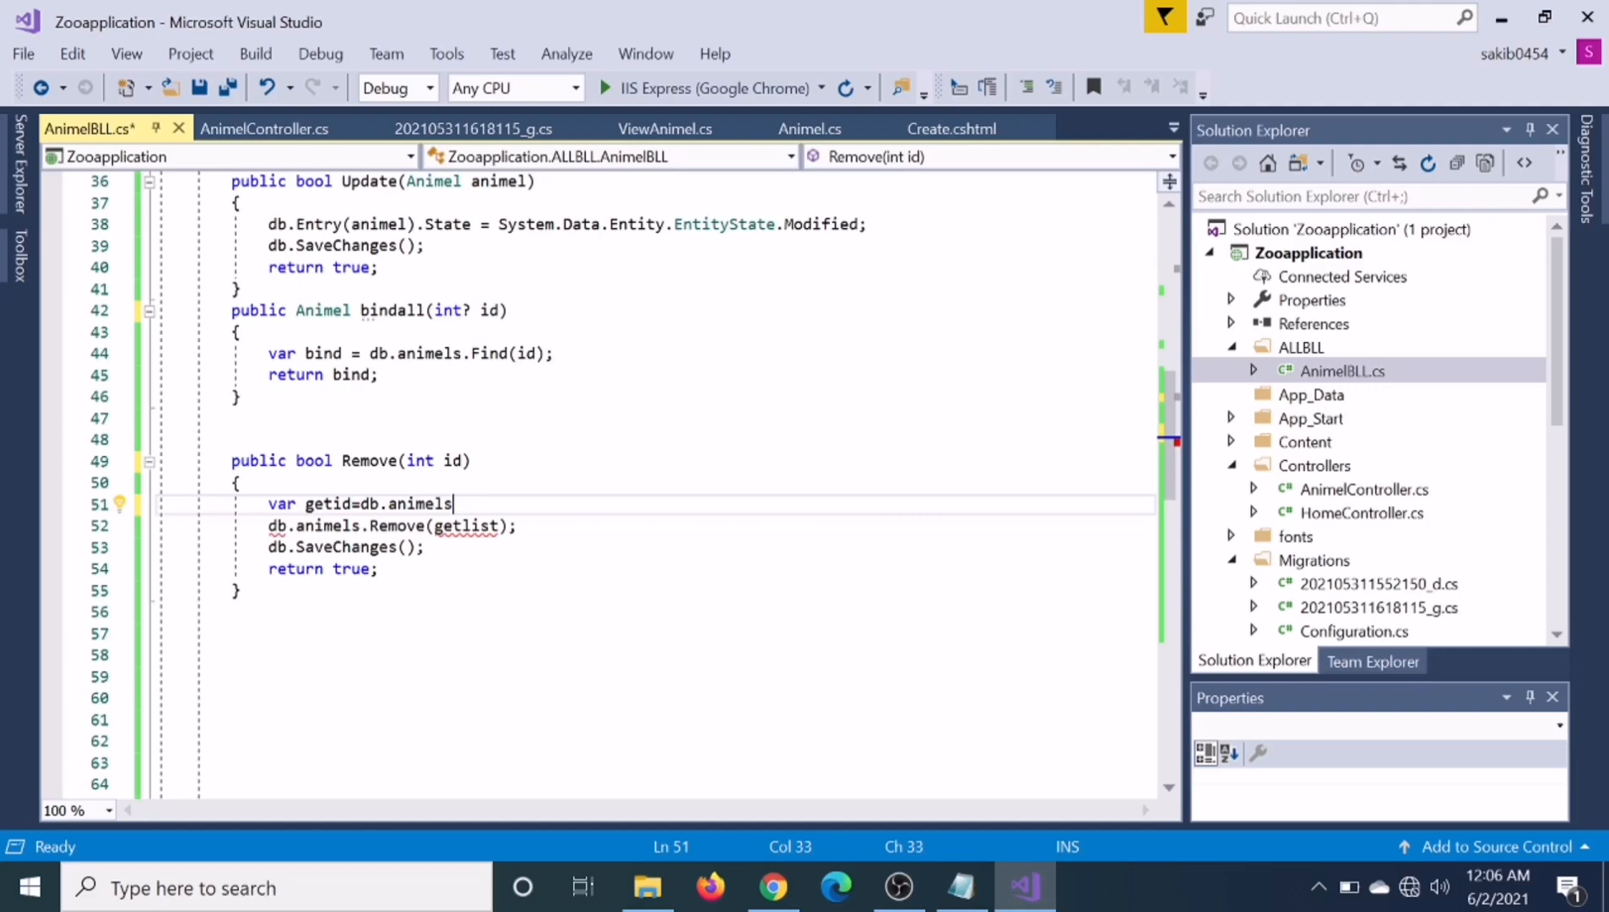
pyautogui.write('.')
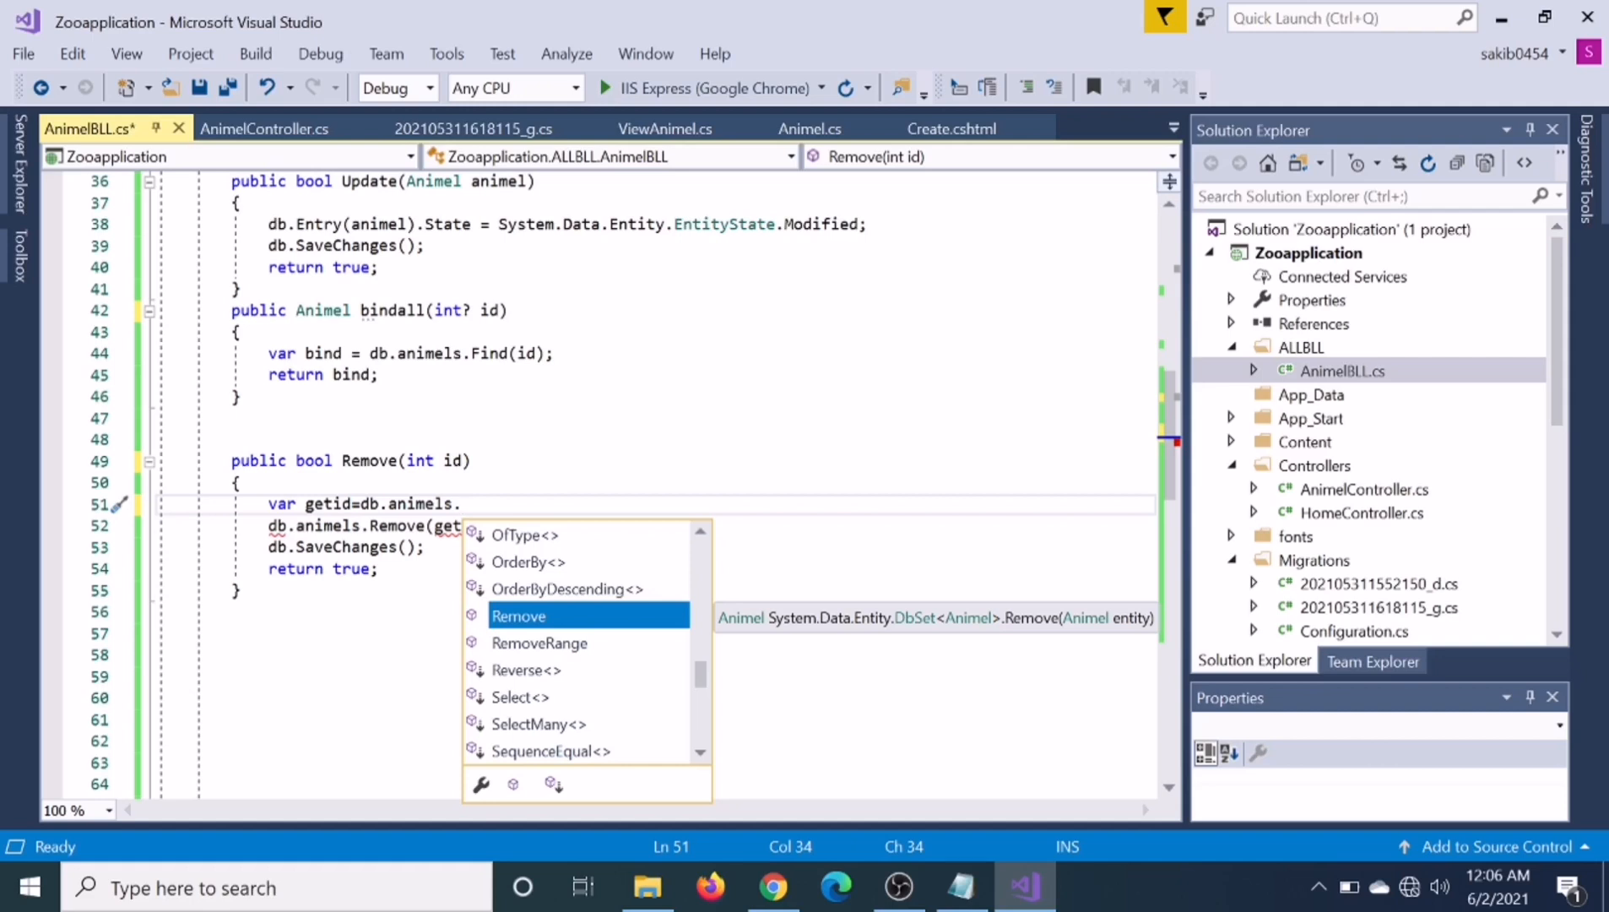
pyautogui.write('f')
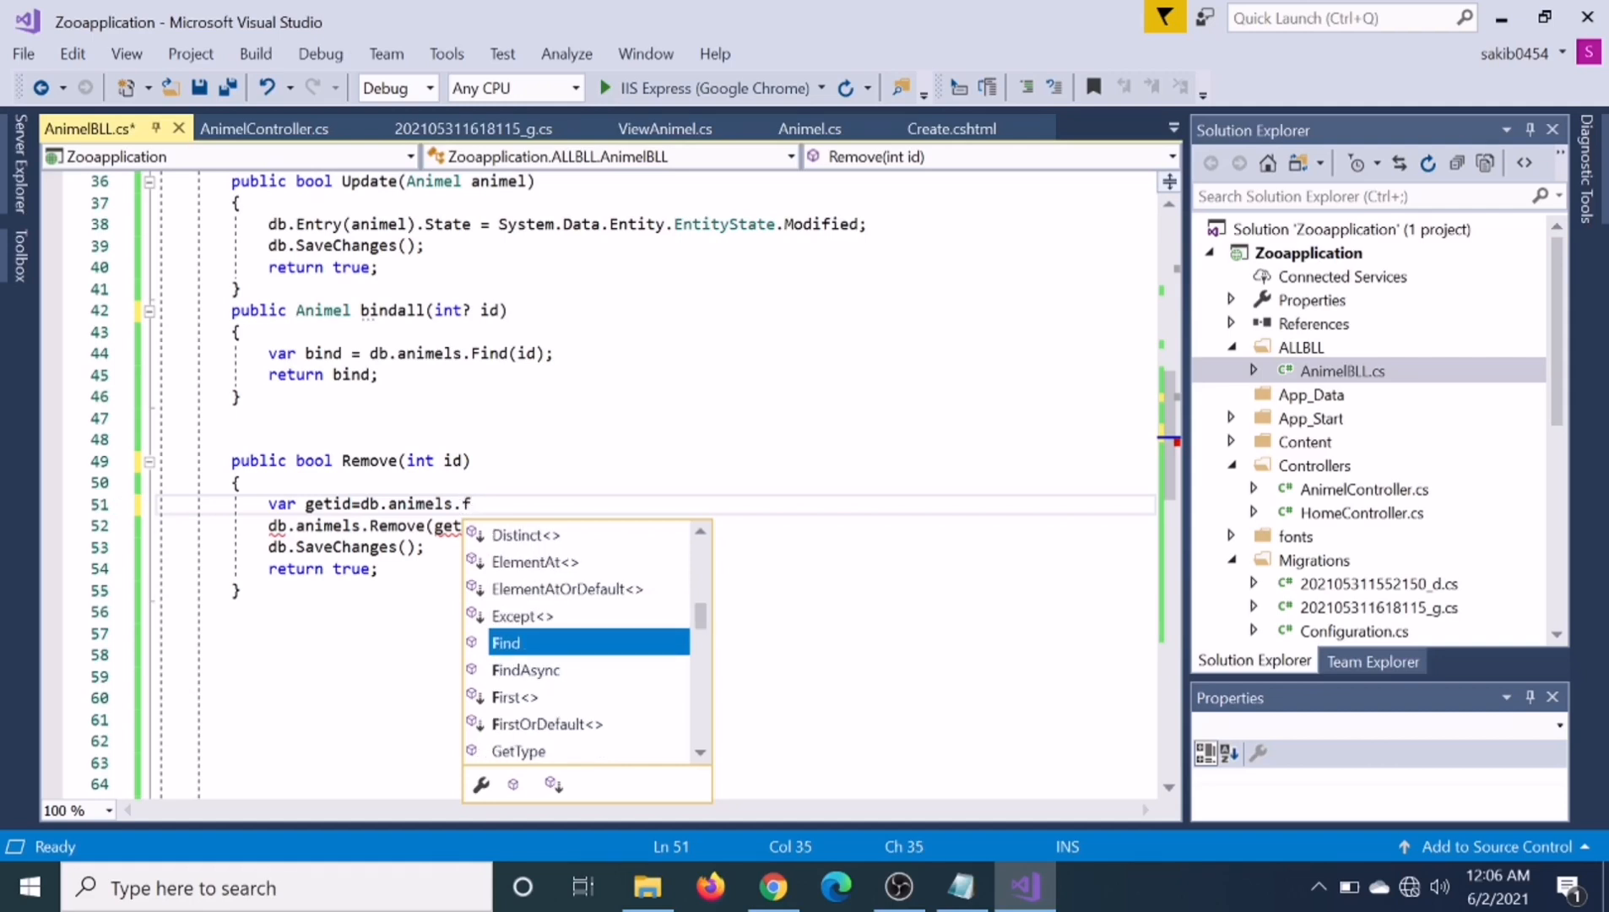
pyautogui.write('ind(id);')
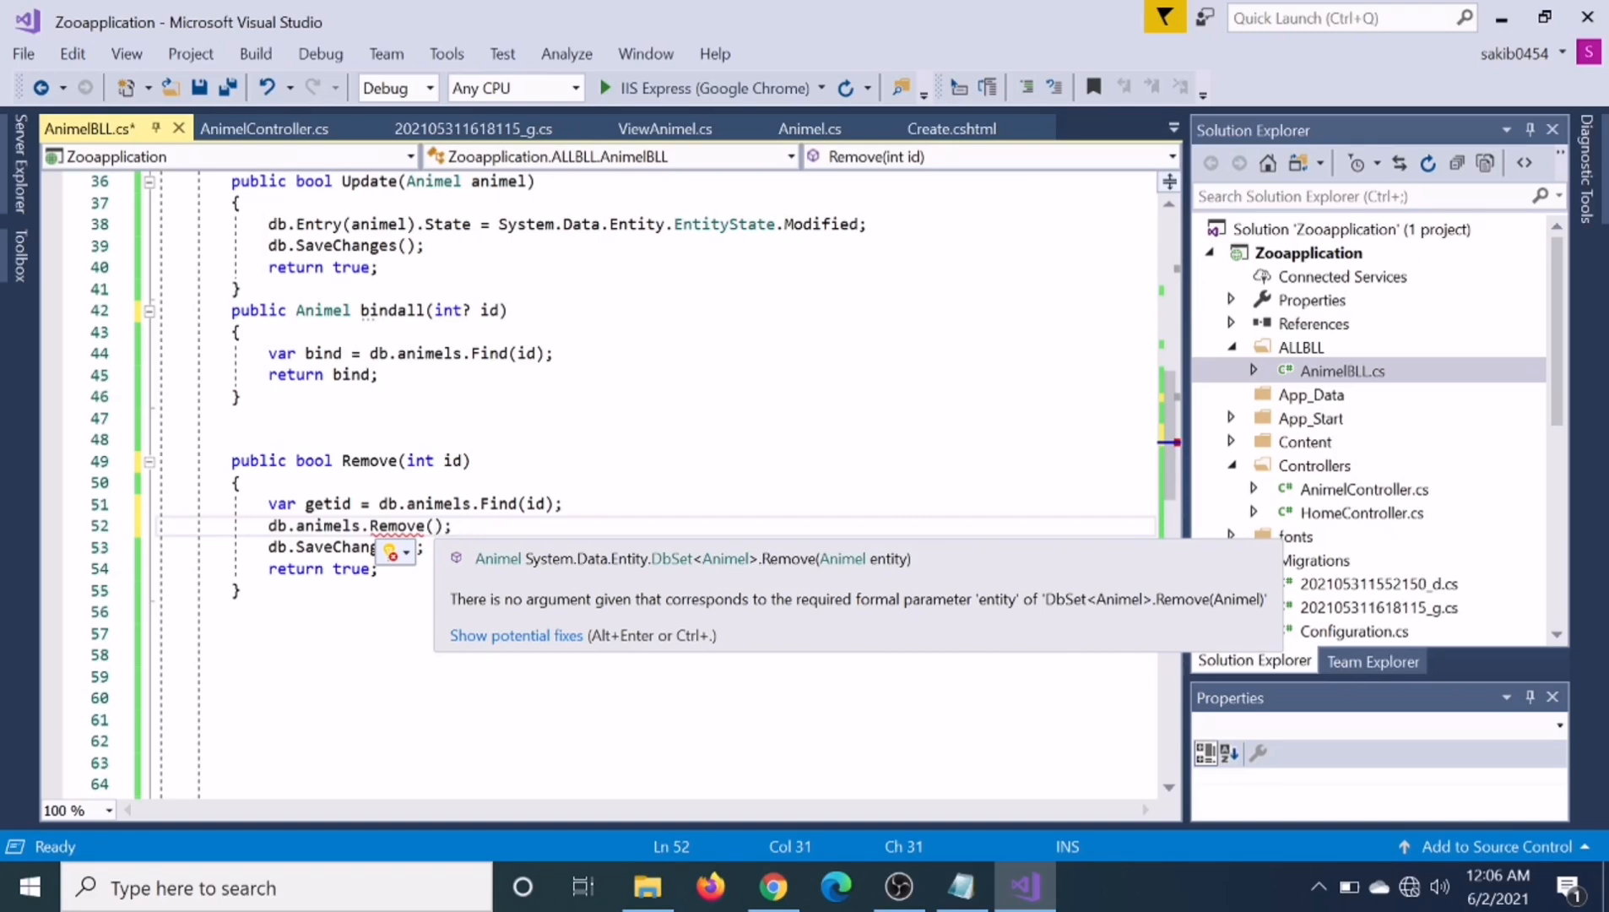
pyautogui.write('g')
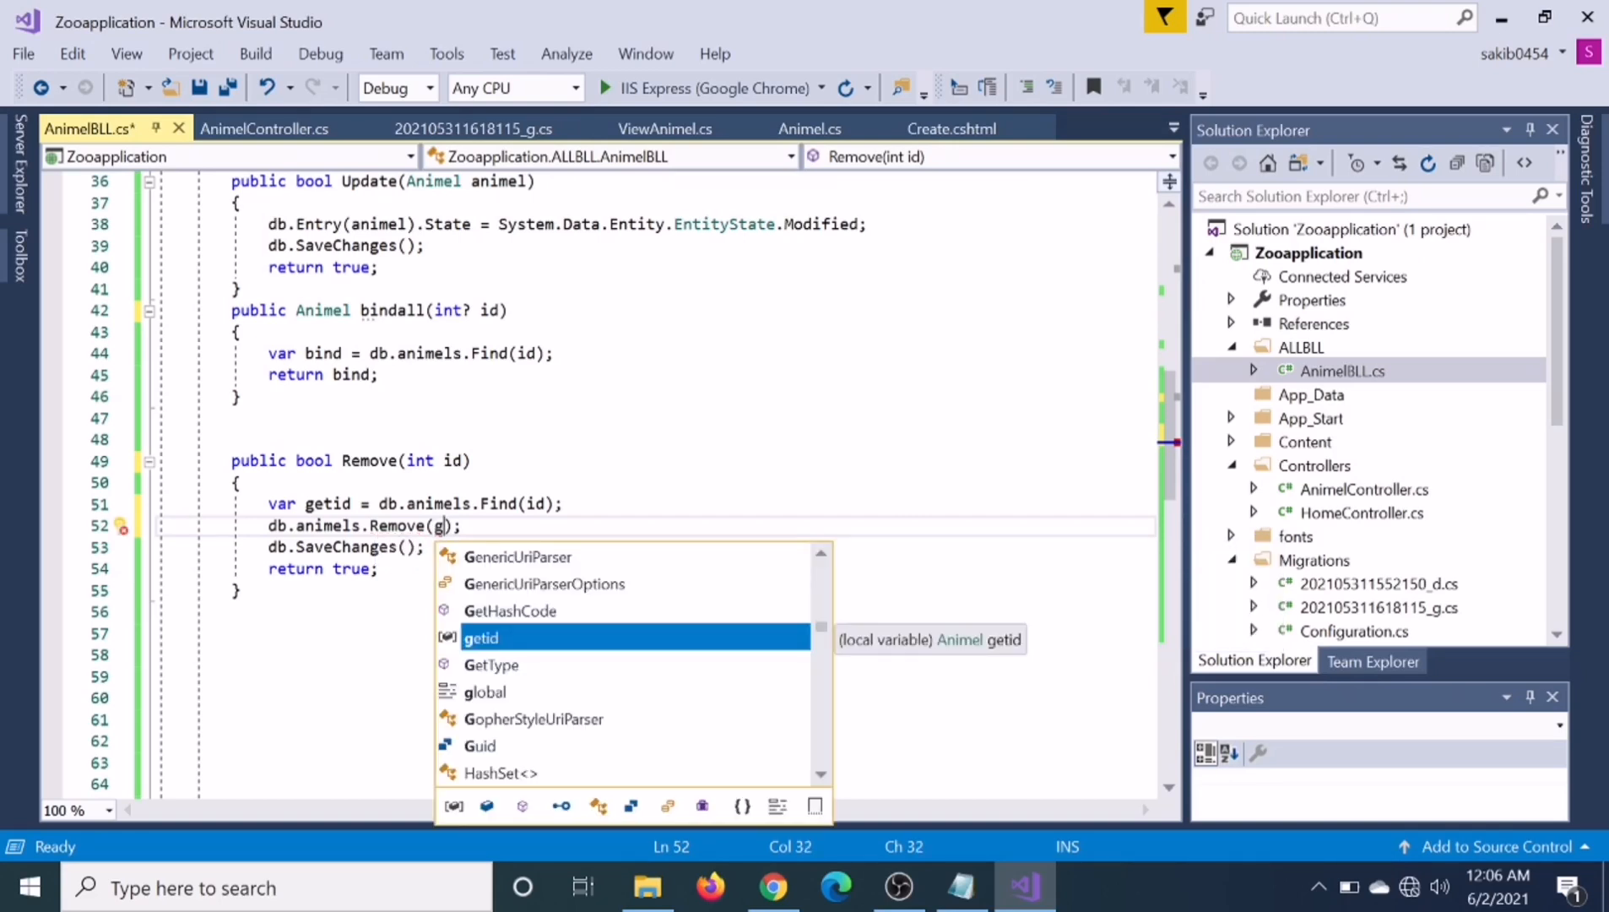
pyautogui.press('Tab')
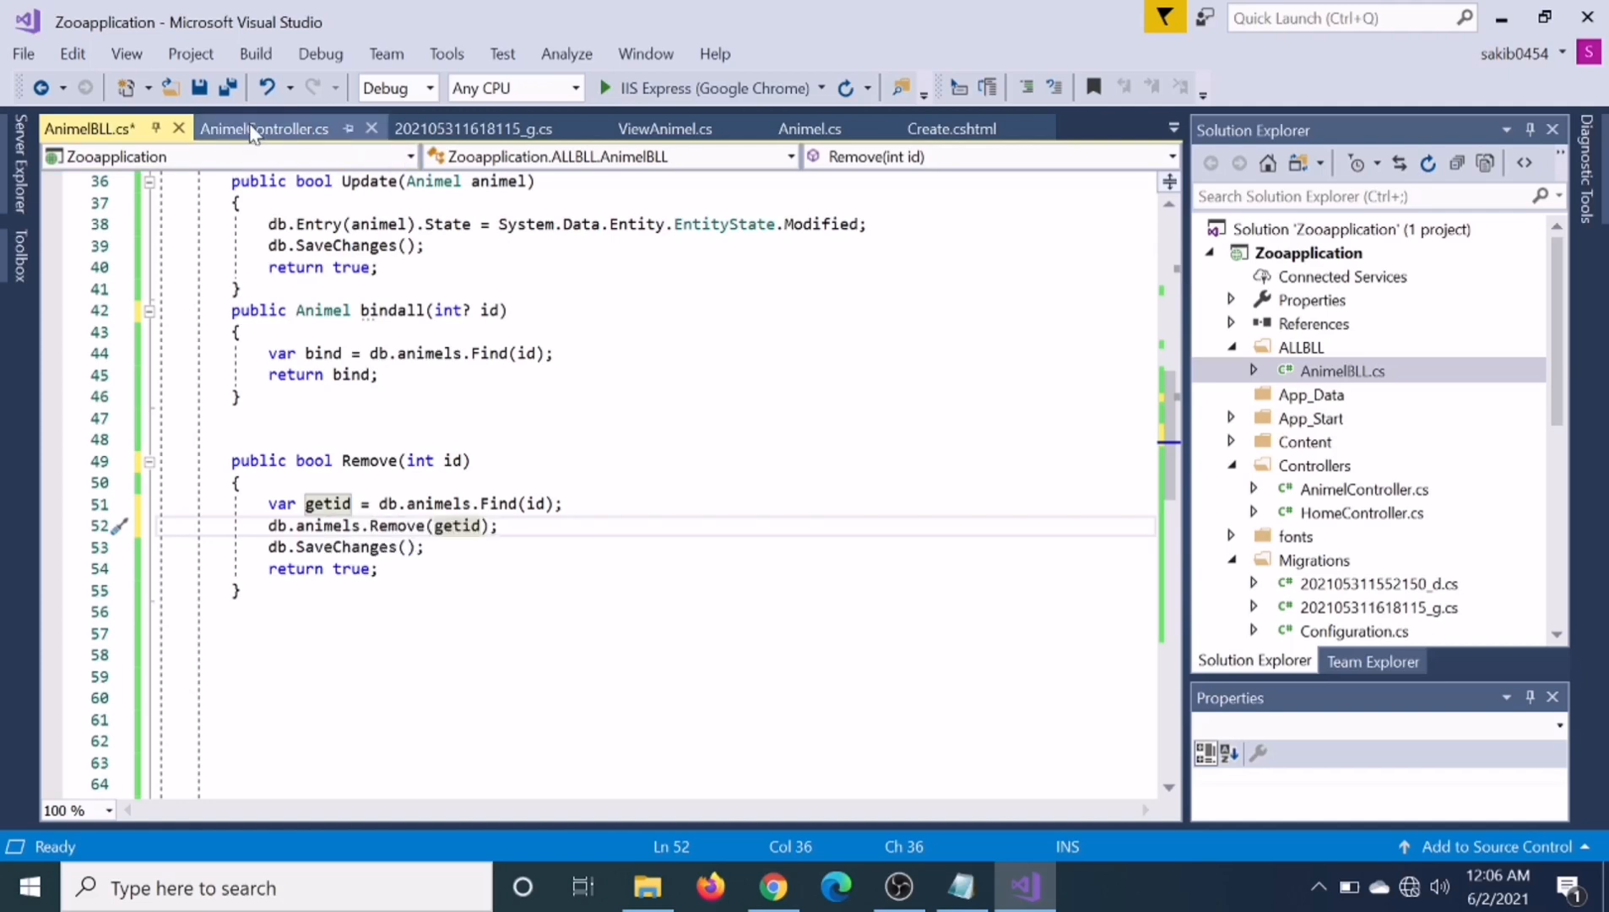
# Change the GET Delete action to take int? id, comparing against bindall in AnimelBLL.cs
pyautogui.click(265, 128)
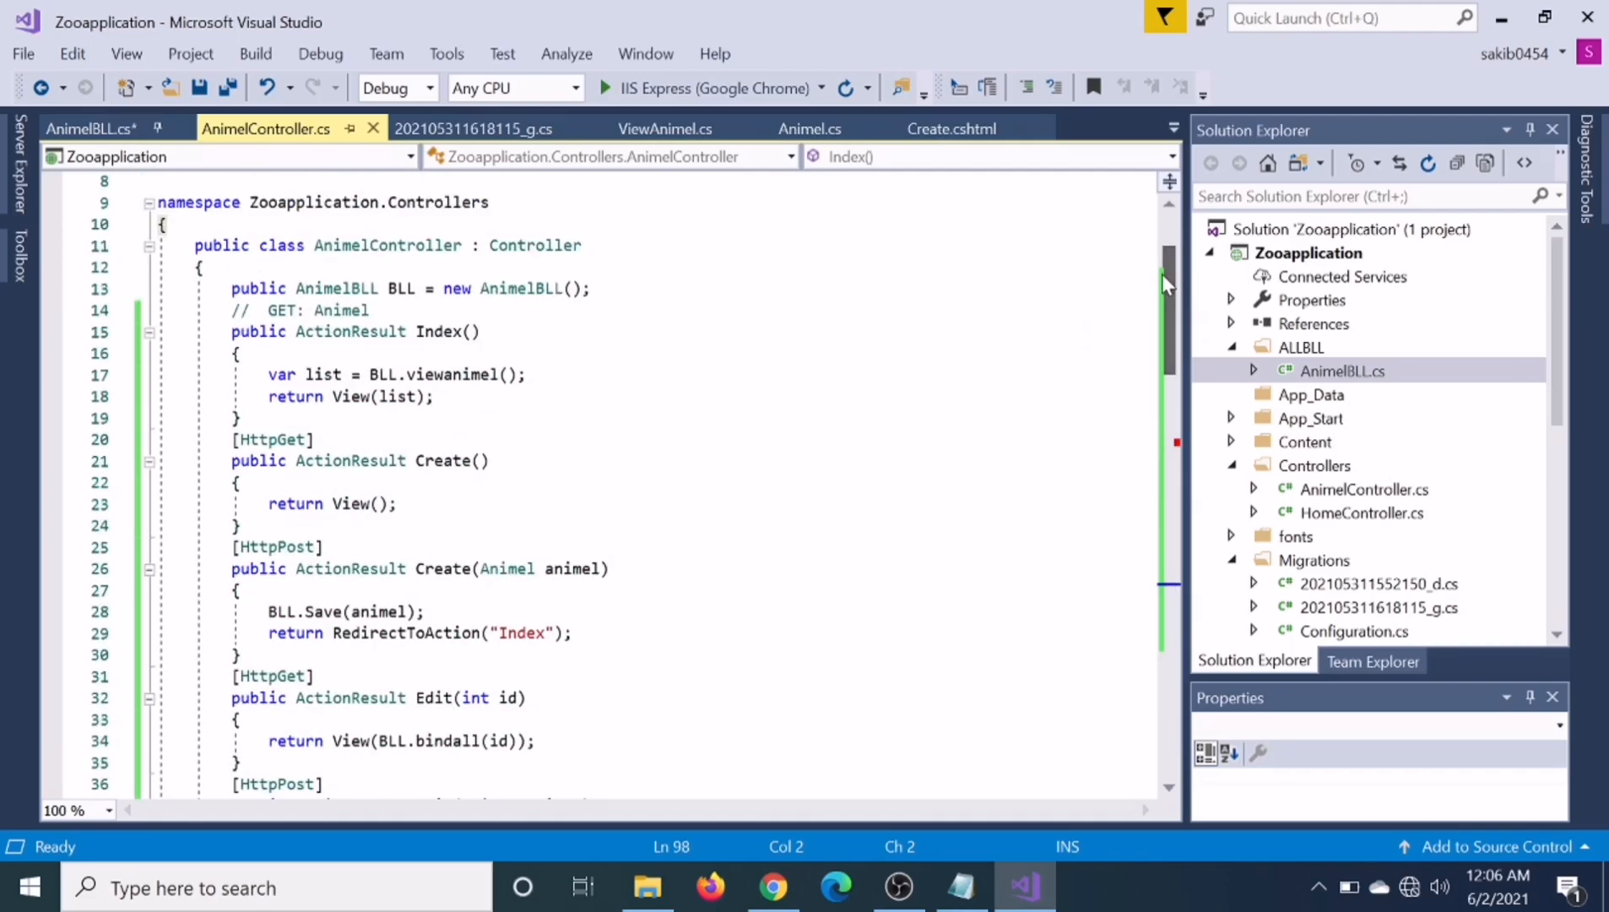
pyautogui.scroll(-3)
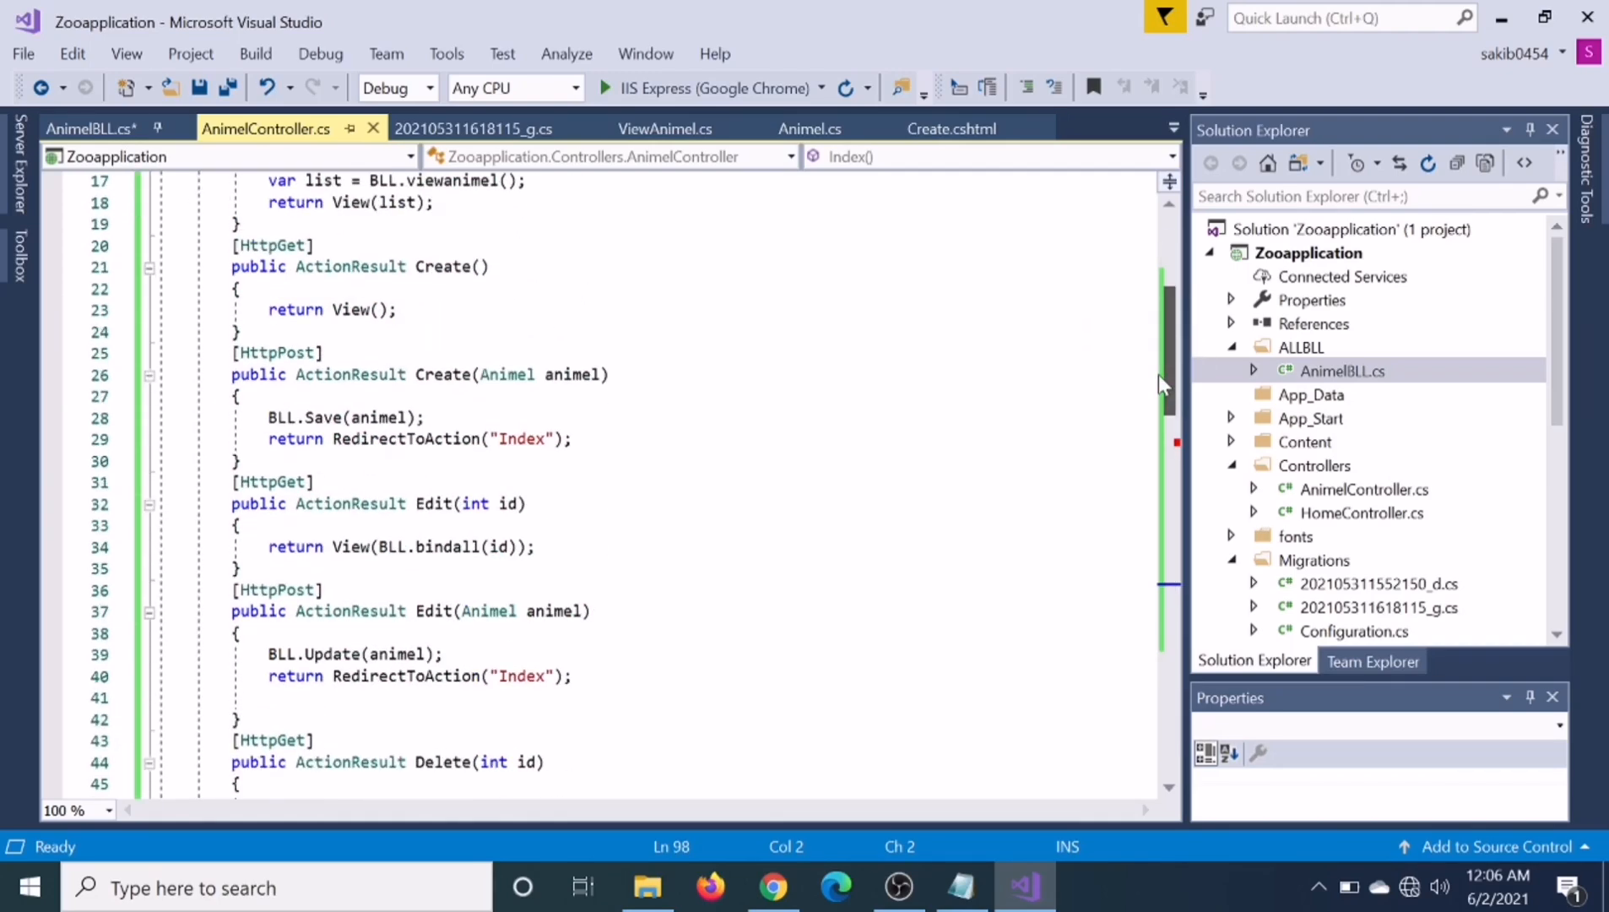
pyautogui.scroll(-3)
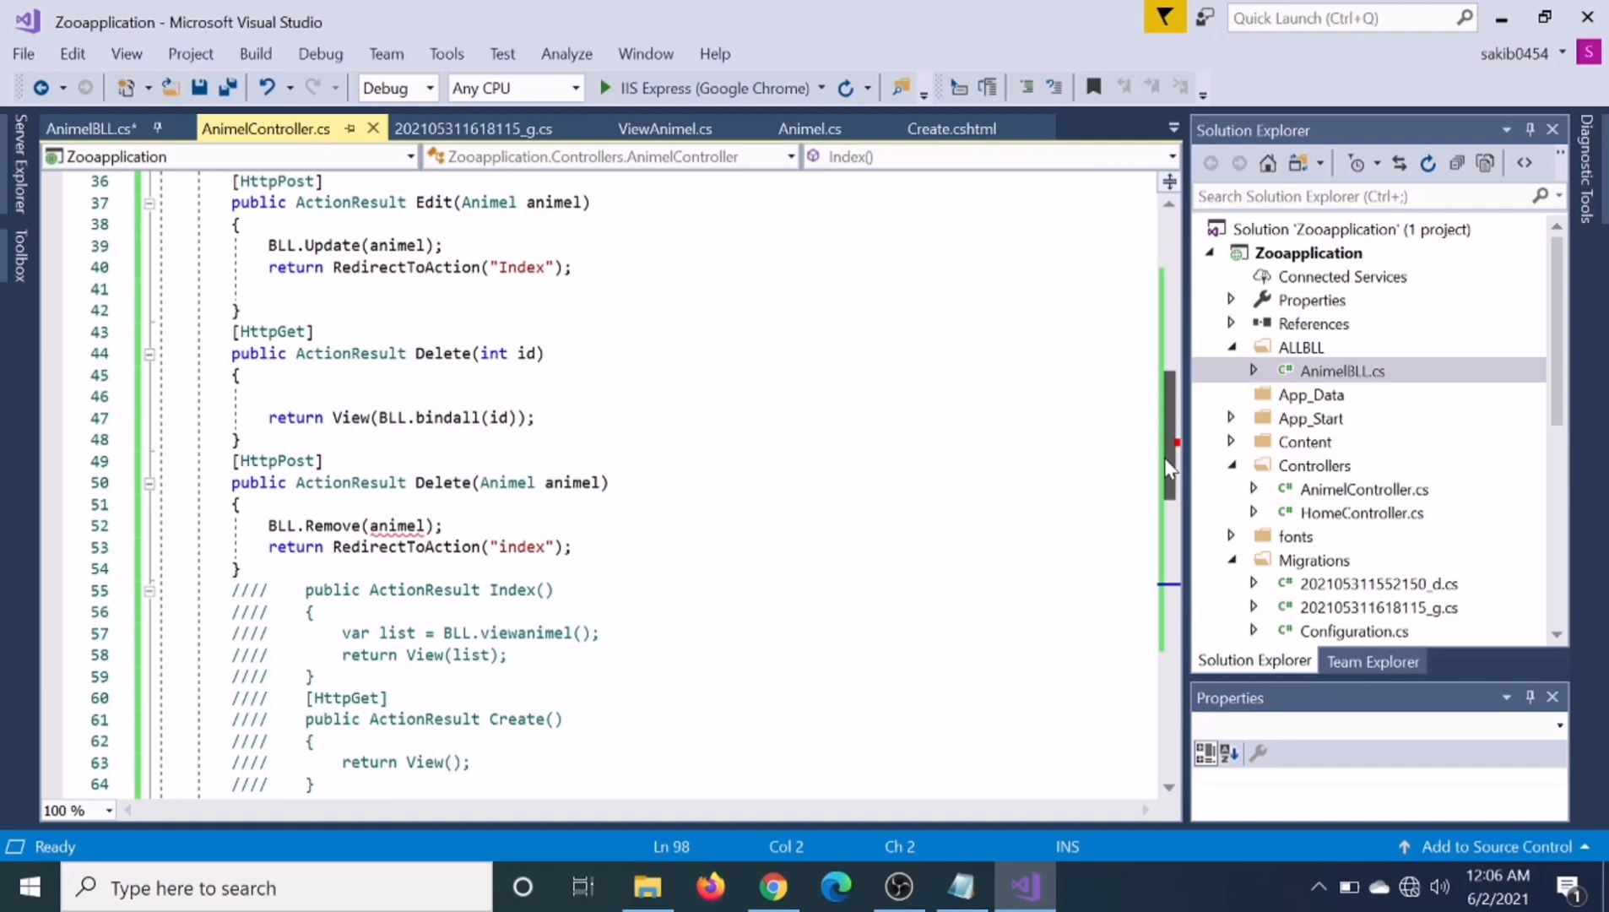
pyautogui.scroll(-3)
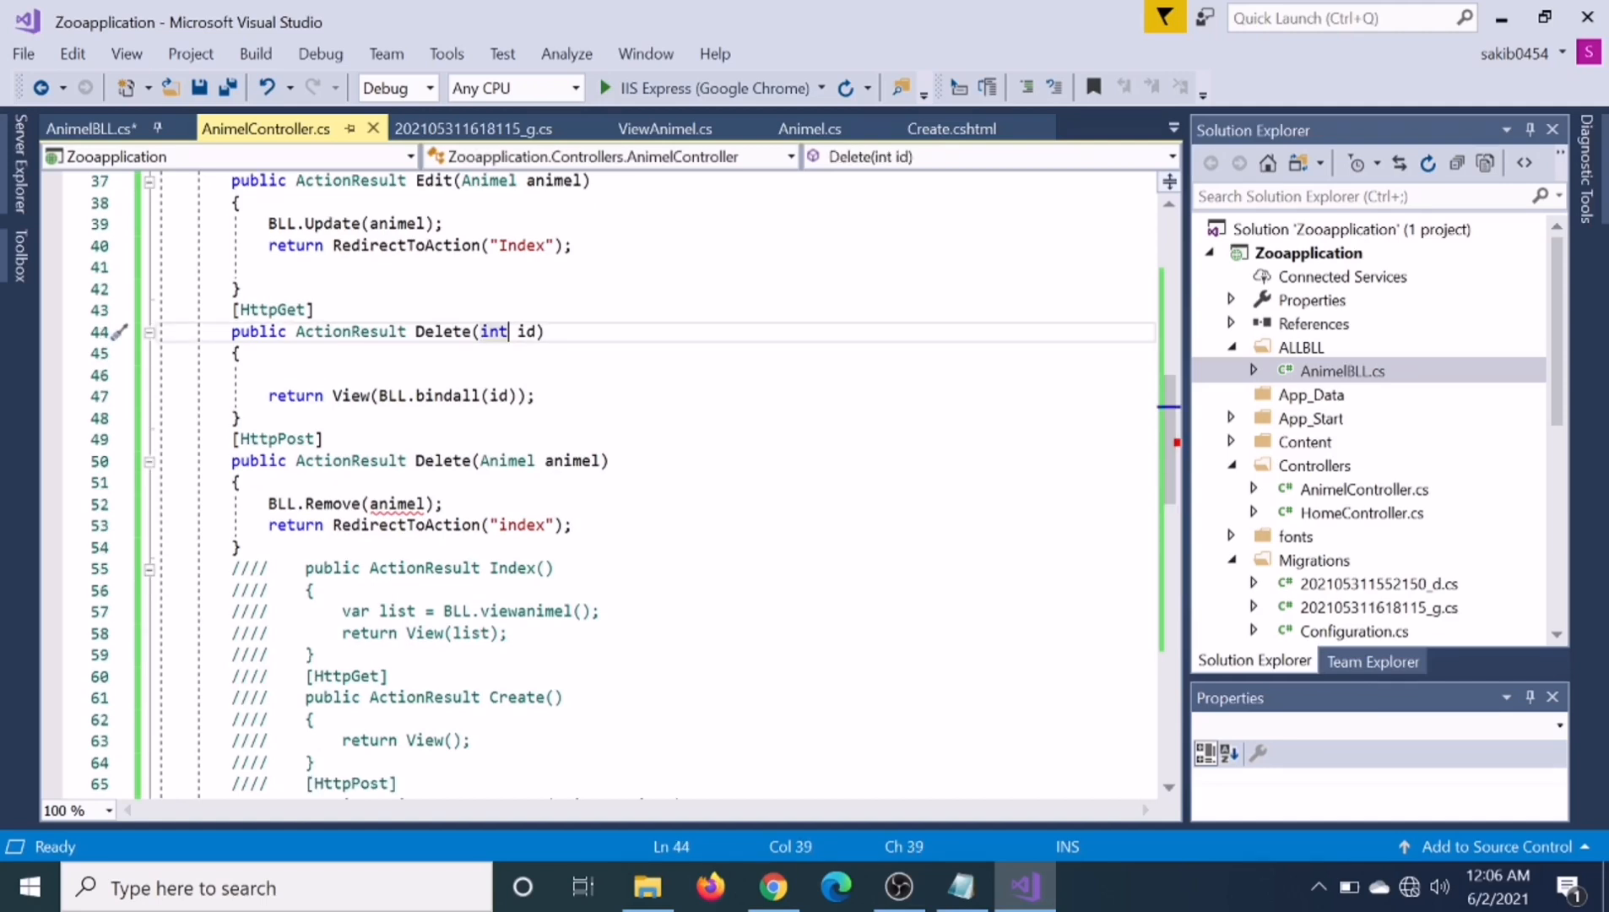
pyautogui.write('?')
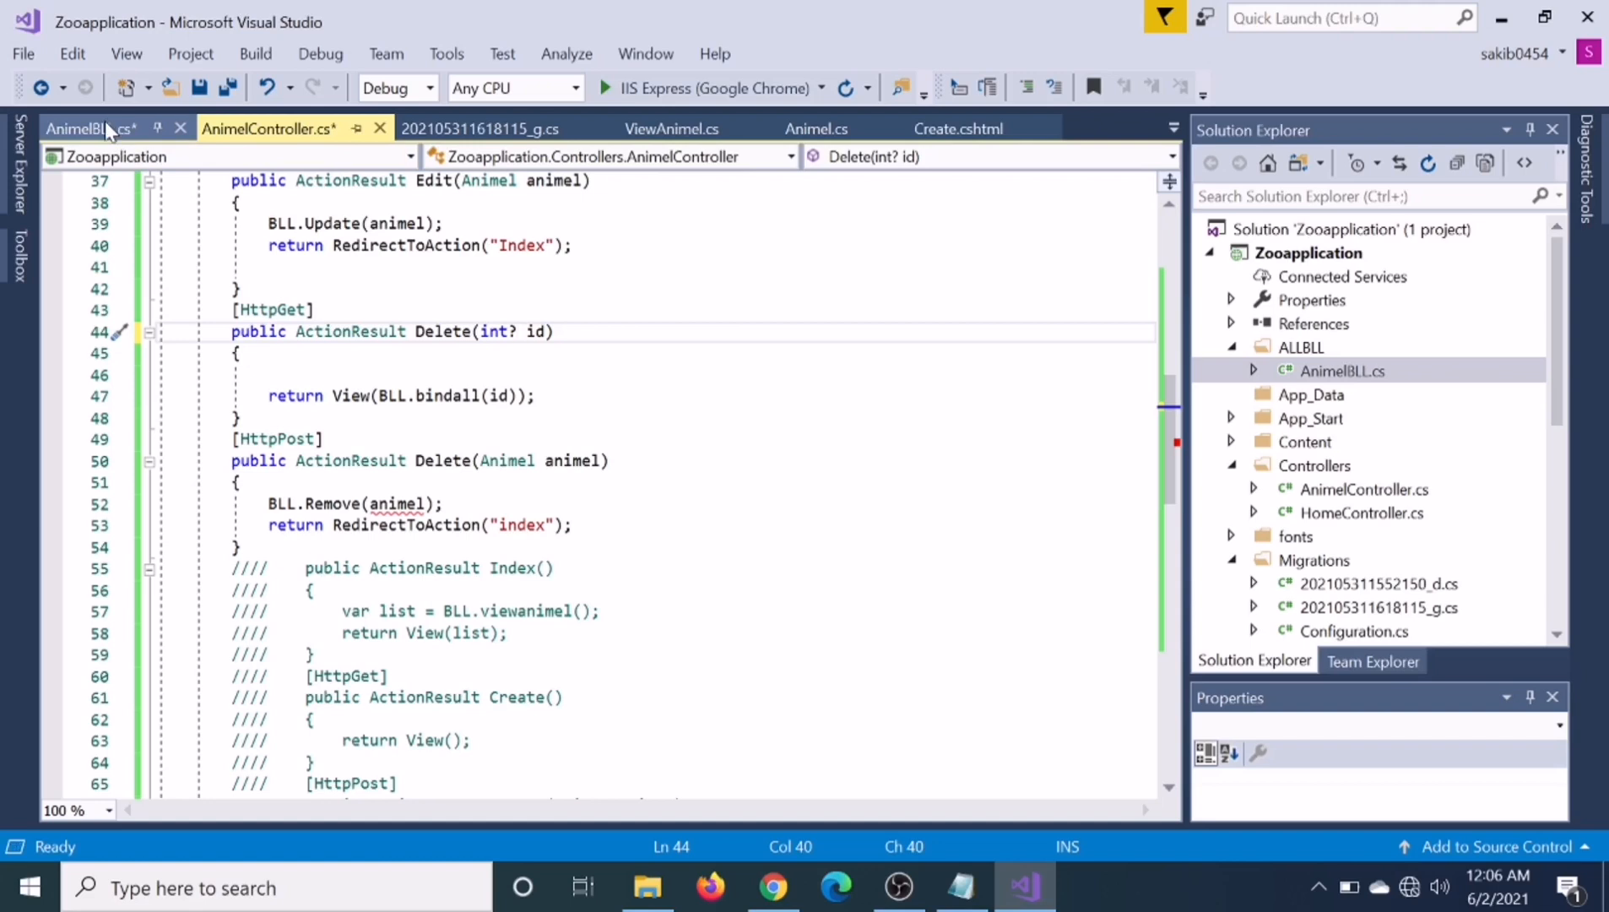
pyautogui.click(91, 128)
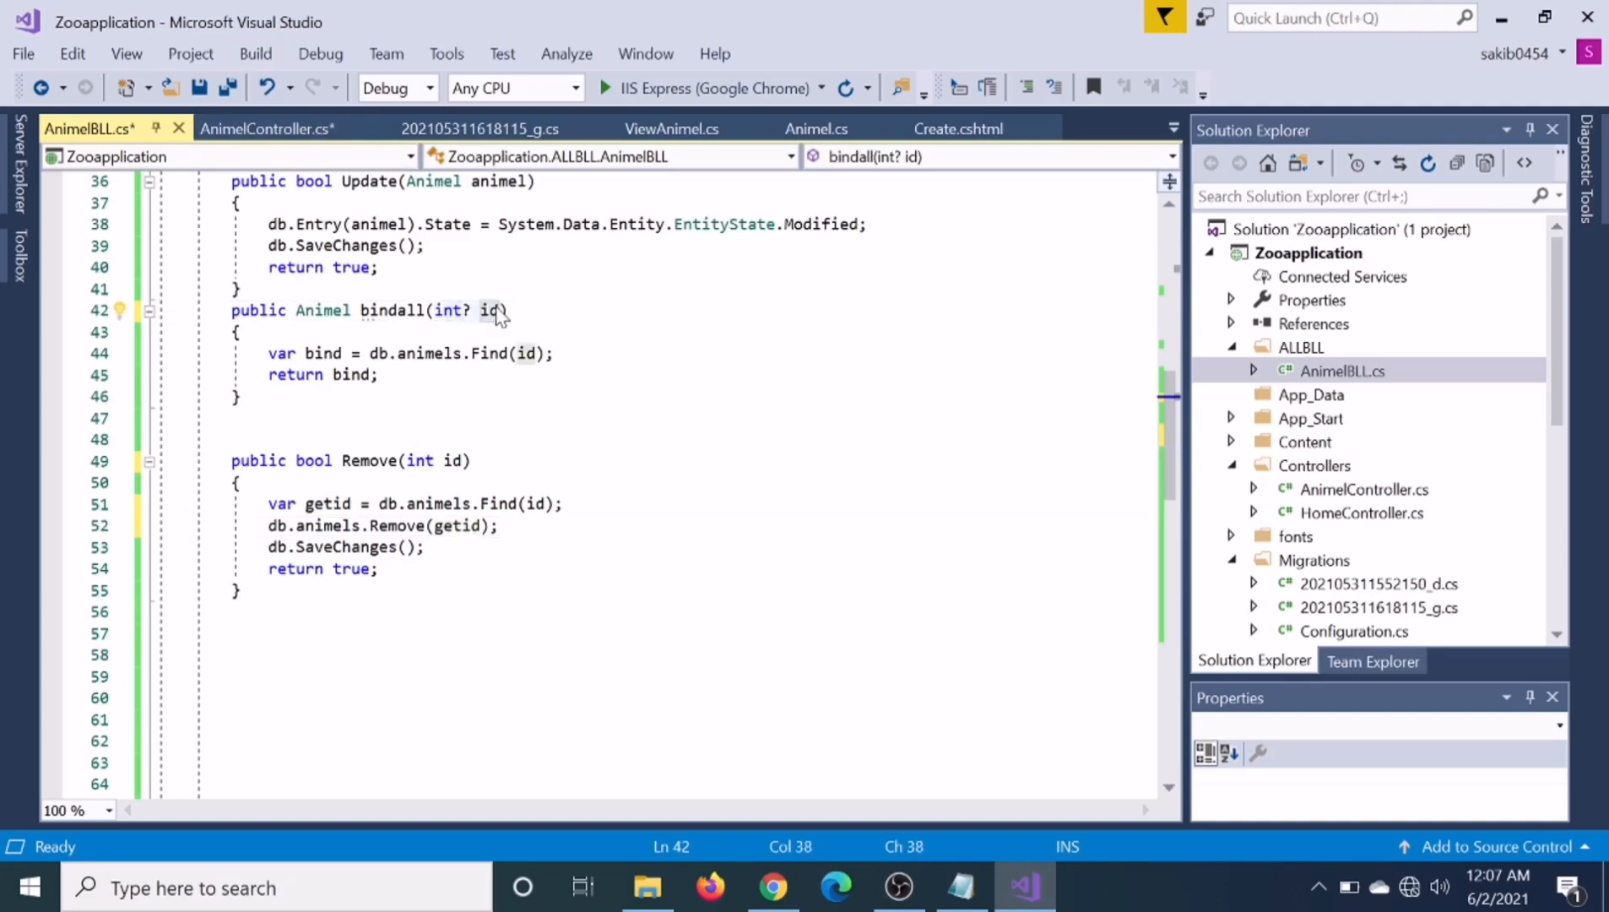
pyautogui.click(265, 129)
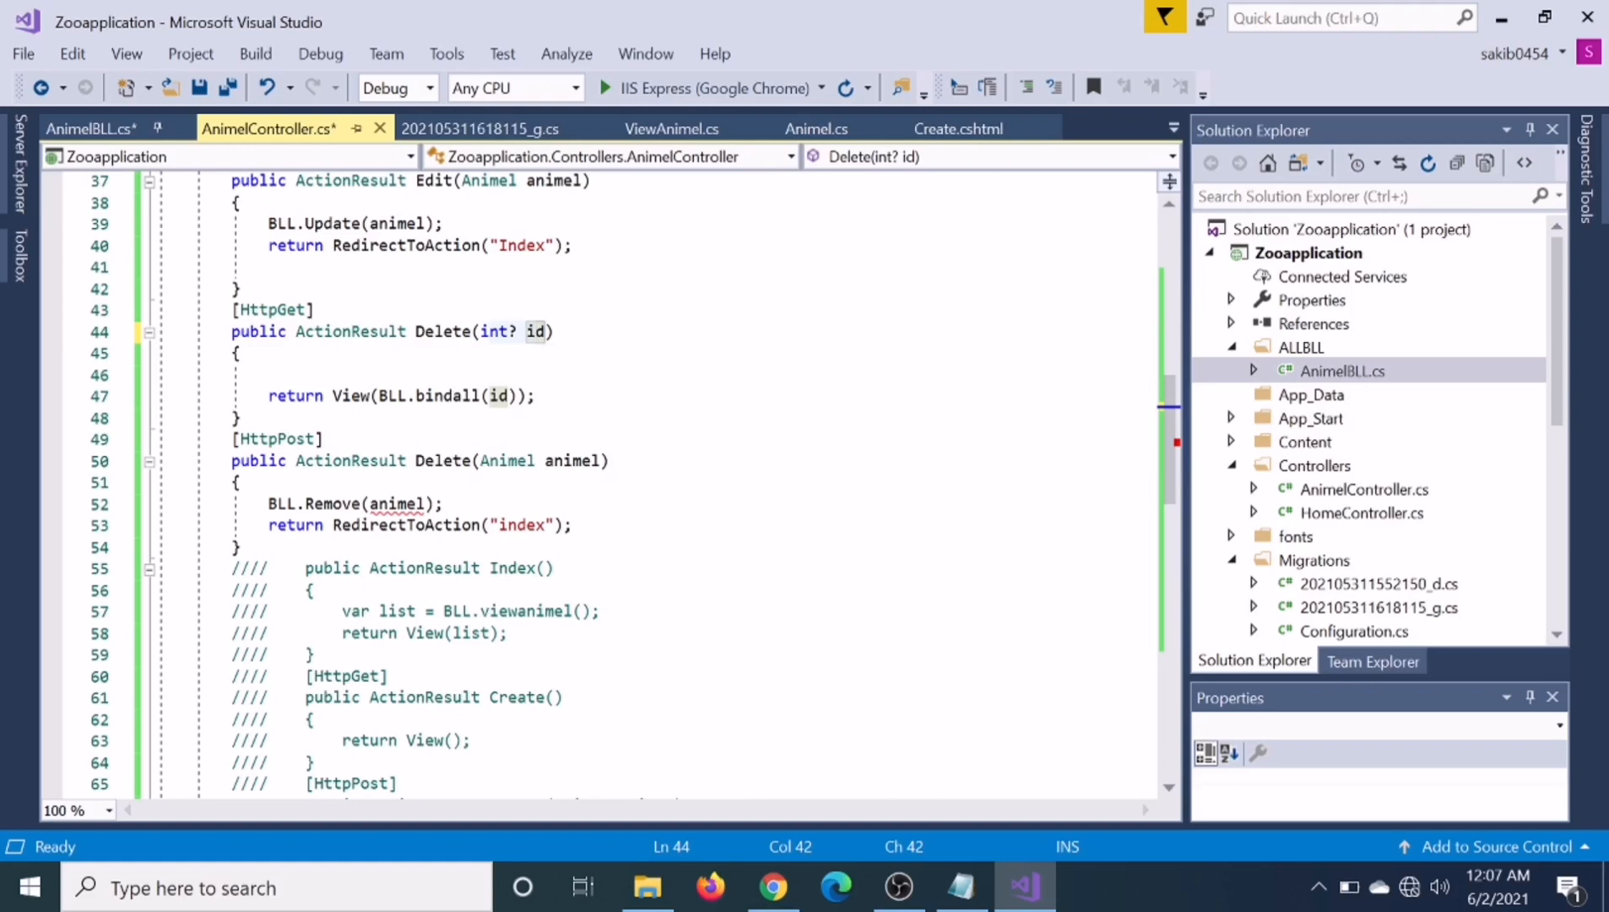
pyautogui.moveTo(273, 309)
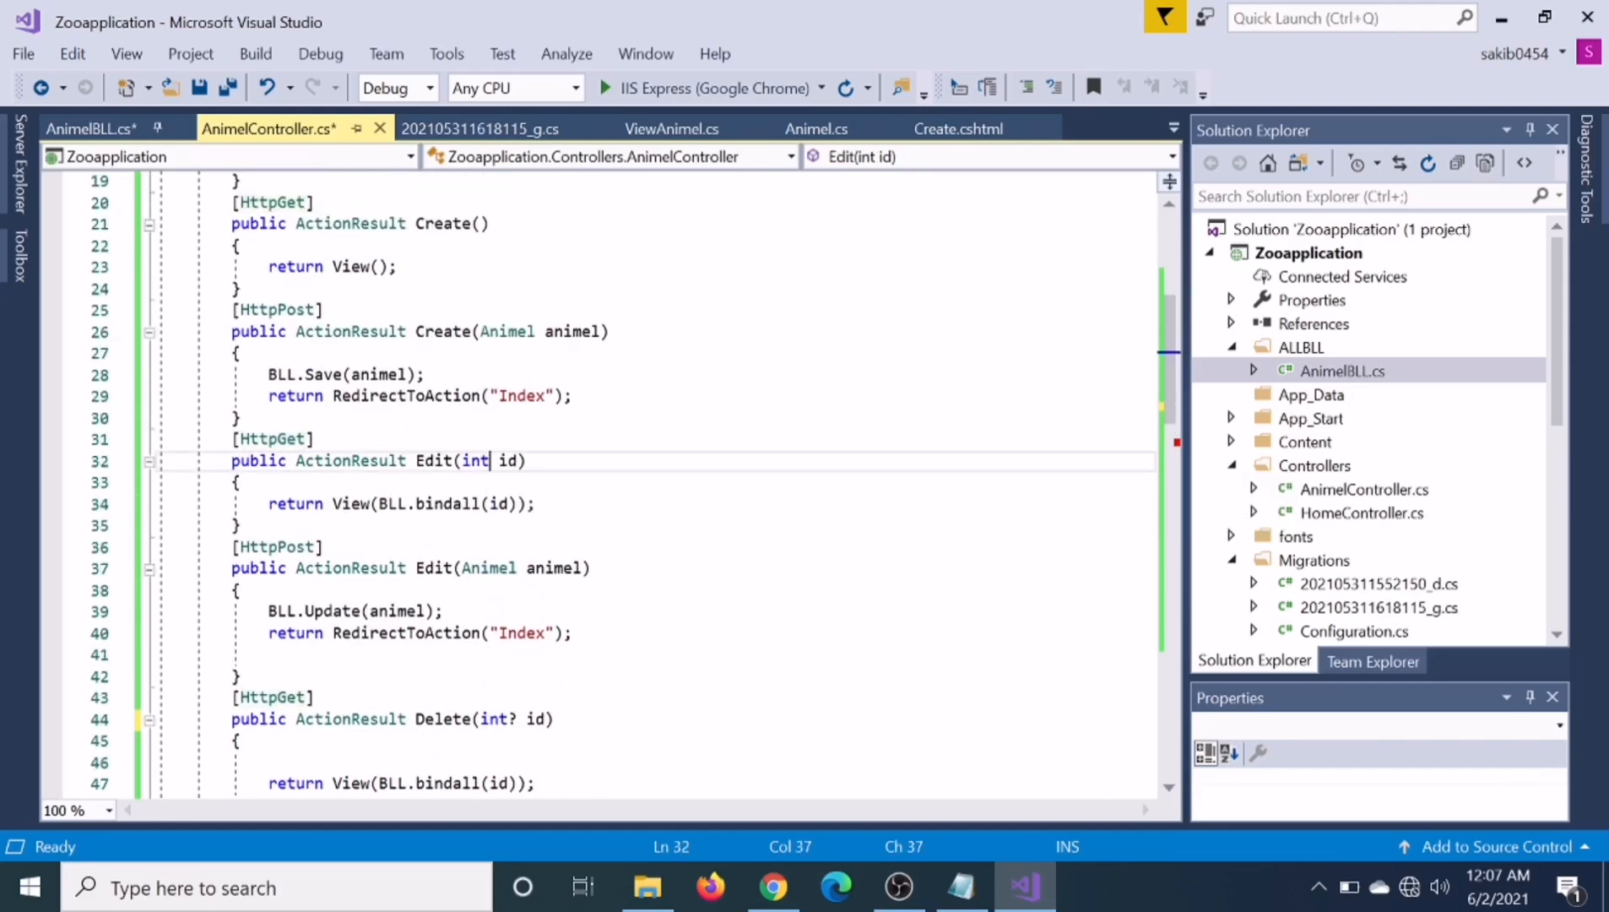
# Give GET Edit an int? id and clear POST Delete's 'Animel animel' parameter
pyautogui.write('?')
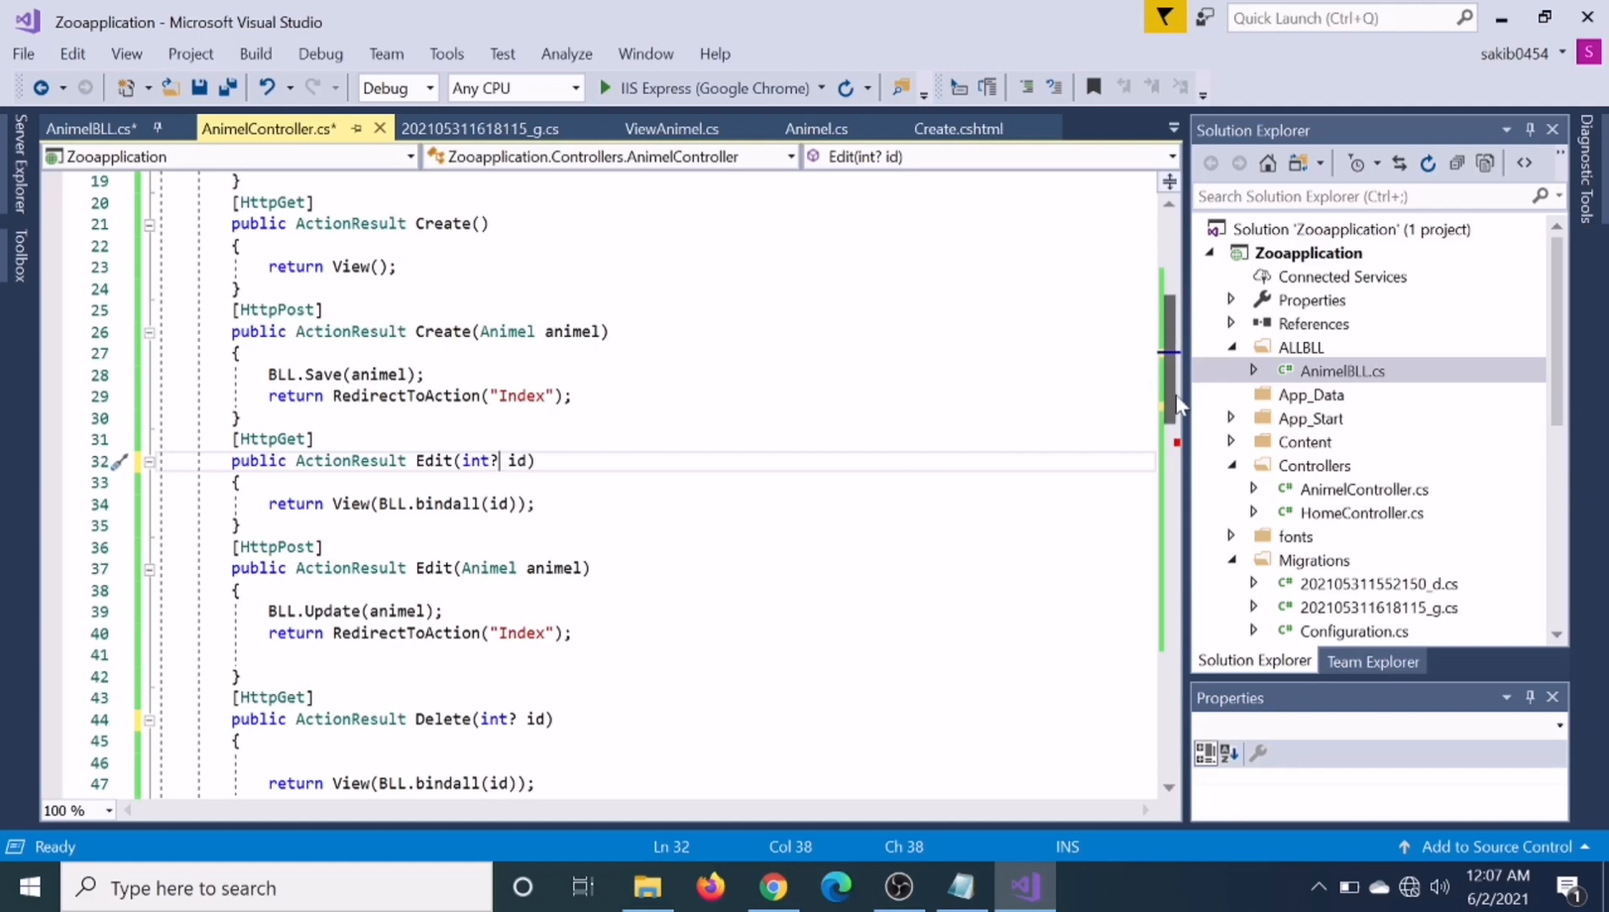
pyautogui.scroll(-3)
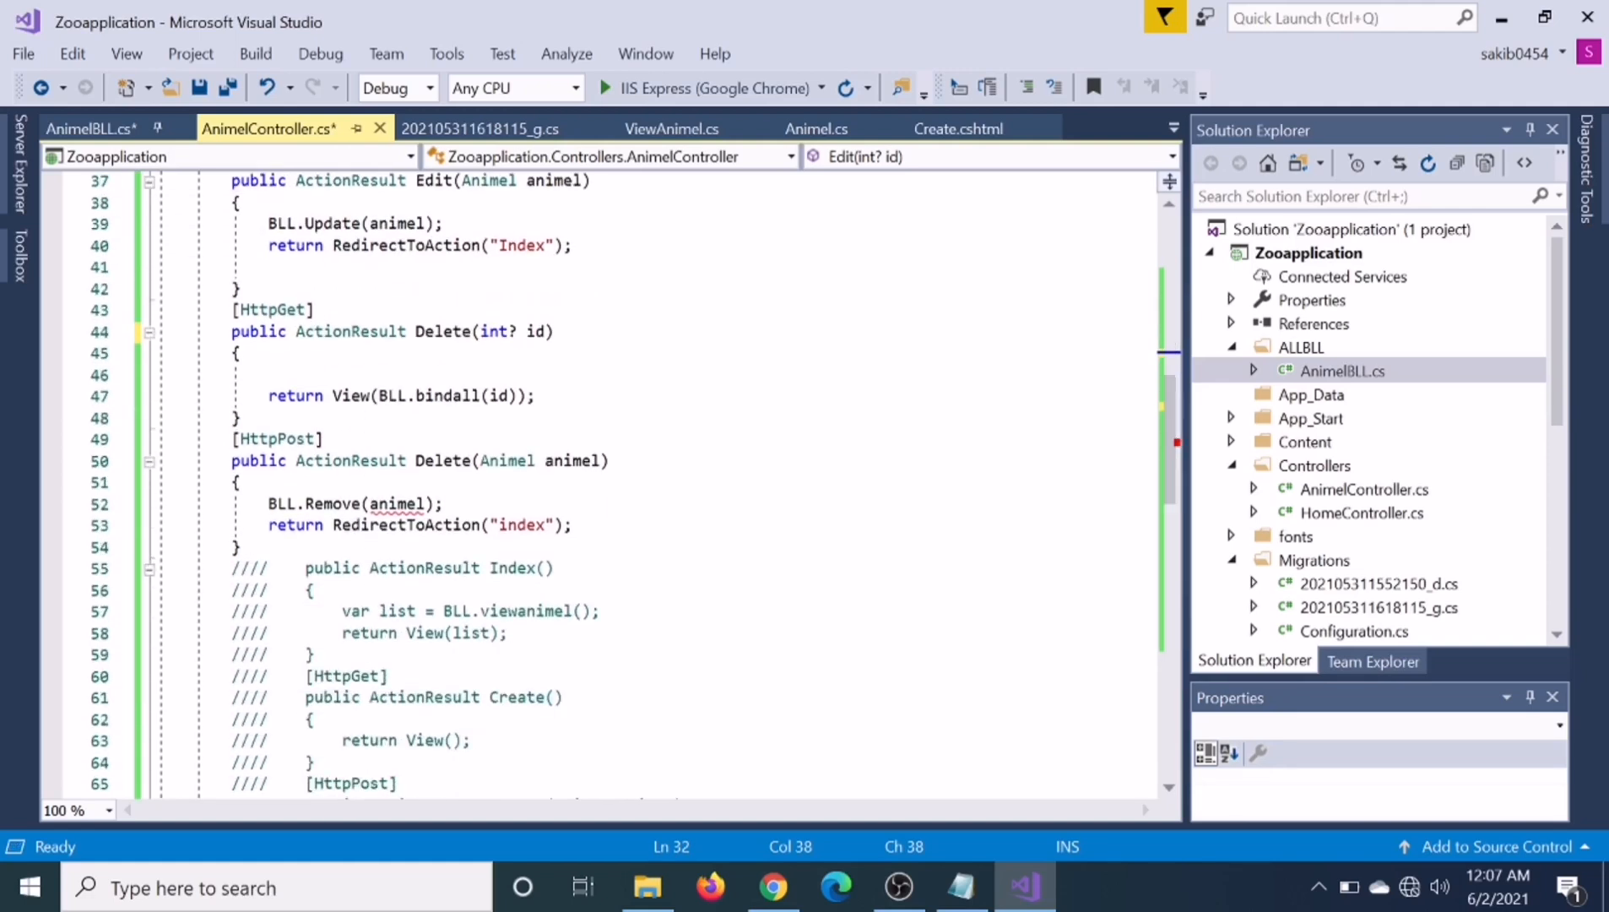
pyautogui.click(600, 460)
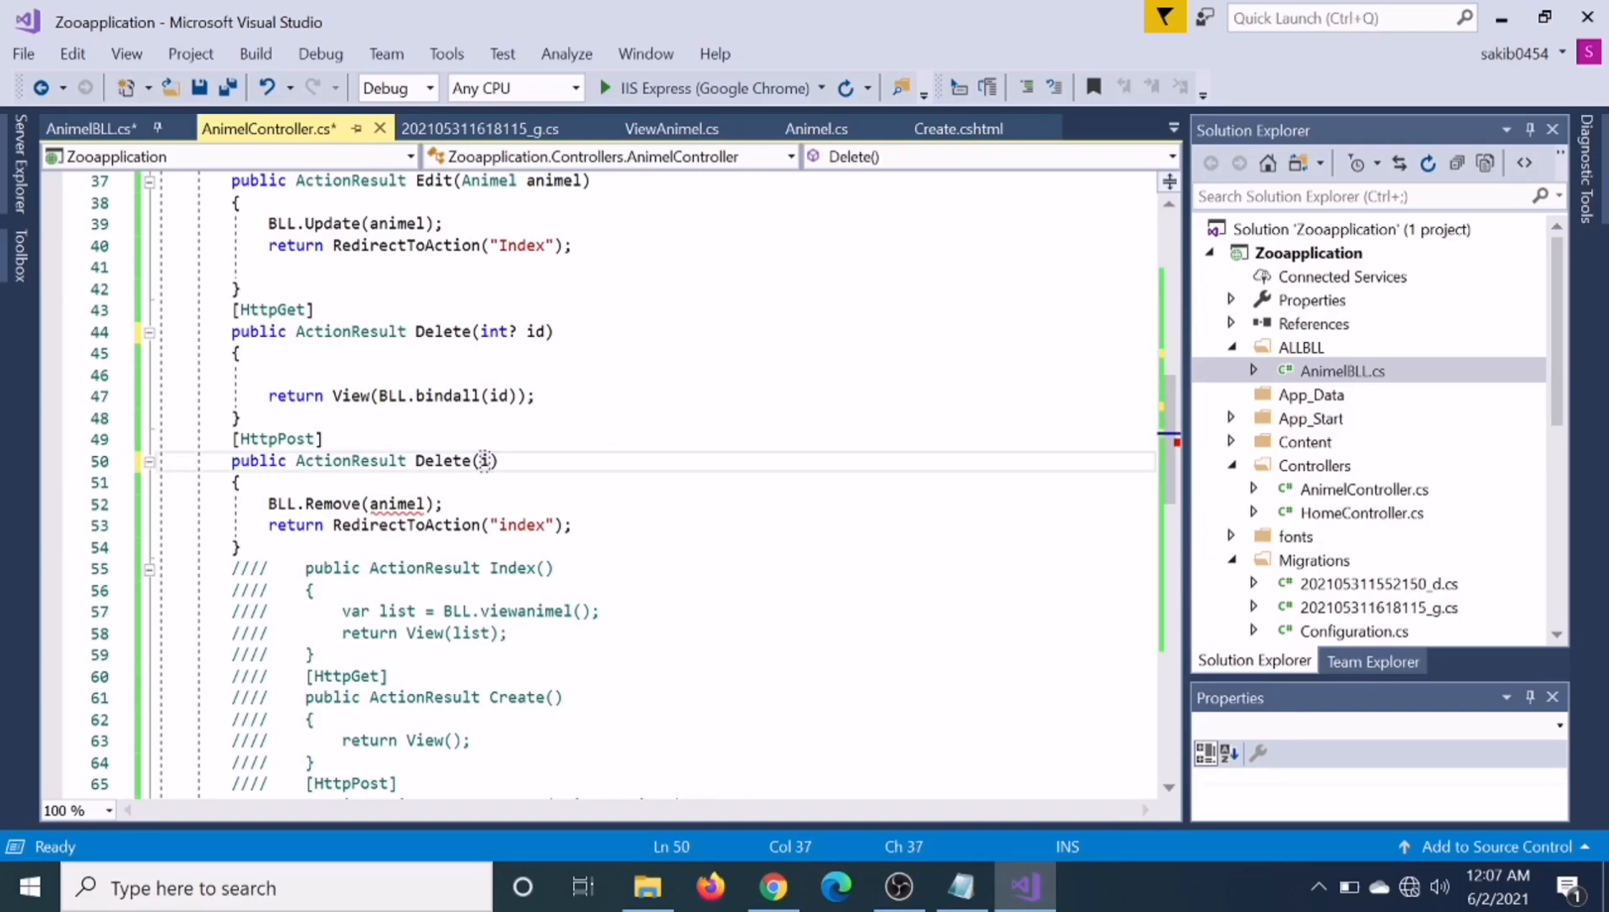
# Give POST Delete an int id parameter and call BLL.Remove(id), then build the app
pyautogui.write('nt id')
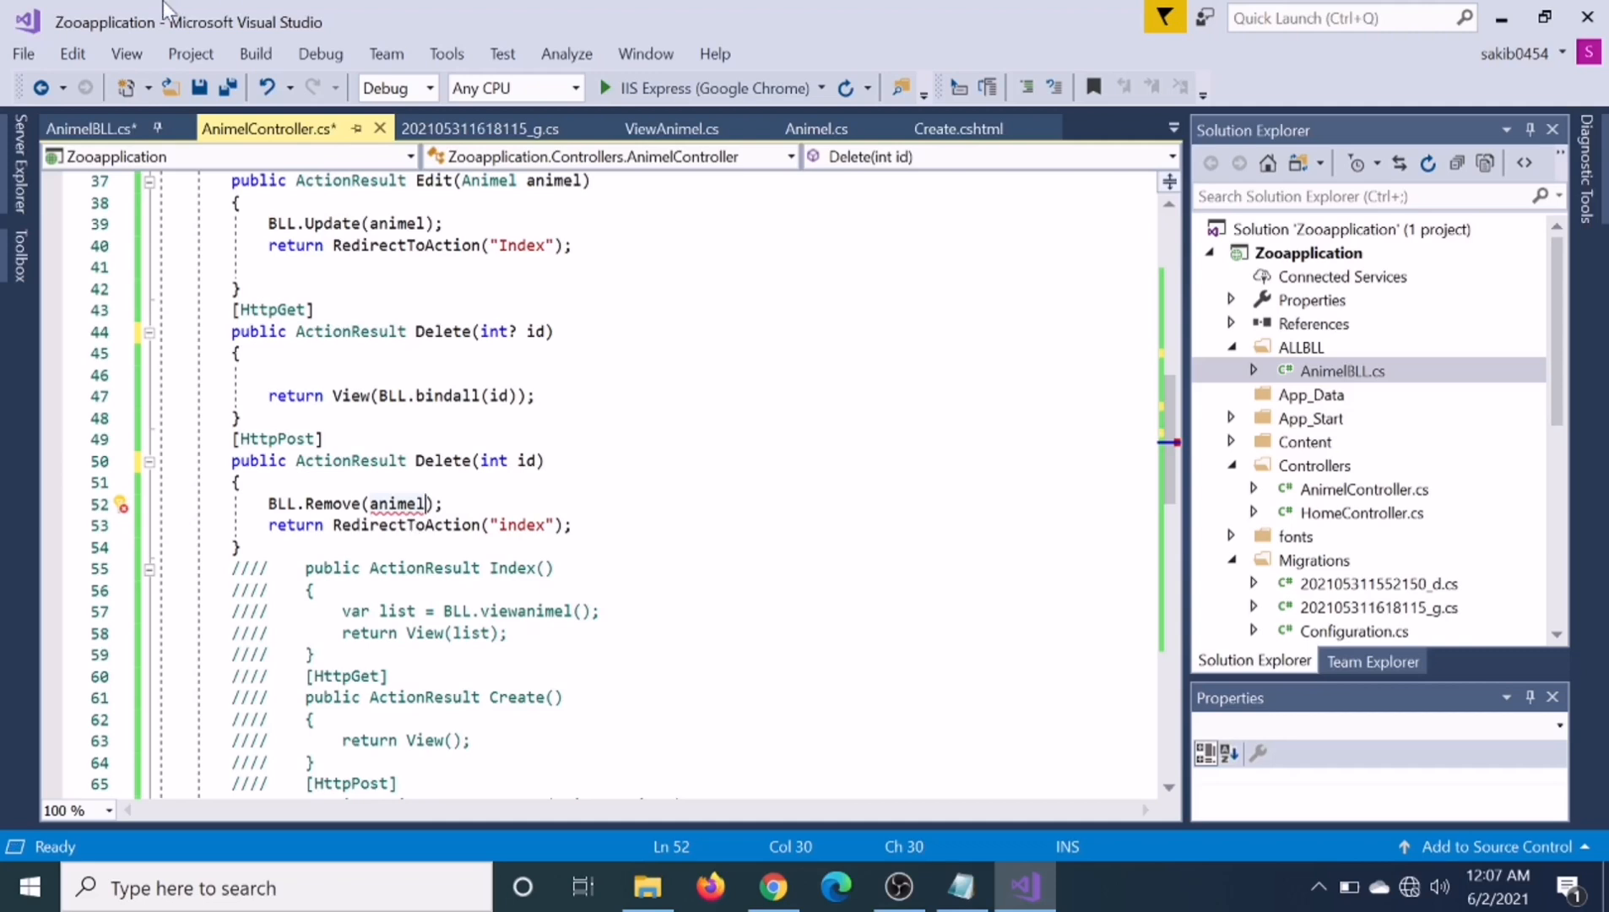
pyautogui.click(92, 128)
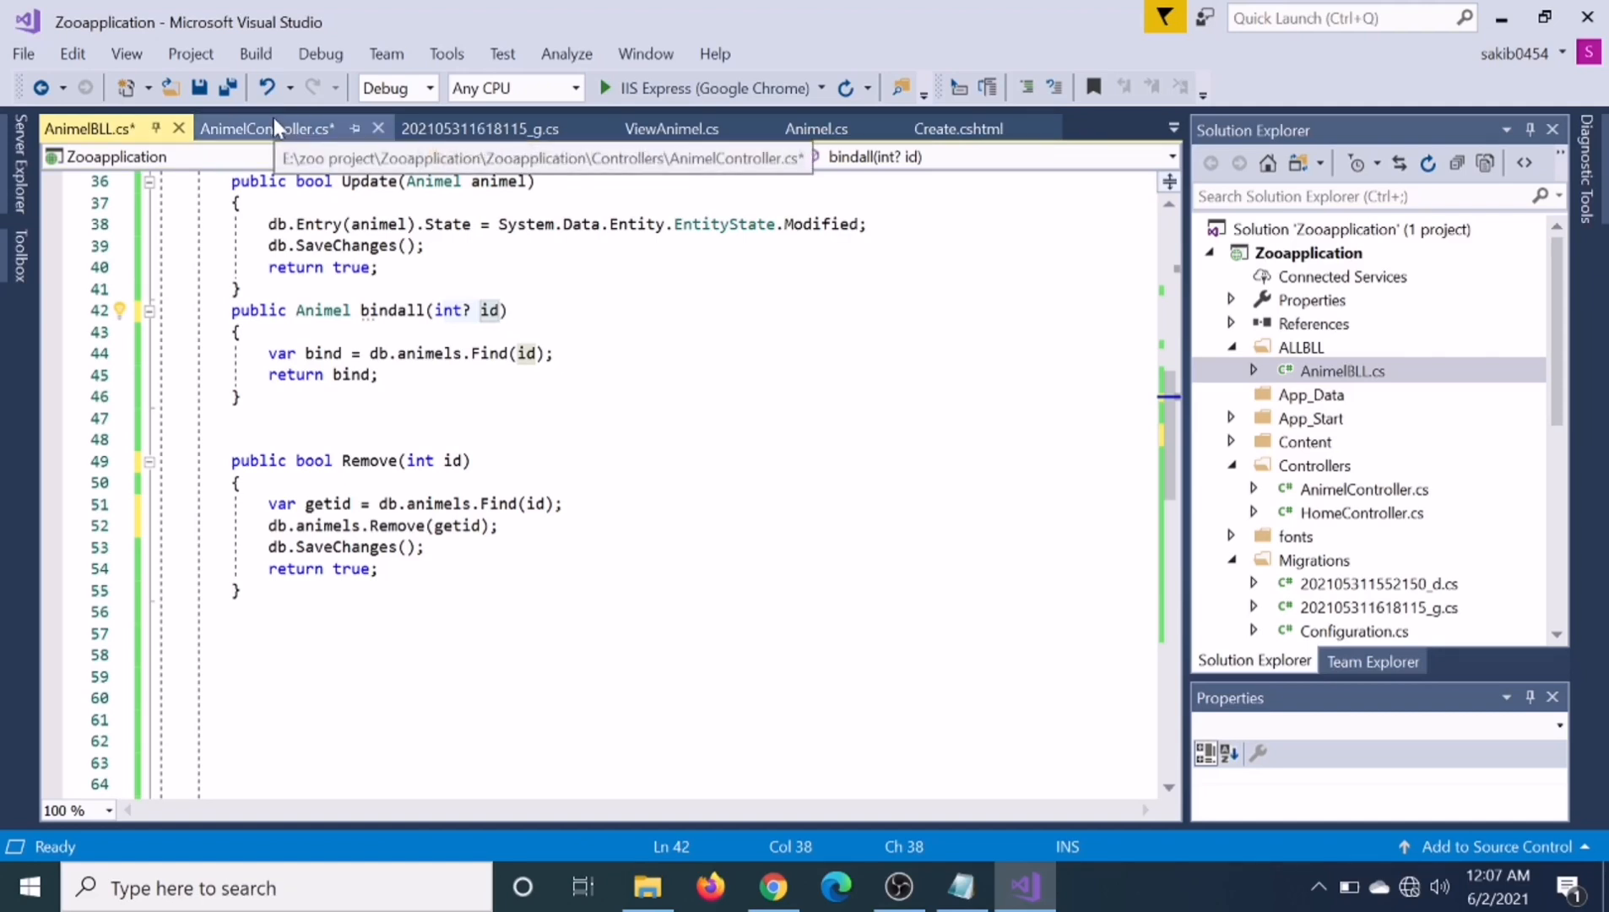
pyautogui.click(267, 128)
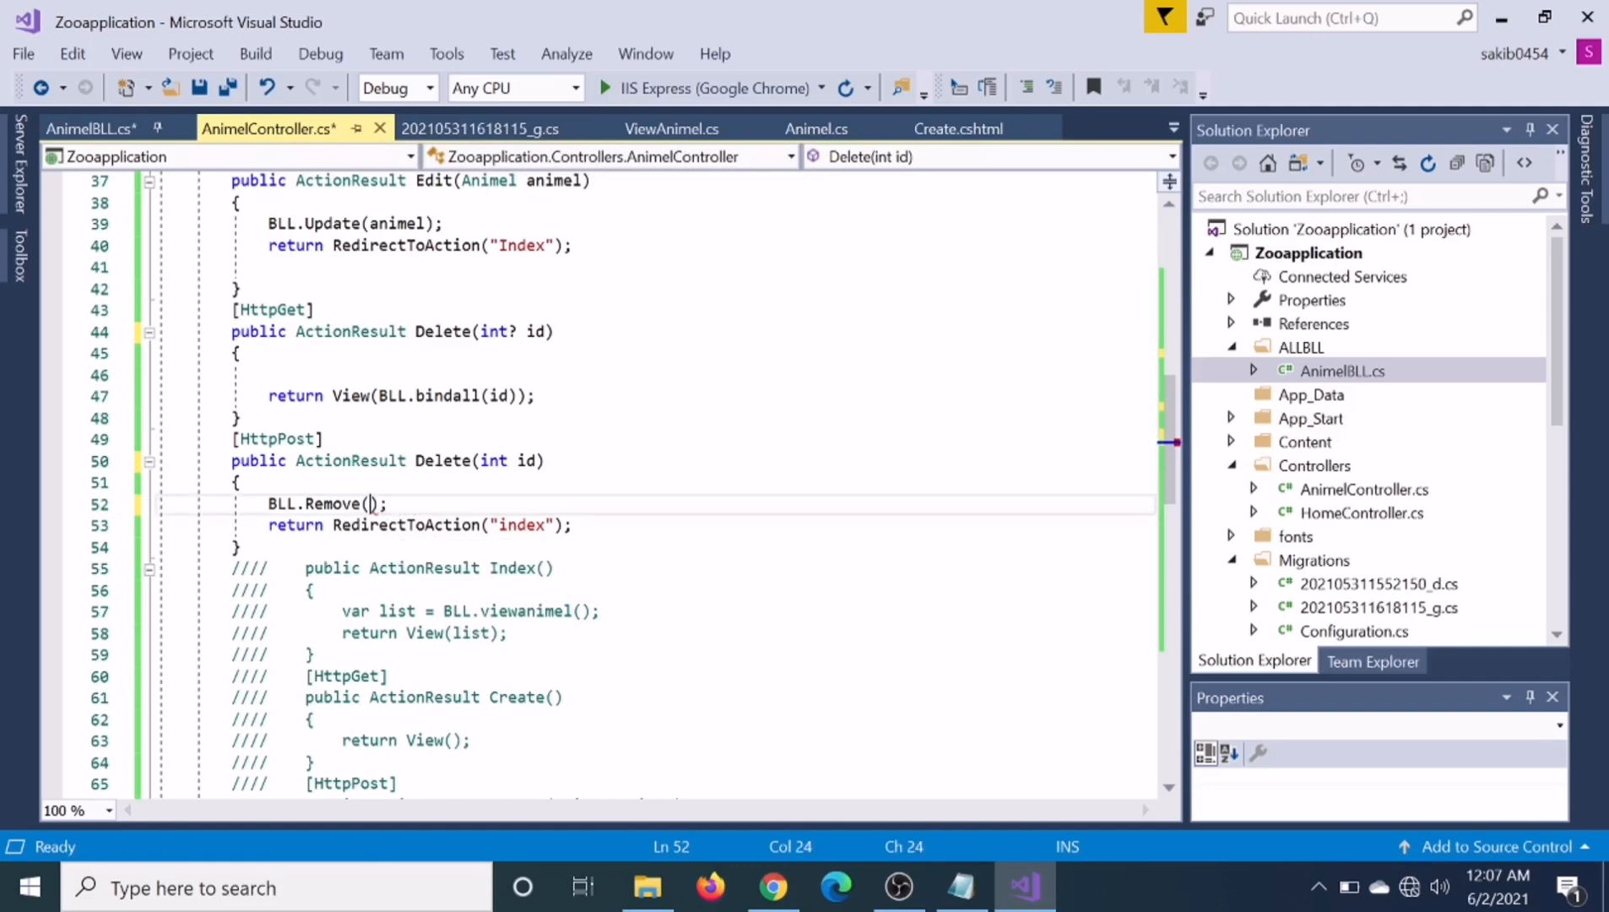
pyautogui.write('id')
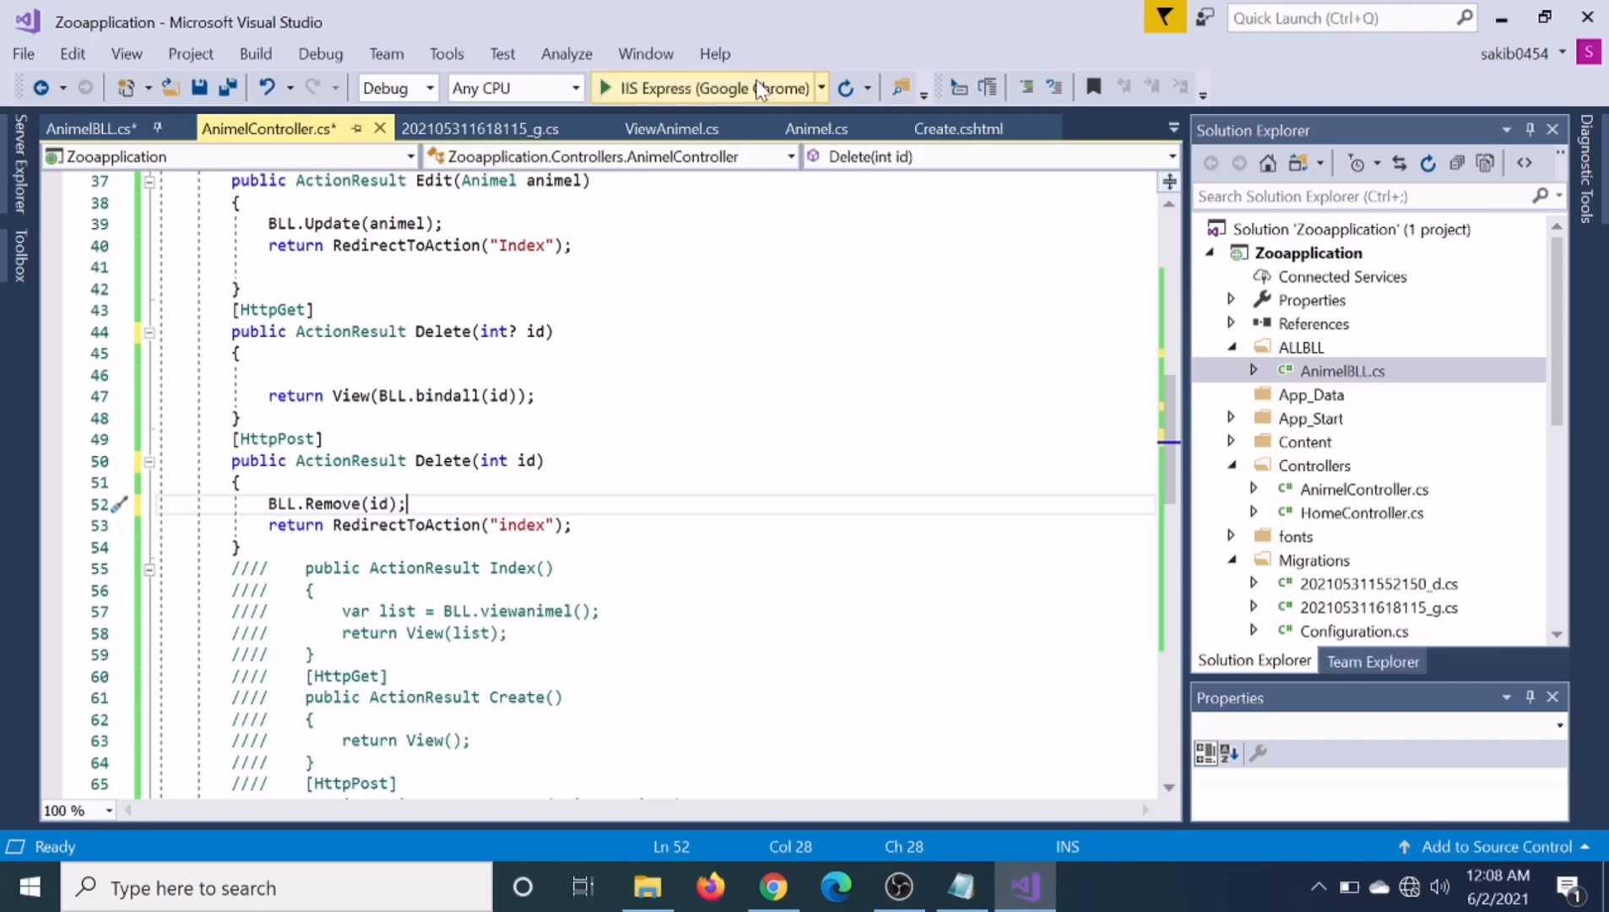
pyautogui.click(604, 87)
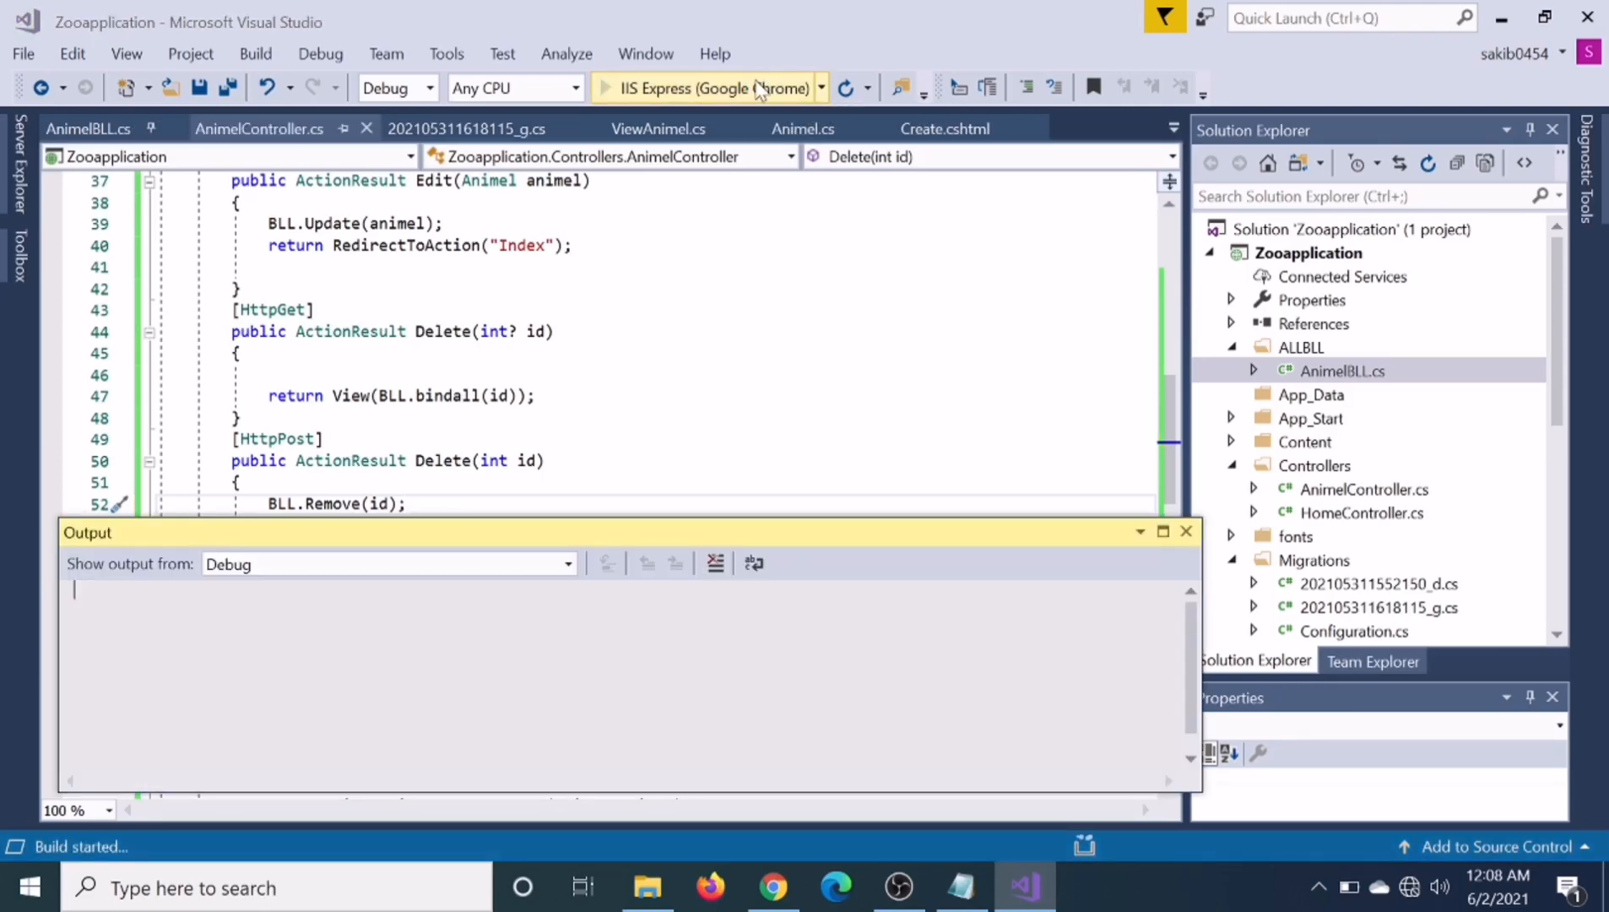
# Launch the Zoo app via IIS Express and go to the /animel page
pyautogui.click(606, 87)
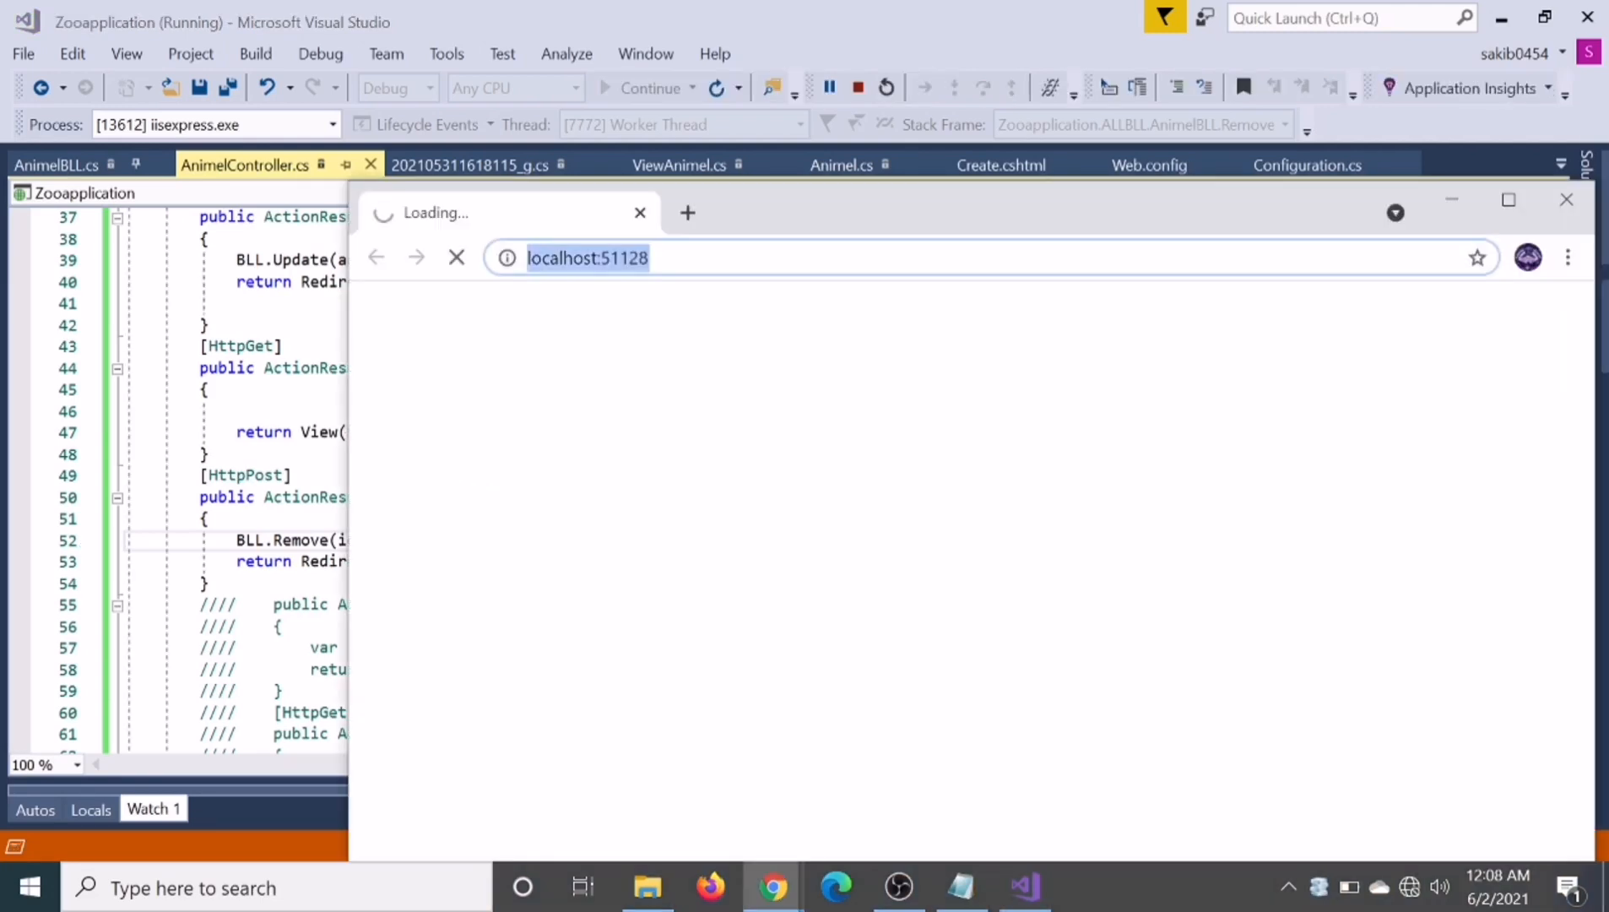
pyautogui.write('/animel')
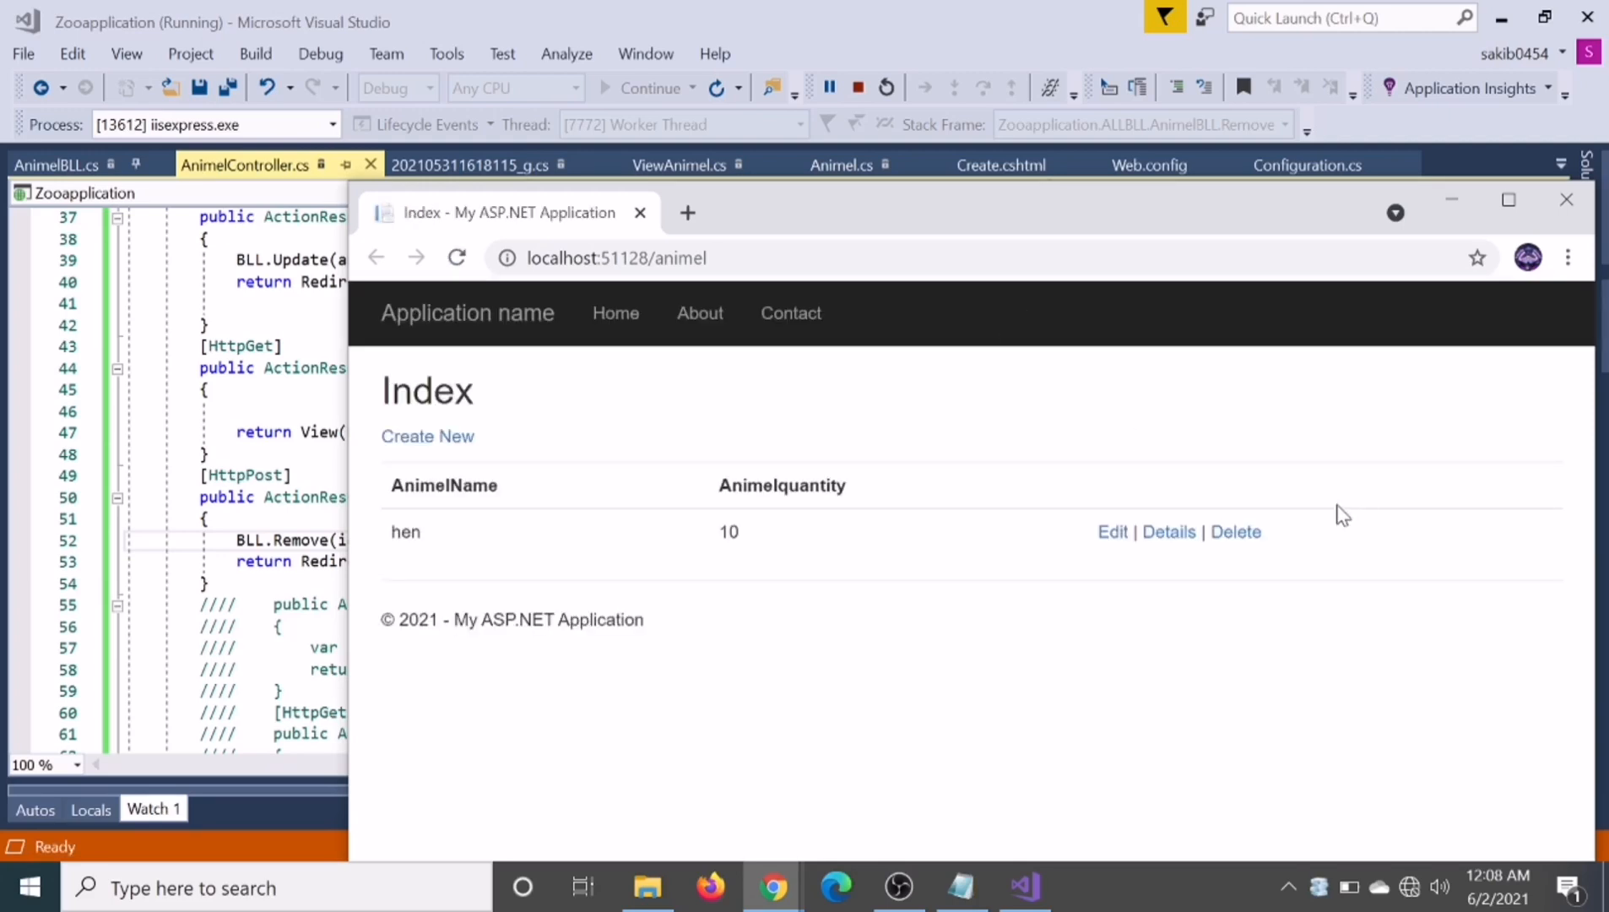
pyautogui.moveTo(1112, 533)
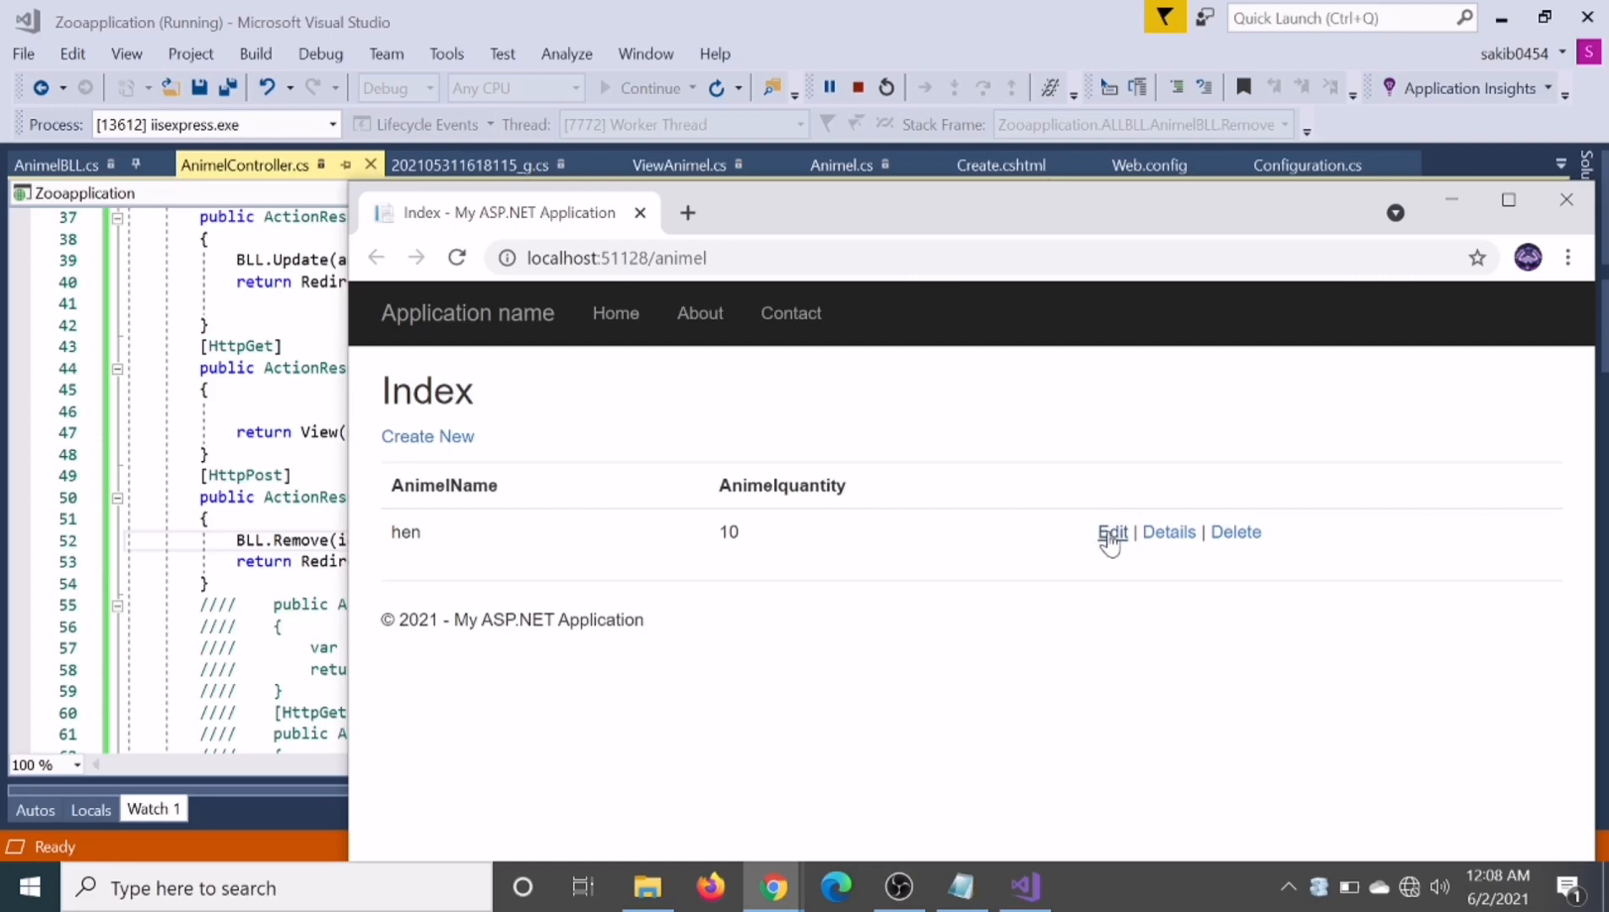
# Rename the hen entry to cow and save it
pyautogui.click(1111, 532)
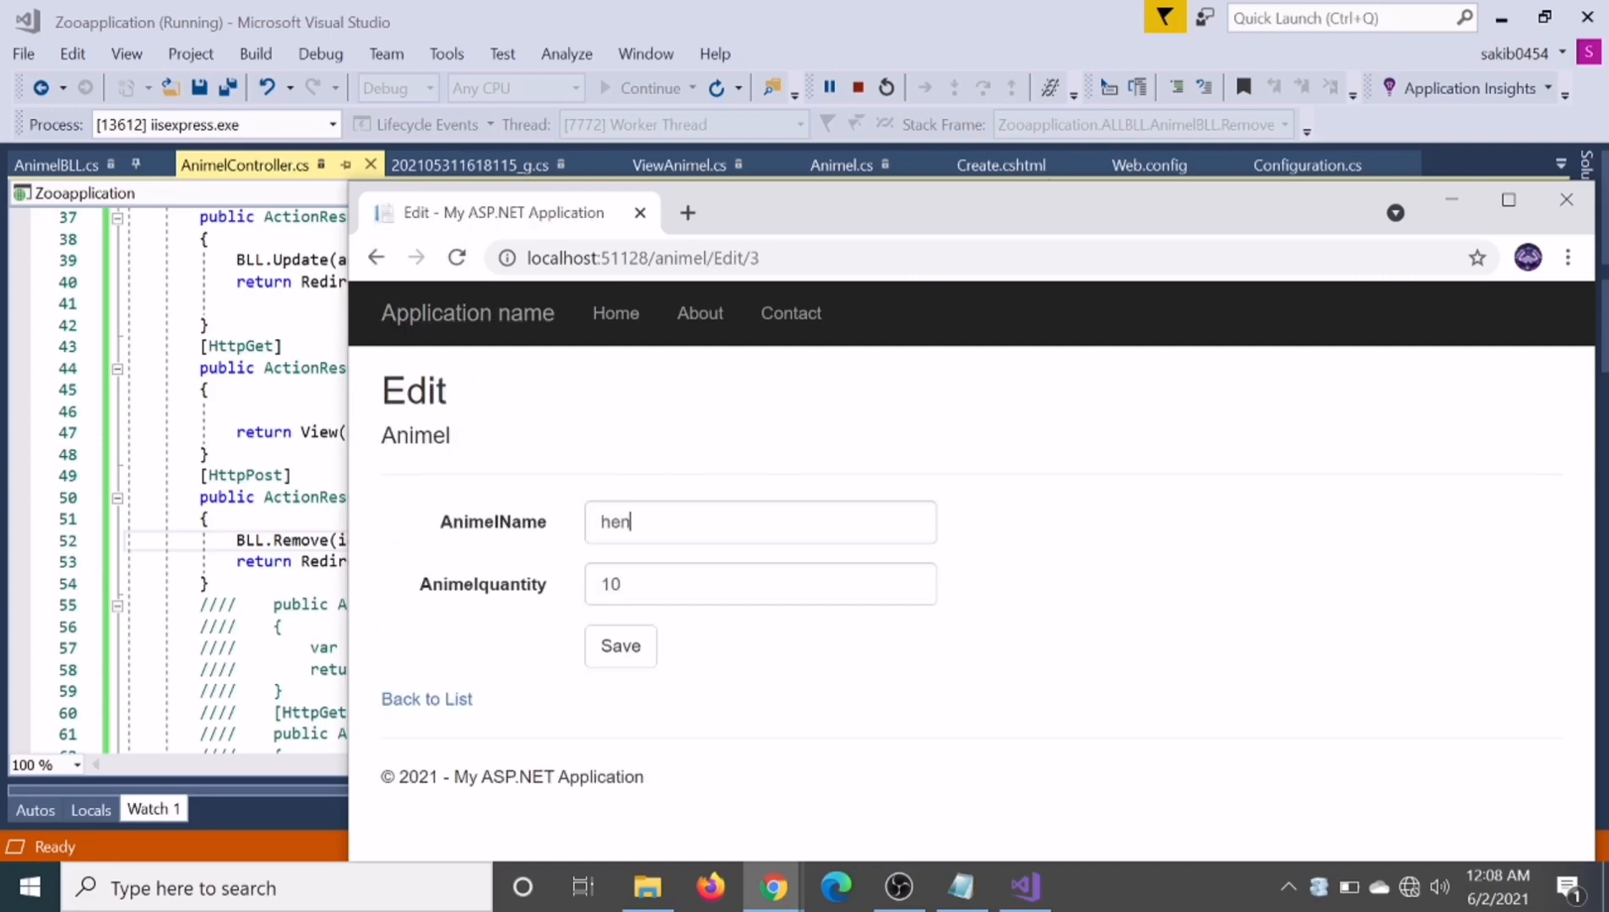
pyautogui.write('con')
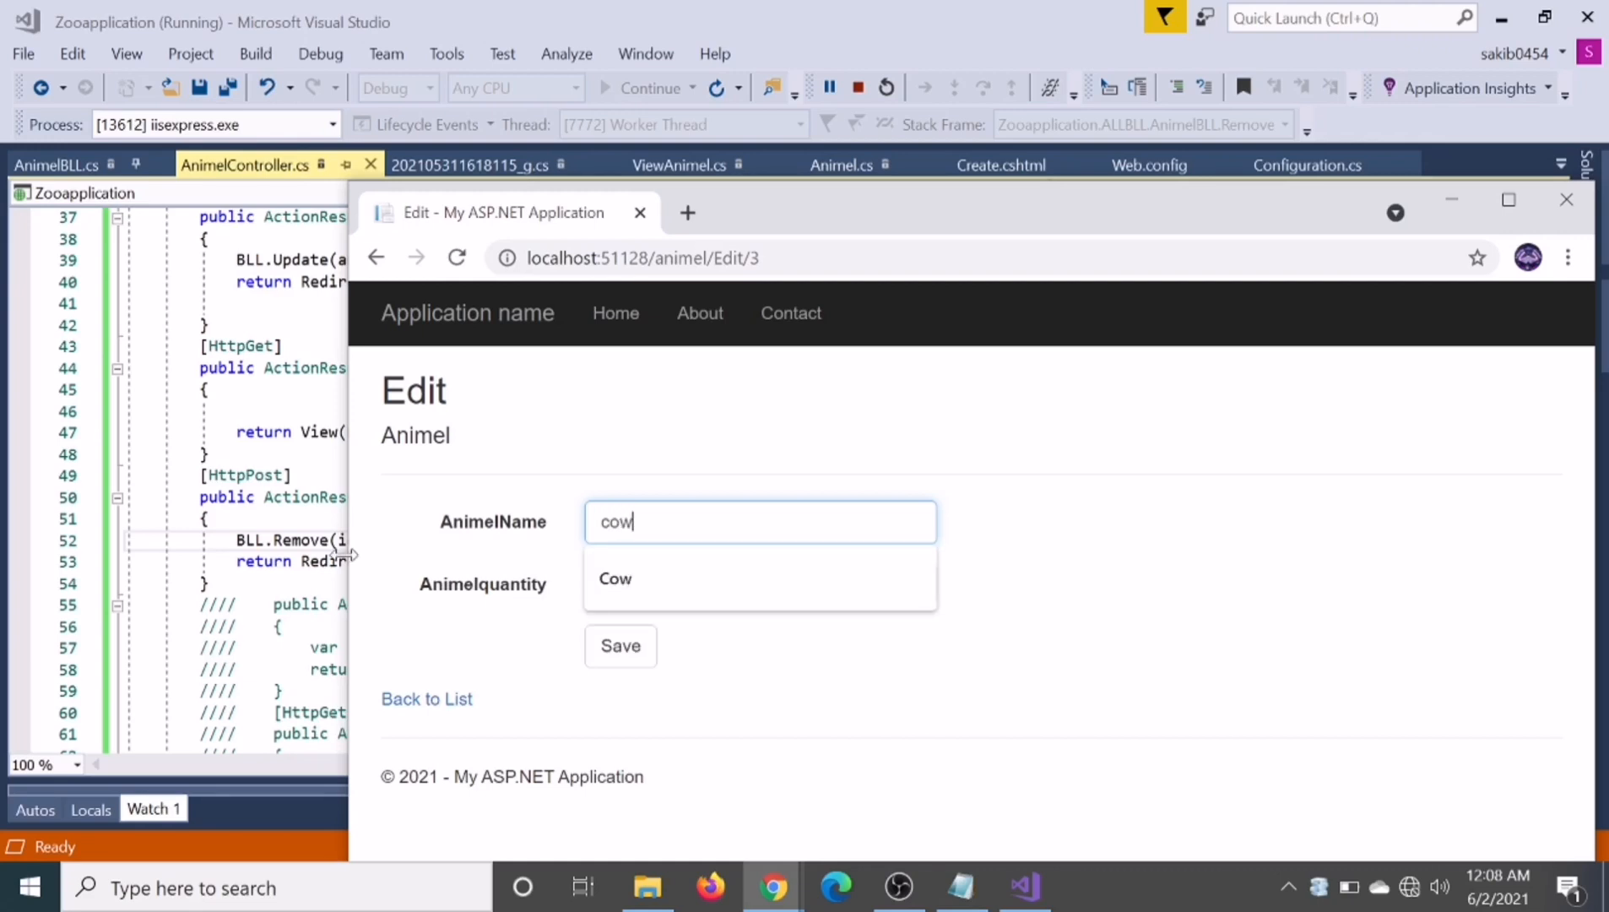
pyautogui.click(620, 646)
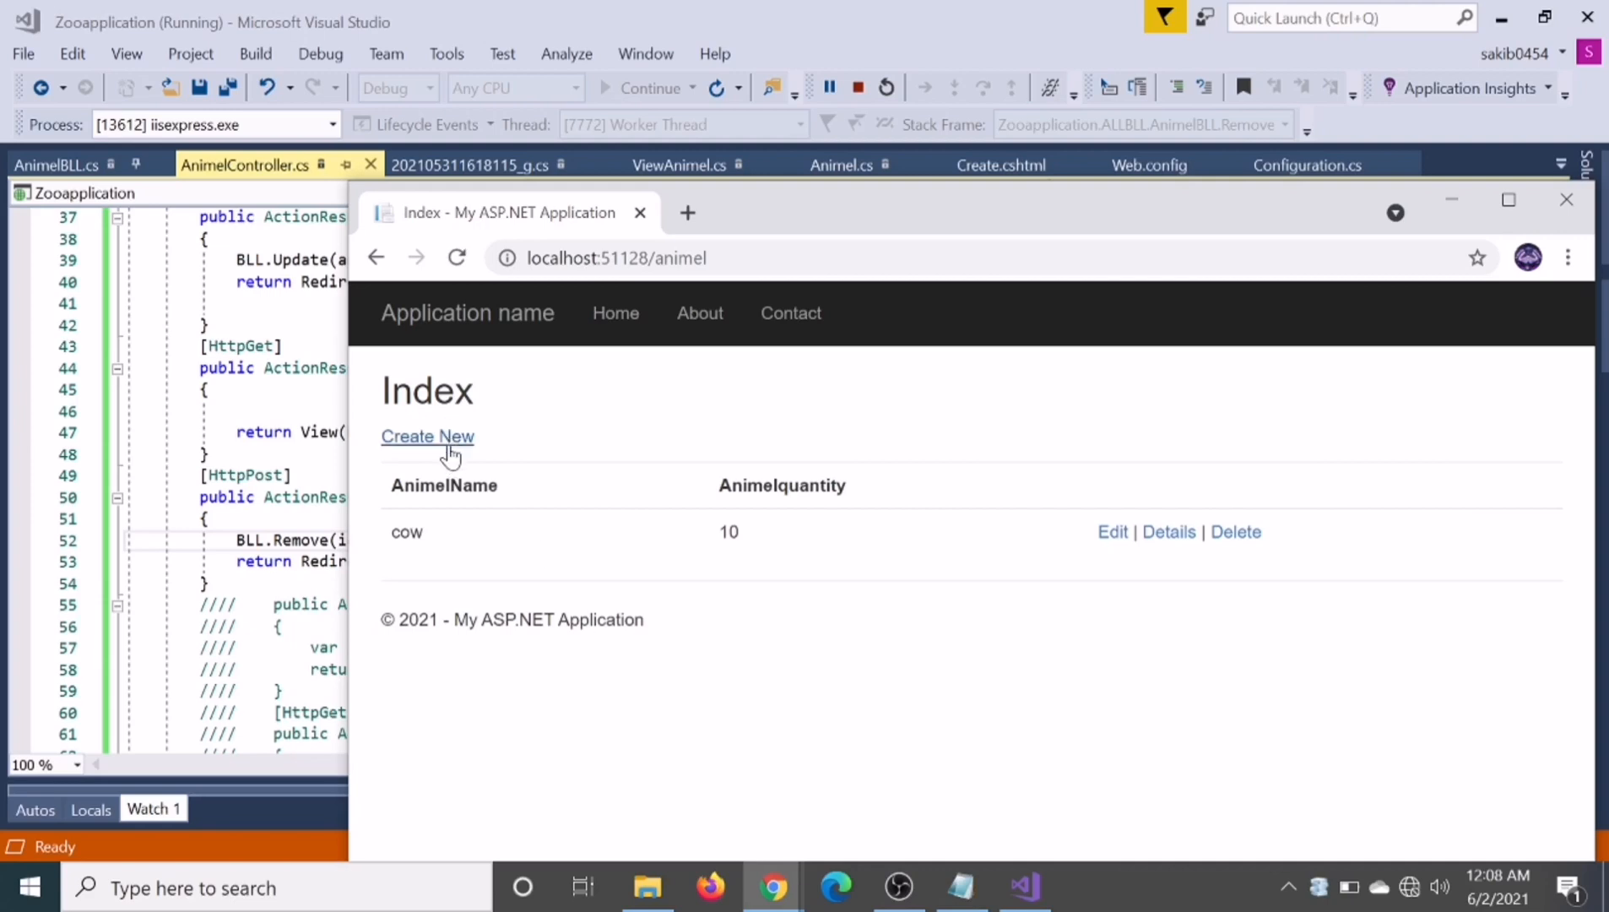
# Create a new hen entry with quantity 10
pyautogui.click(428, 437)
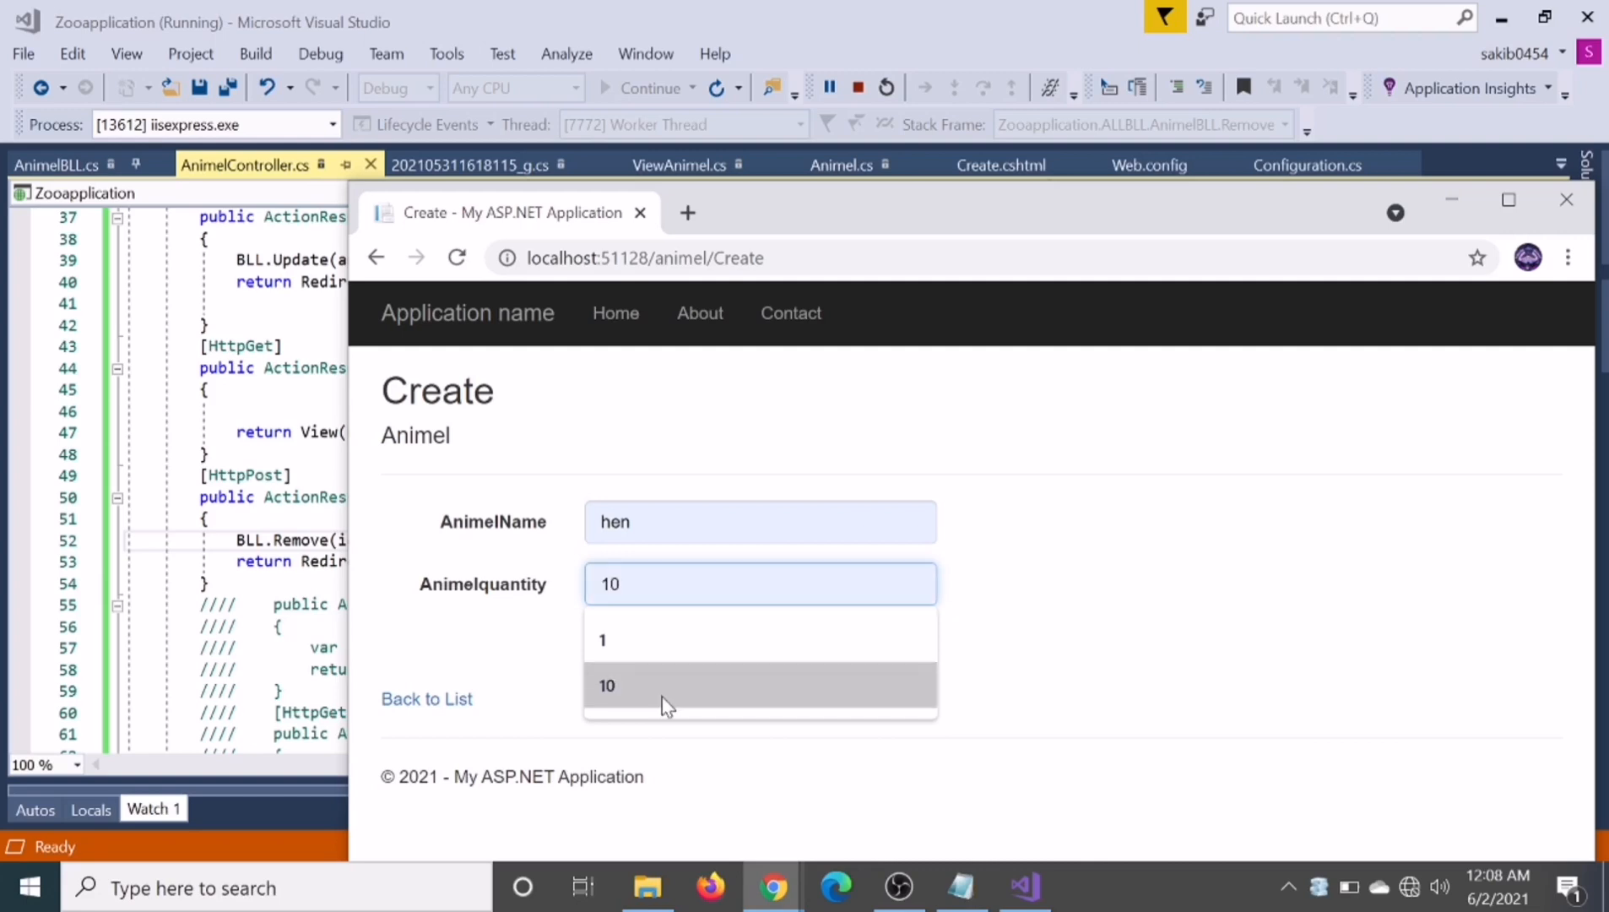
pyautogui.click(605, 685)
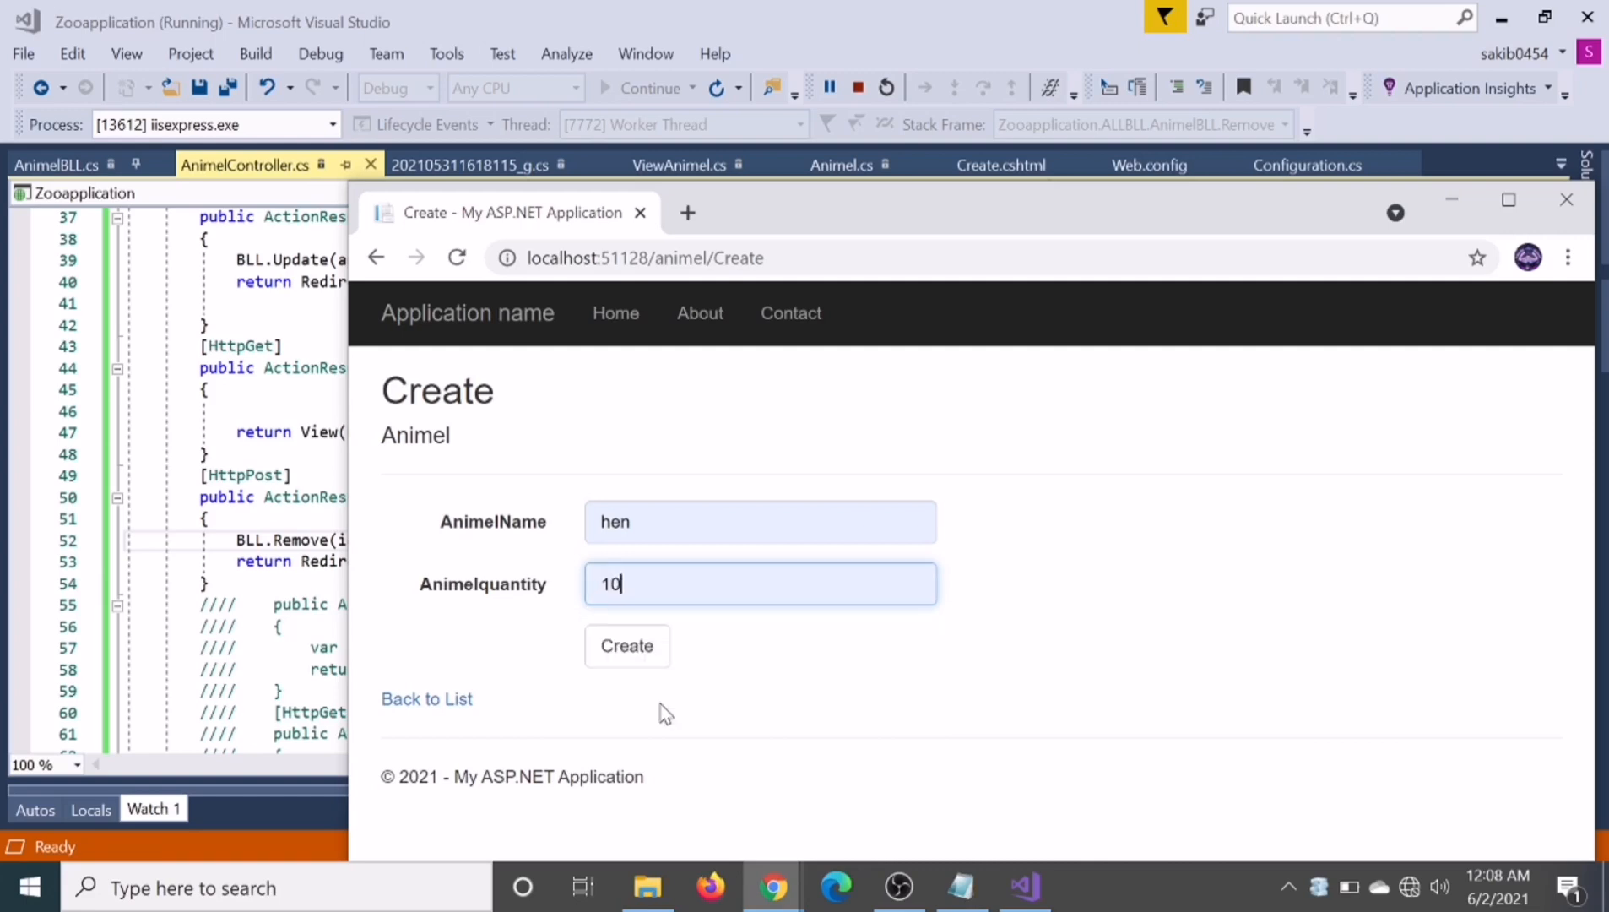
pyautogui.click(625, 645)
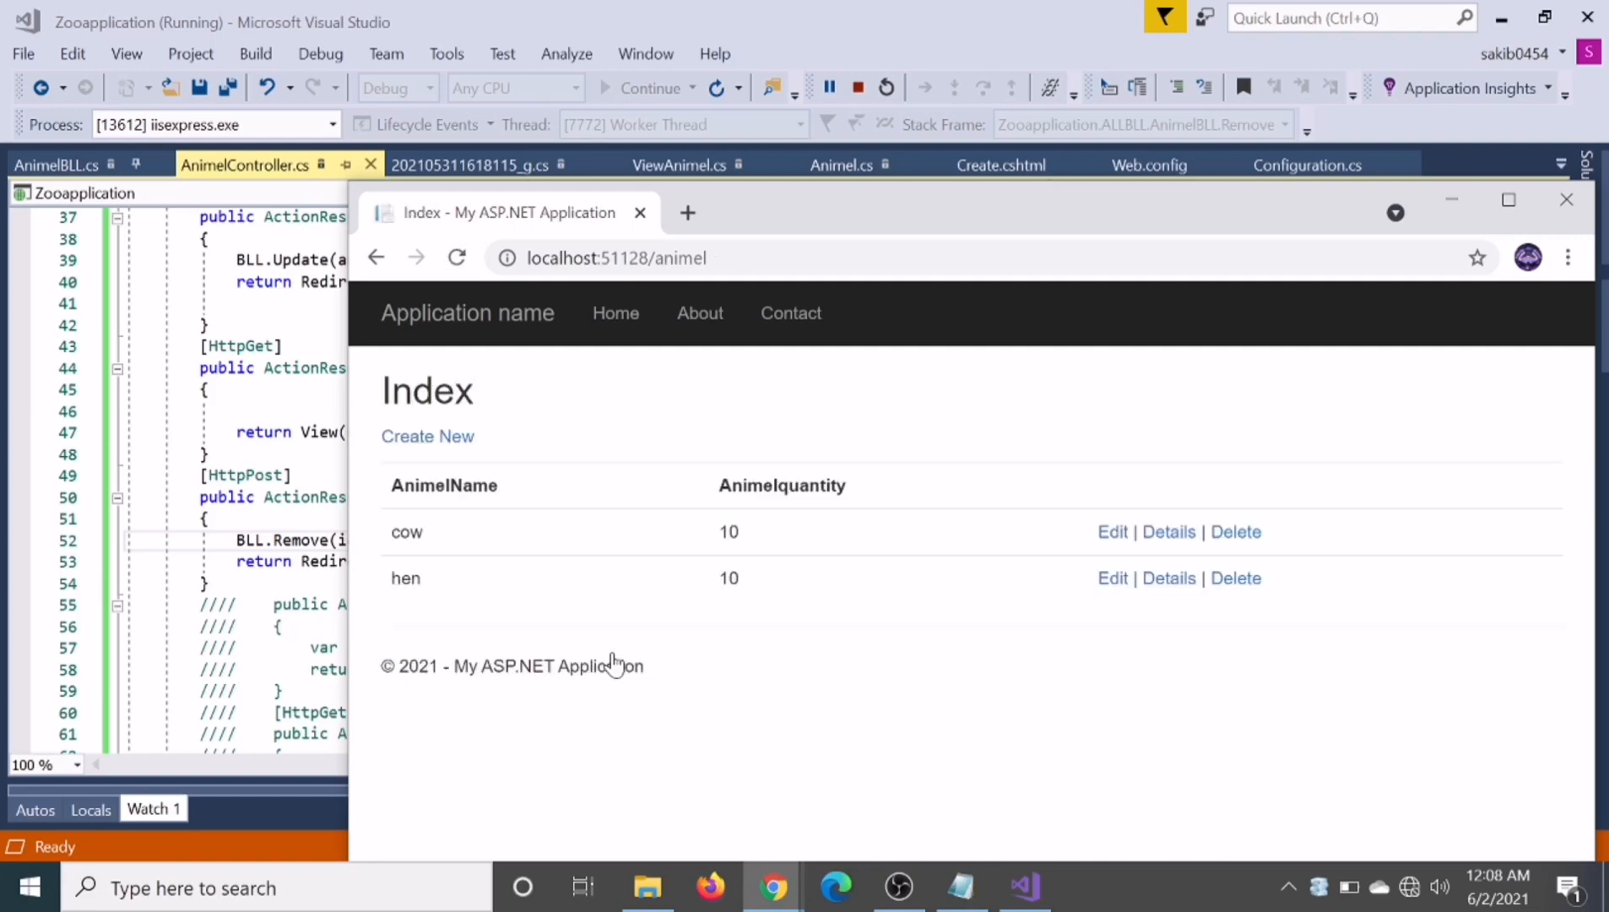
pyautogui.moveTo(1127, 549)
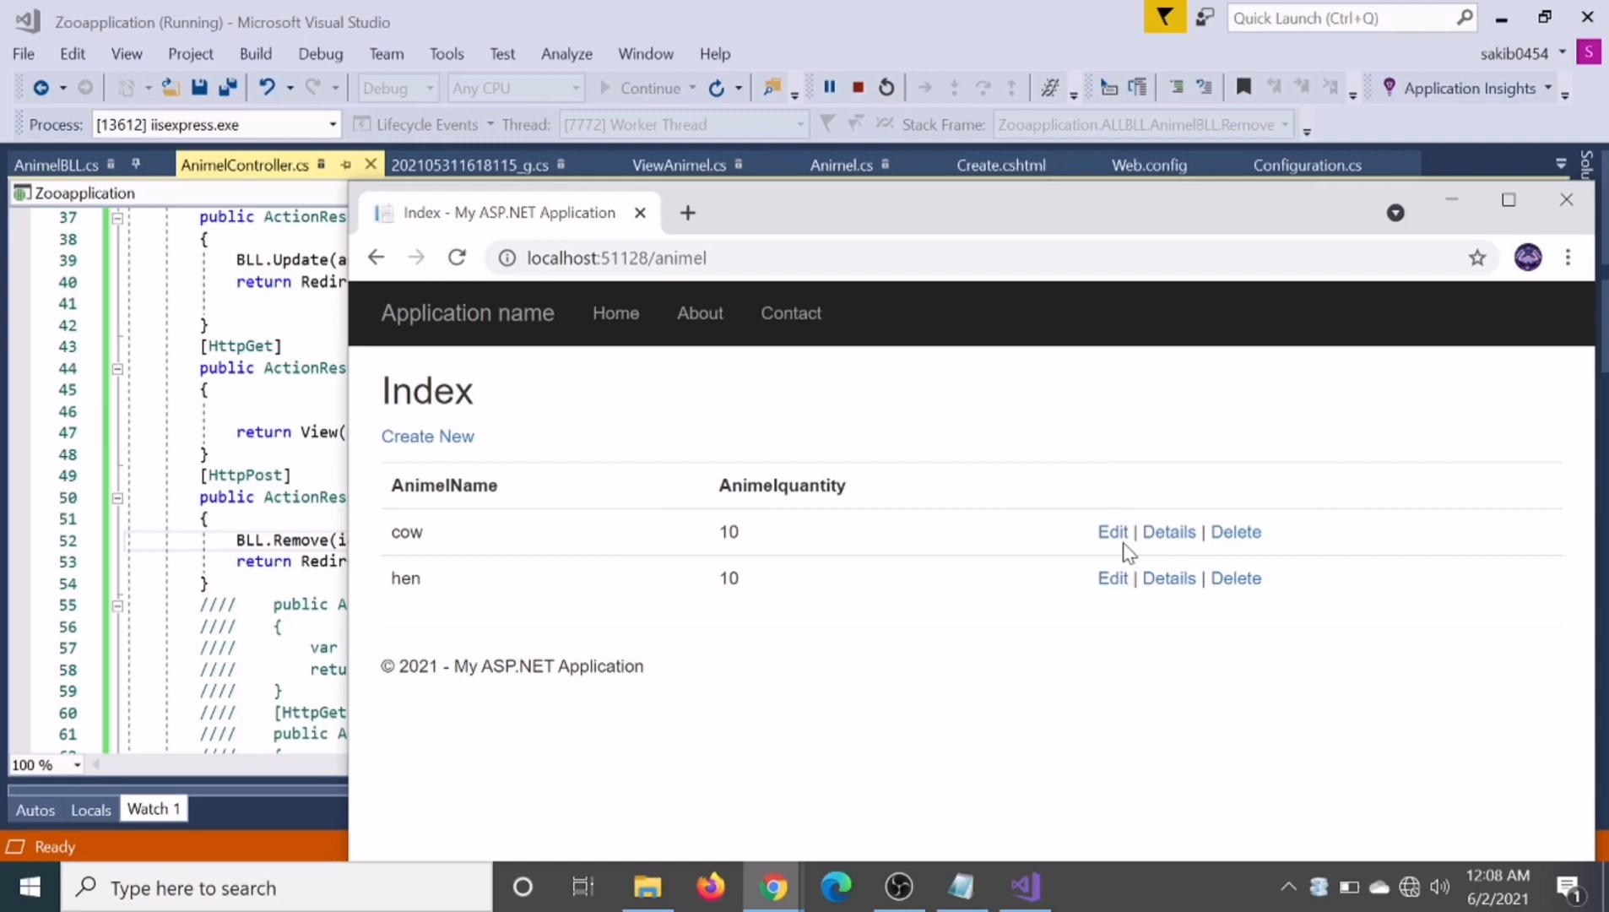
pyautogui.moveTo(1250, 552)
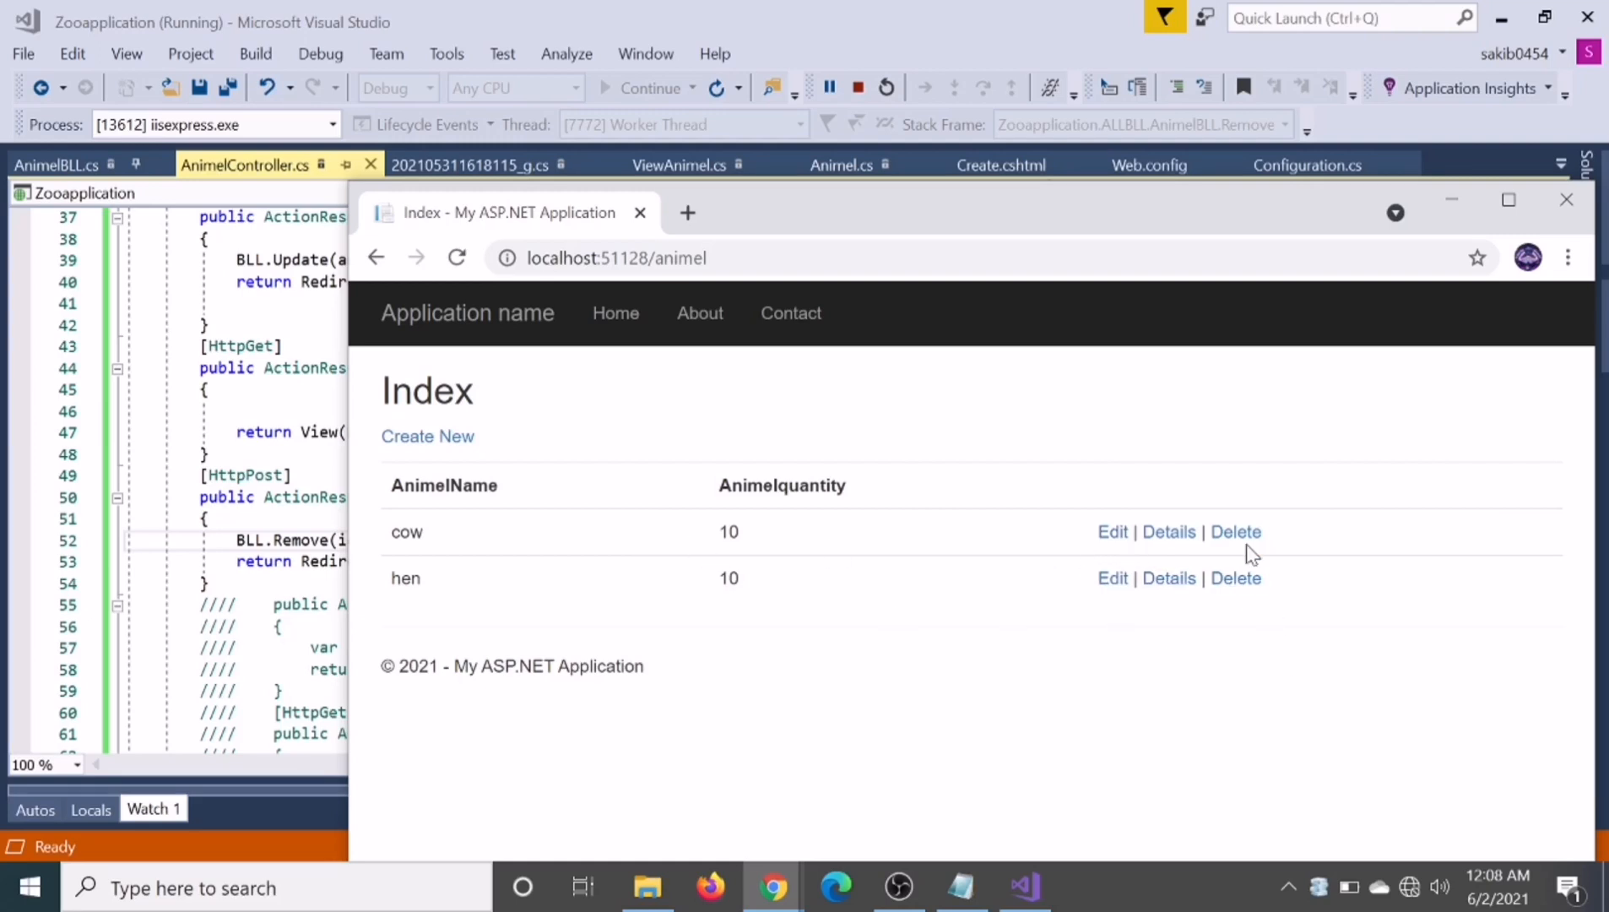
# Confirm deleting the cow row, leaving only hen in the list
pyautogui.click(1237, 532)
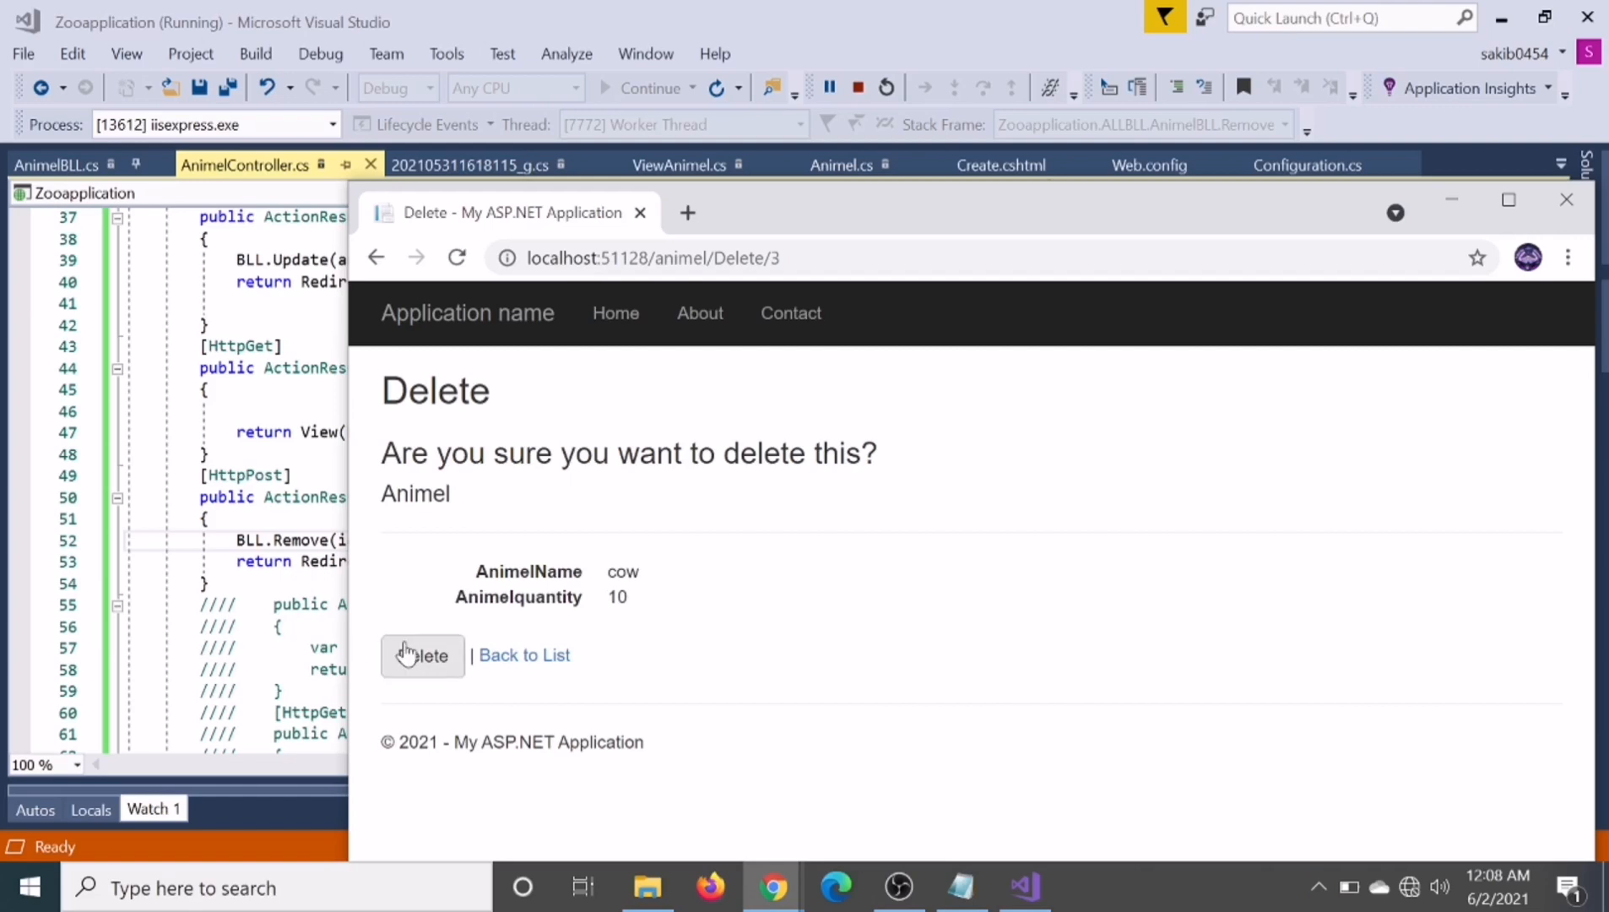
pyautogui.click(420, 655)
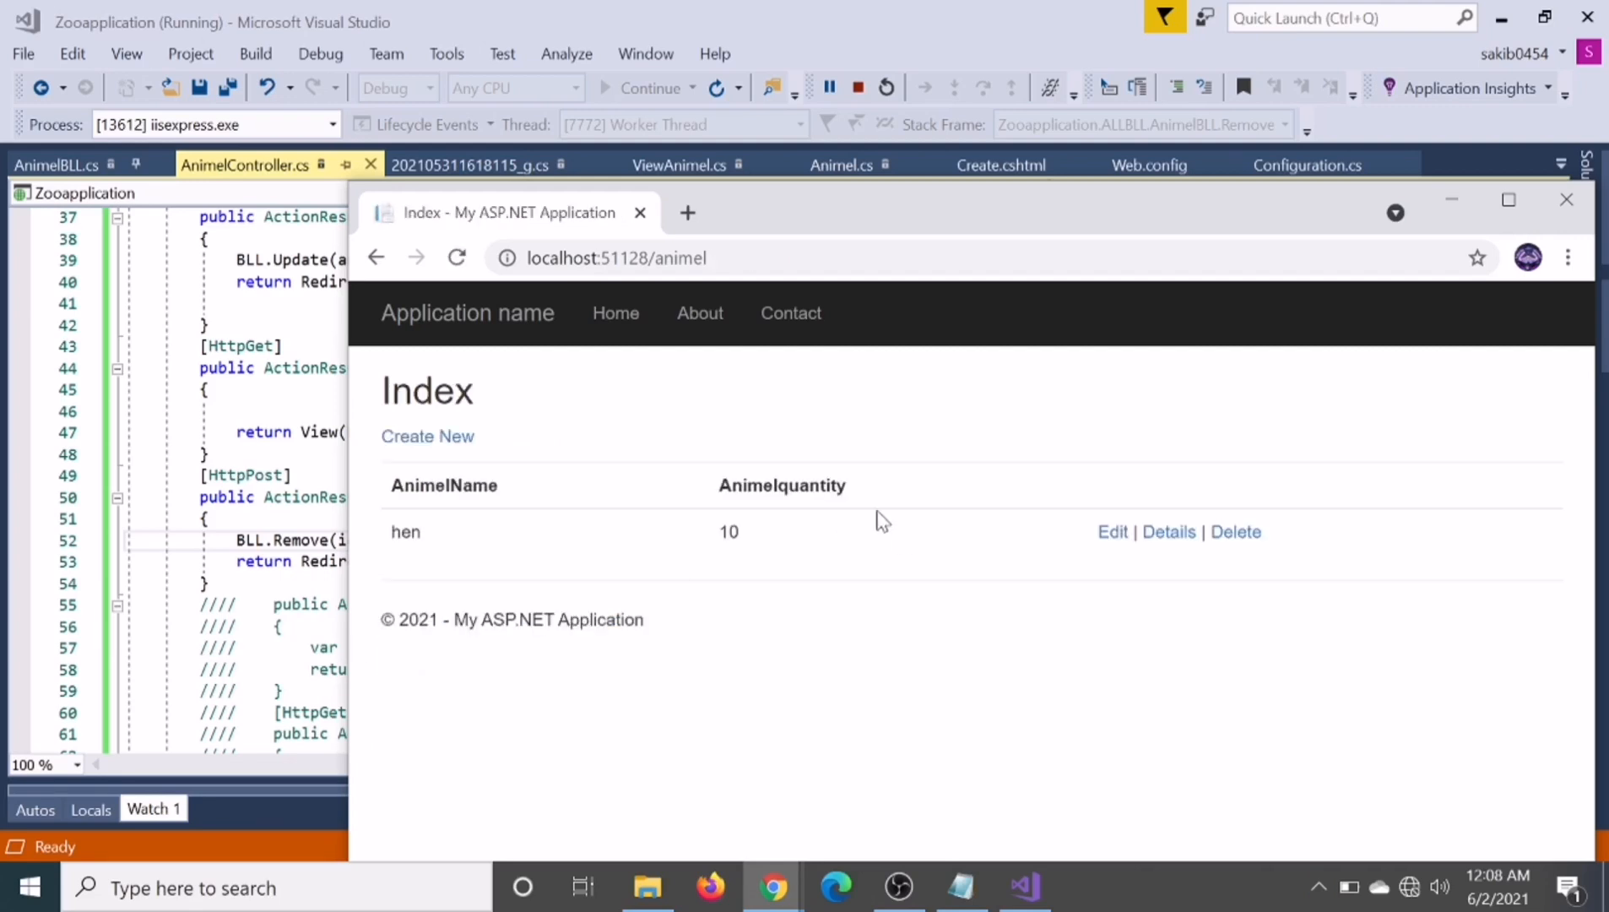
pyautogui.moveTo(686, 484)
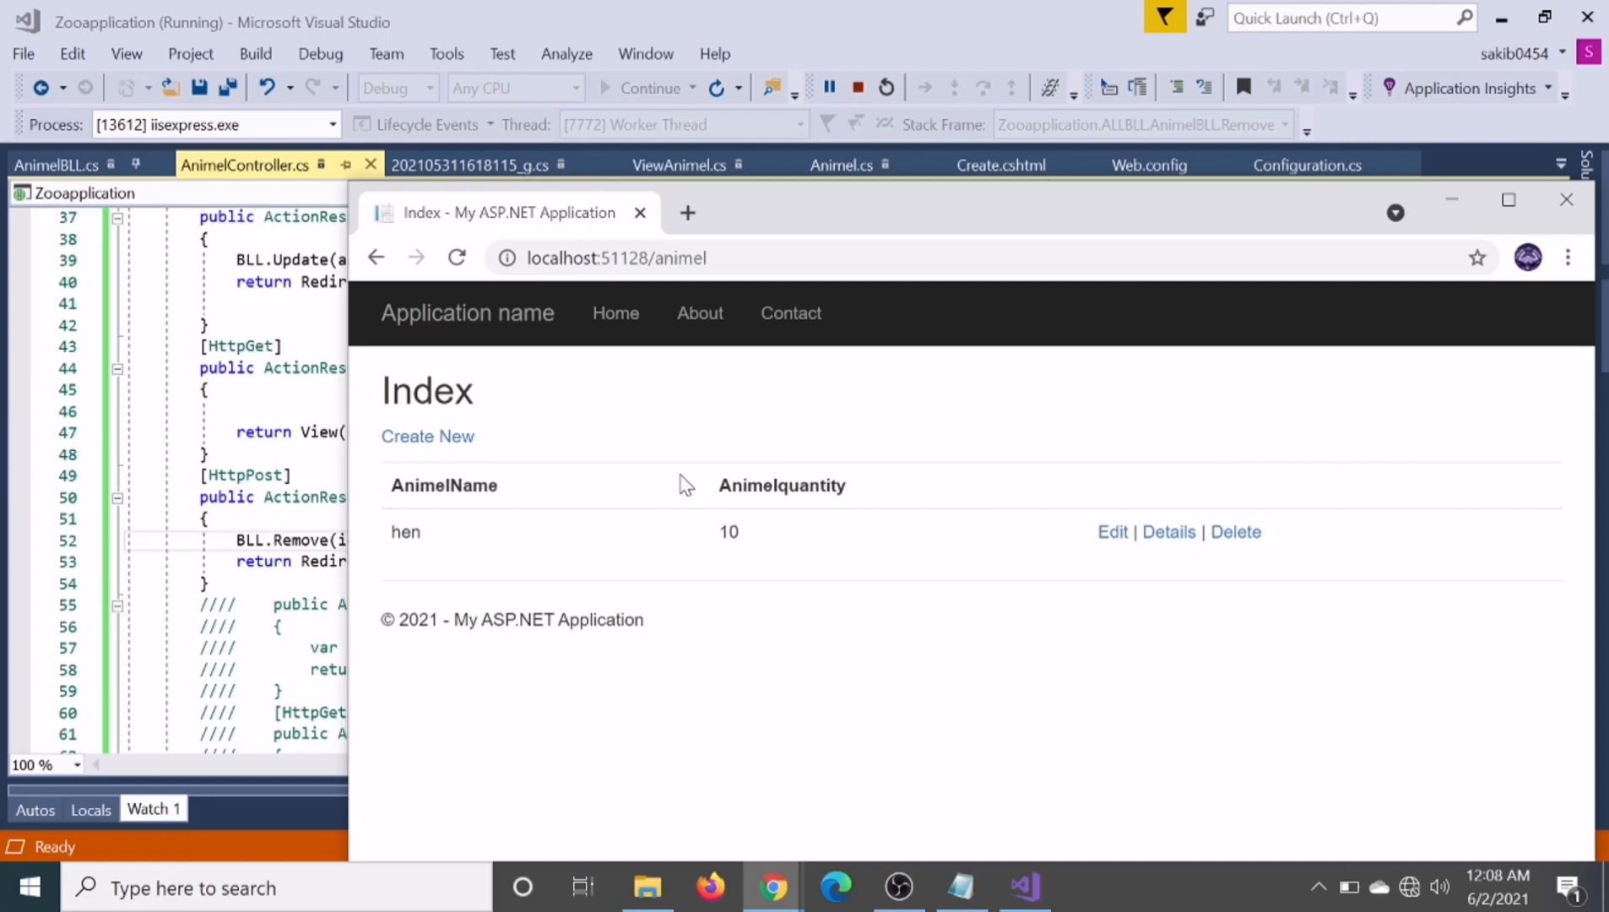
pyautogui.moveTo(1100, 313)
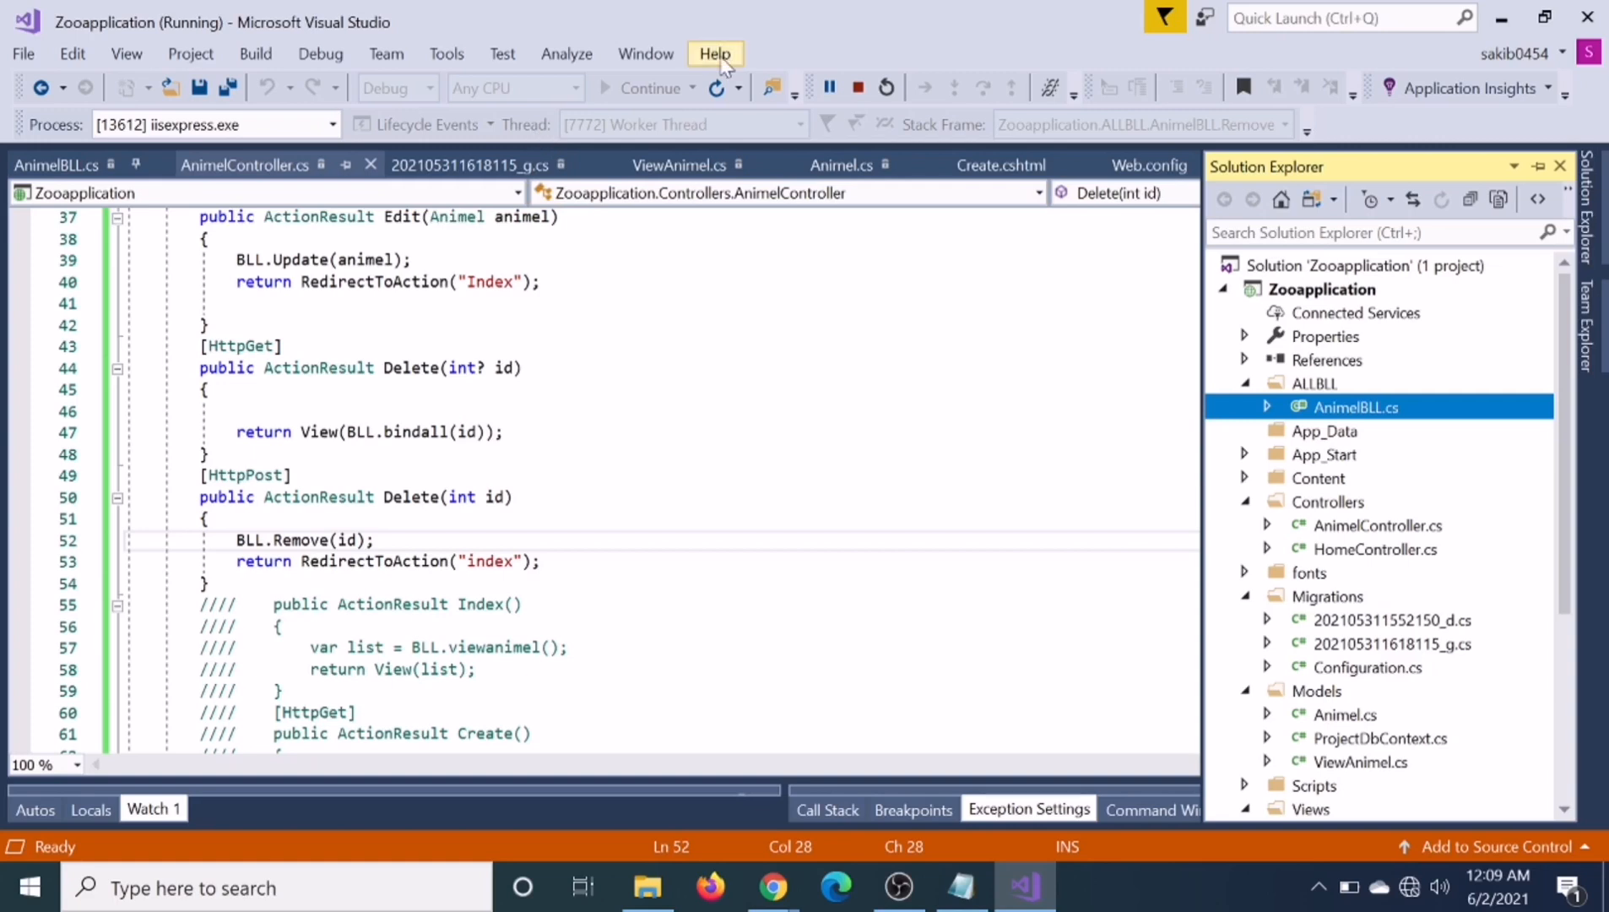
pyautogui.moveTo(844, 123)
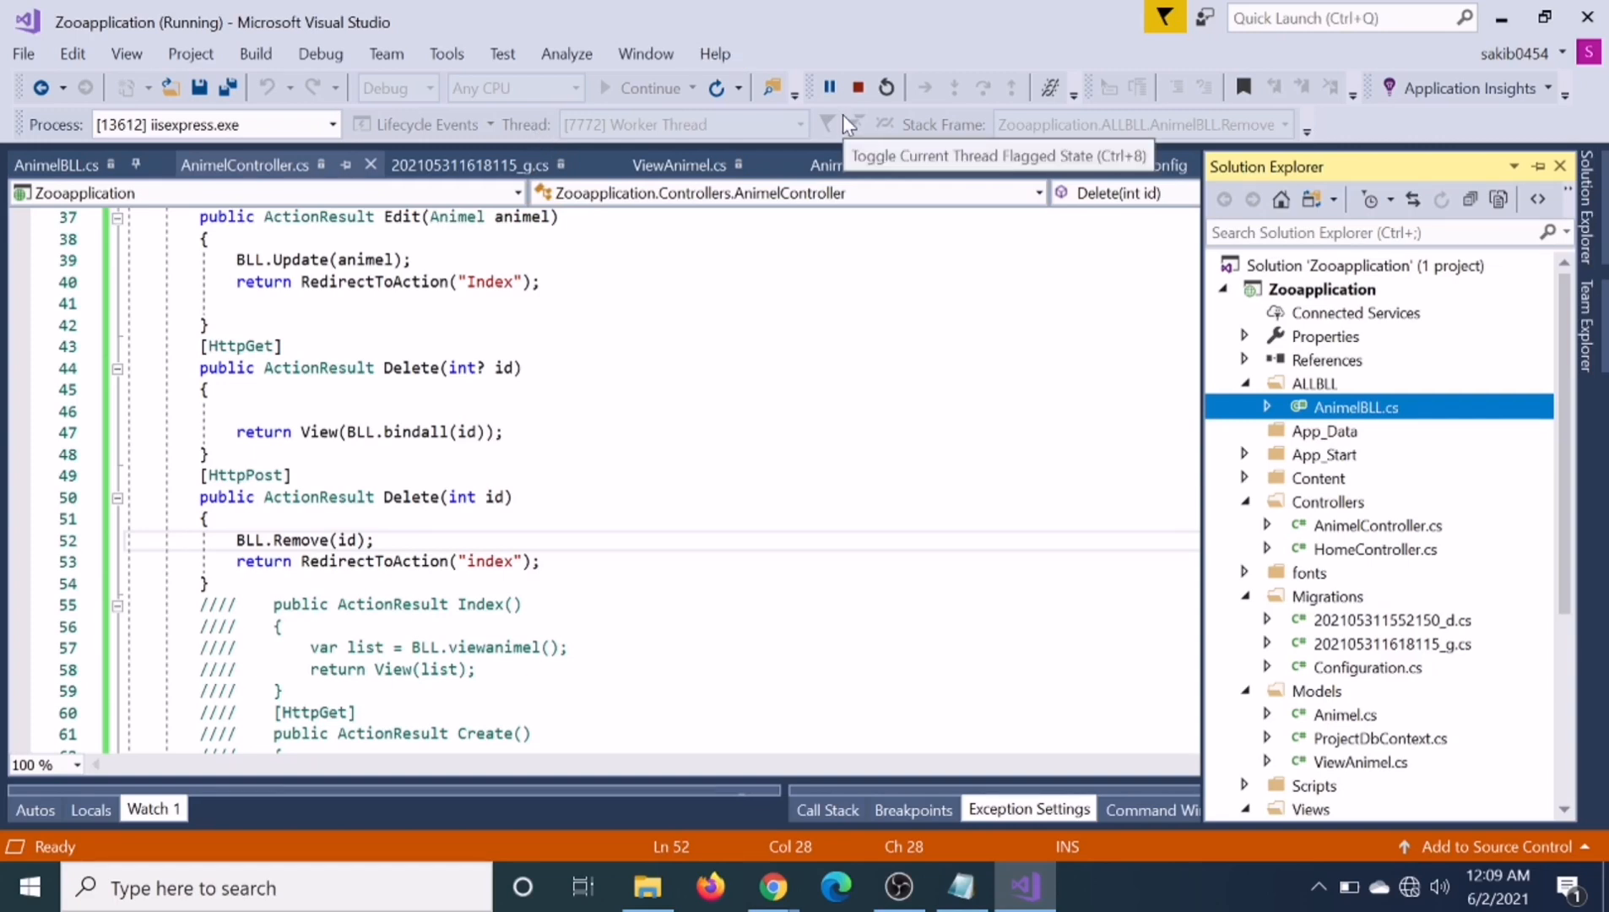